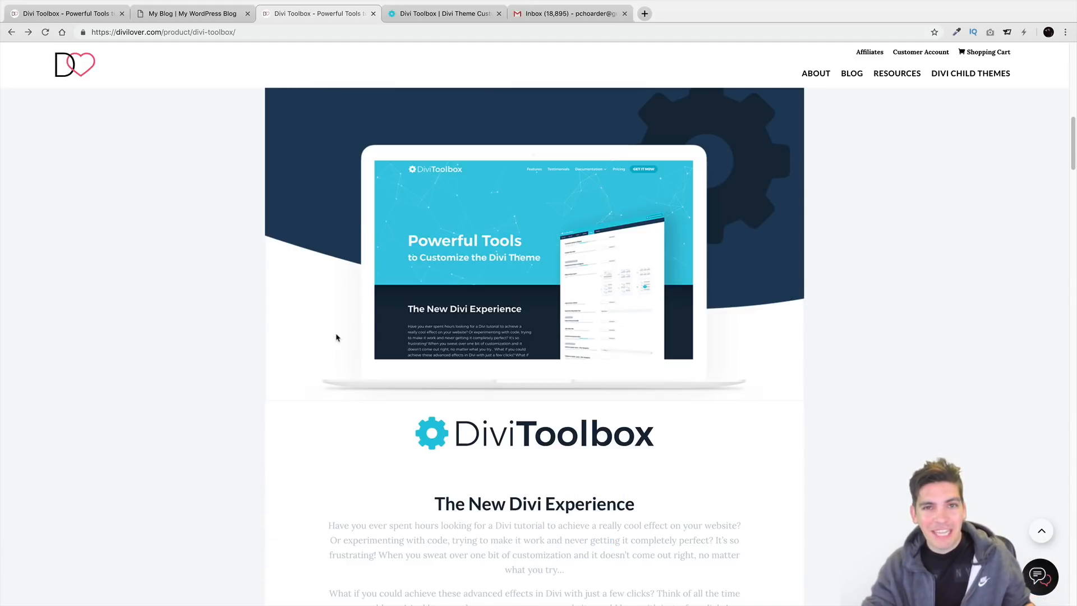
# - Scroll through the Divi Lover Divi Toolbox product page to review its feature list
pyautogui.scroll(-3)
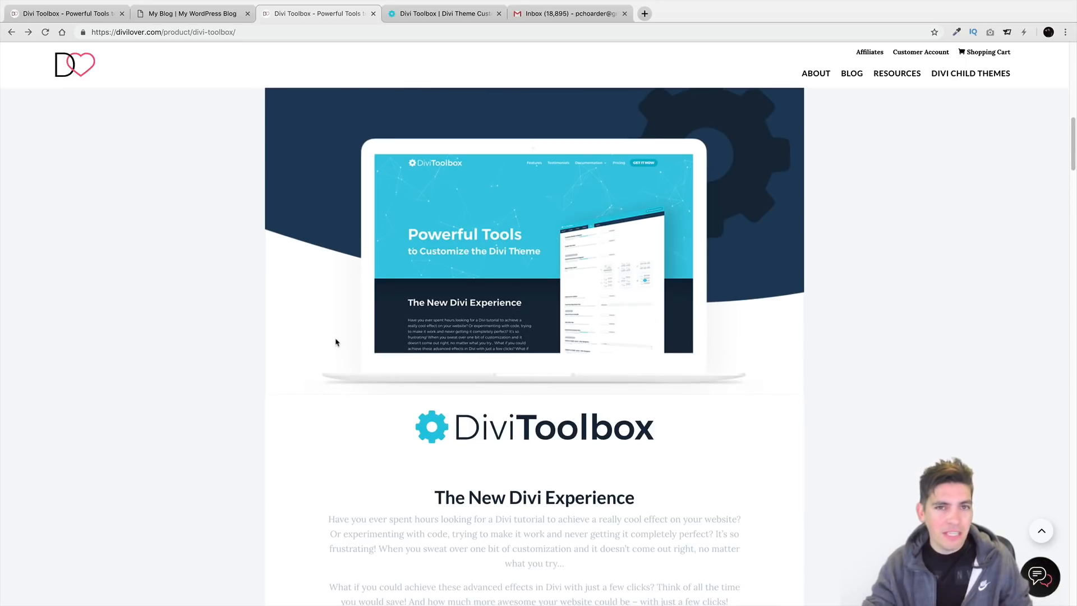
pyautogui.scroll(-3)
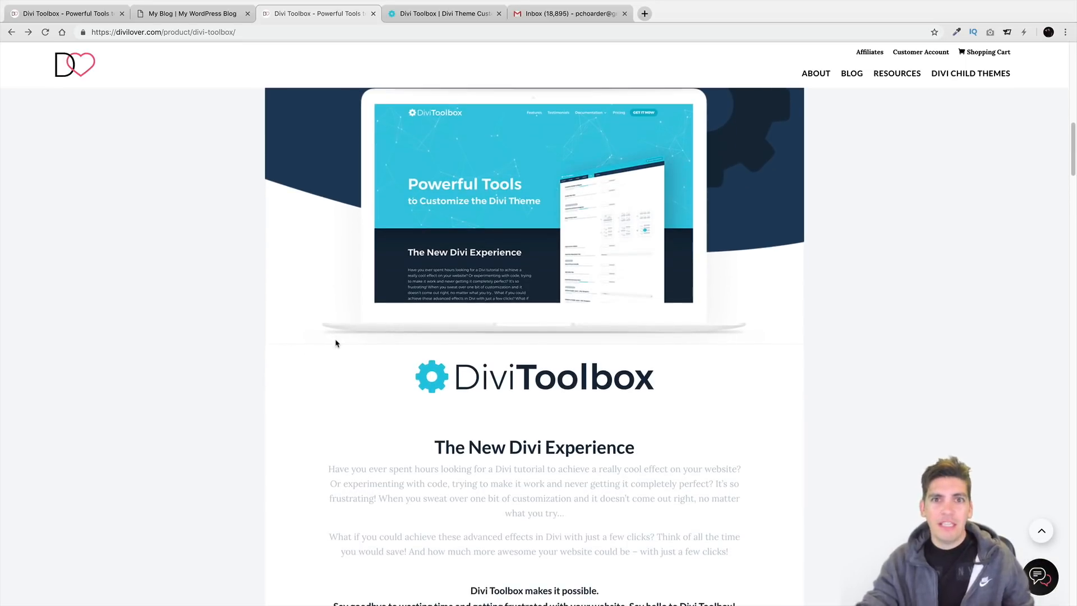
pyautogui.scroll(-3)
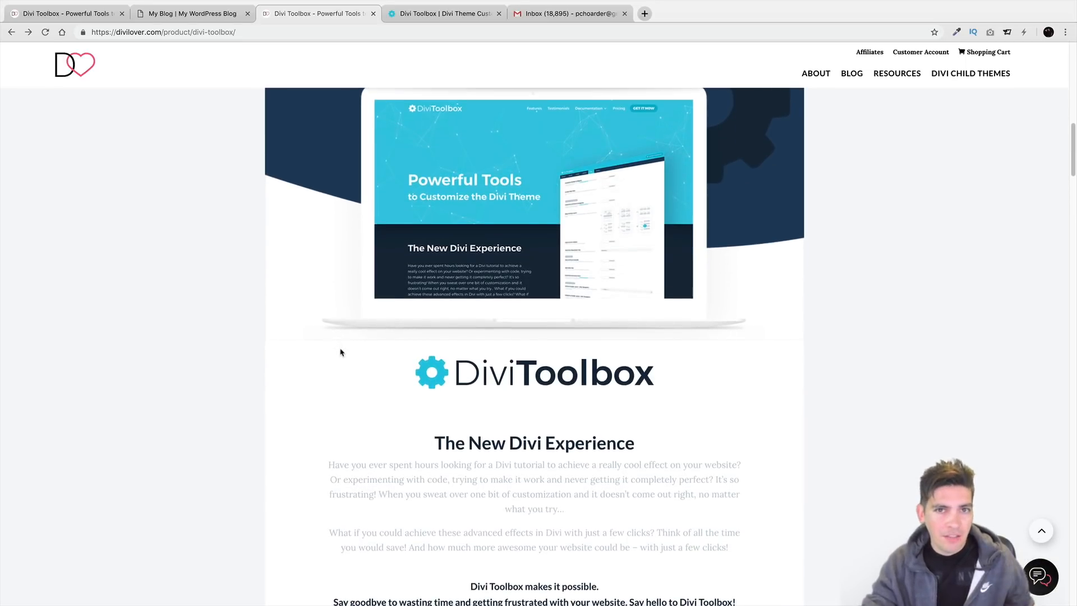
pyautogui.scroll(-3)
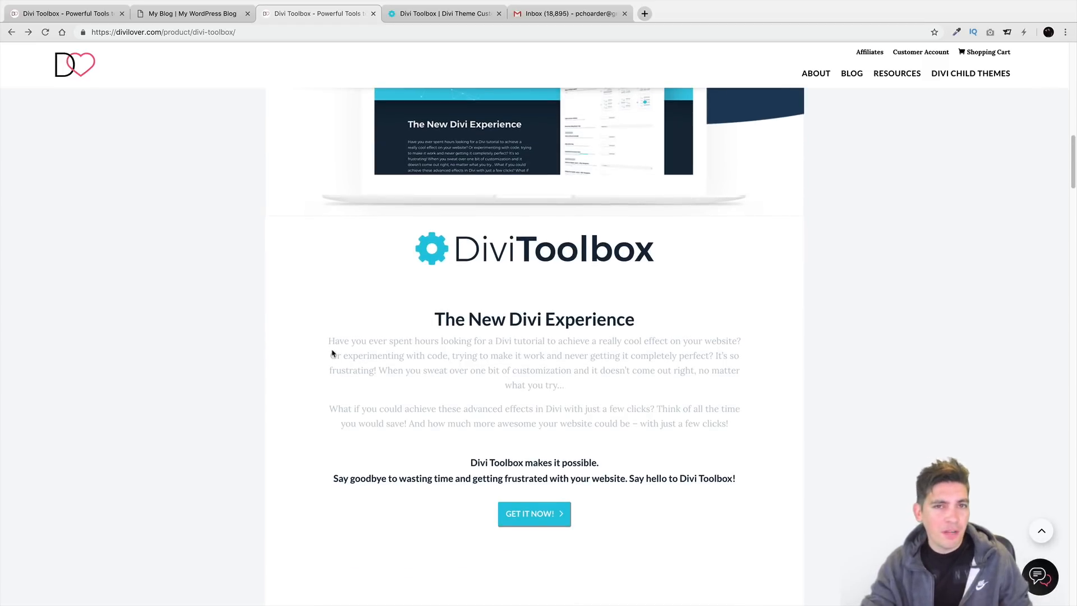
pyautogui.scroll(-3)
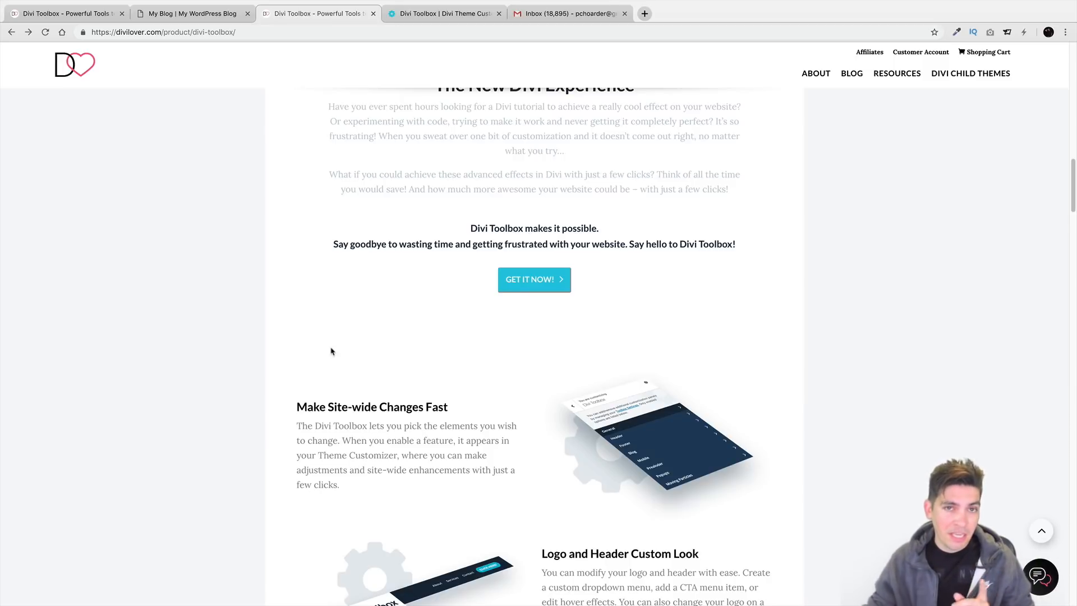
pyautogui.scroll(-3)
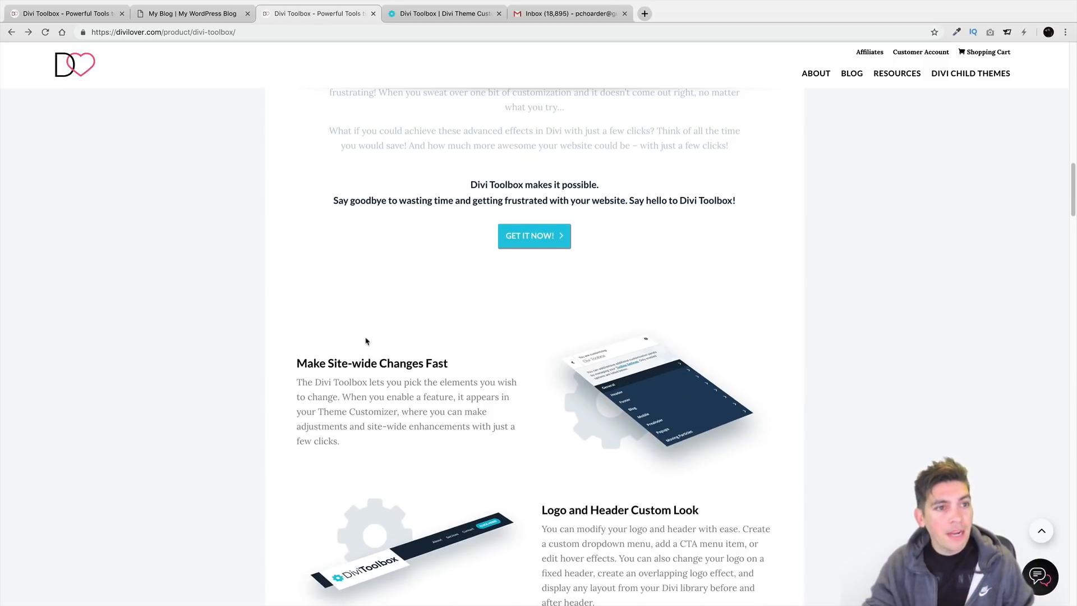
pyautogui.scroll(-3)
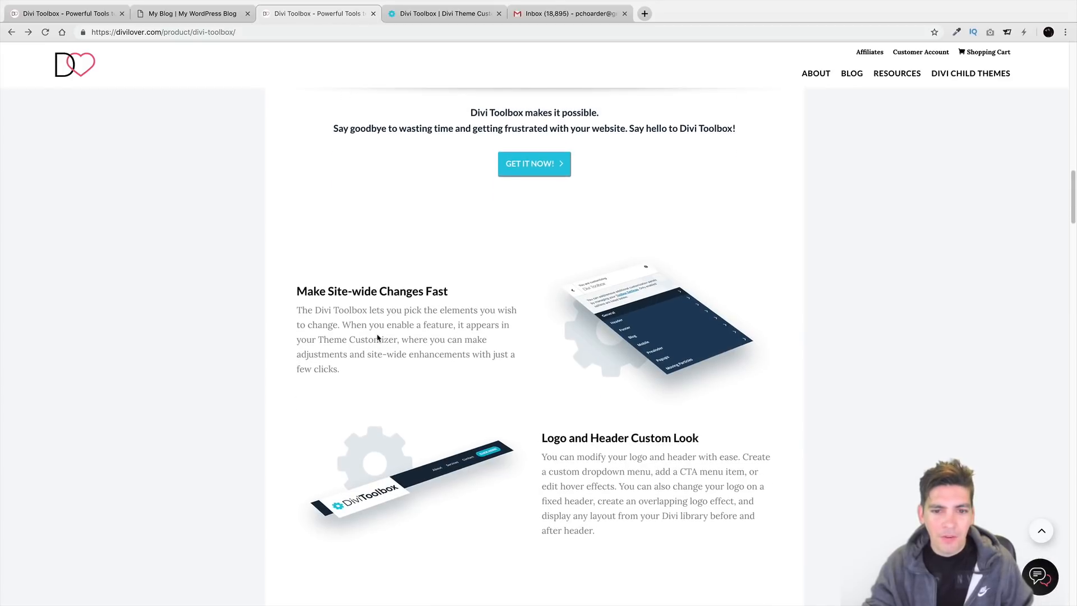
pyautogui.scroll(-3)
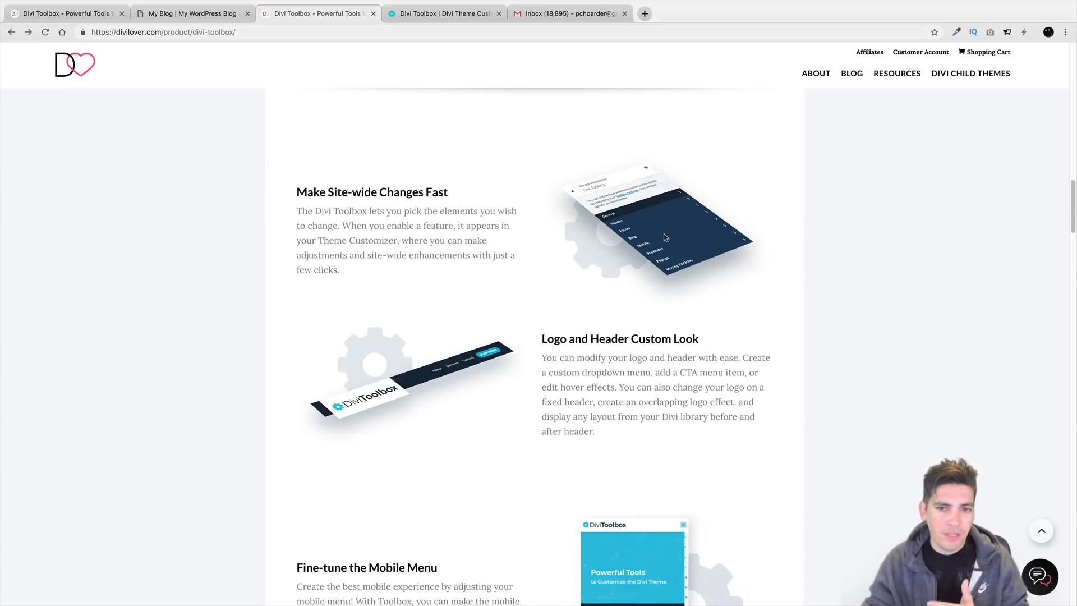
pyautogui.scroll(-3)
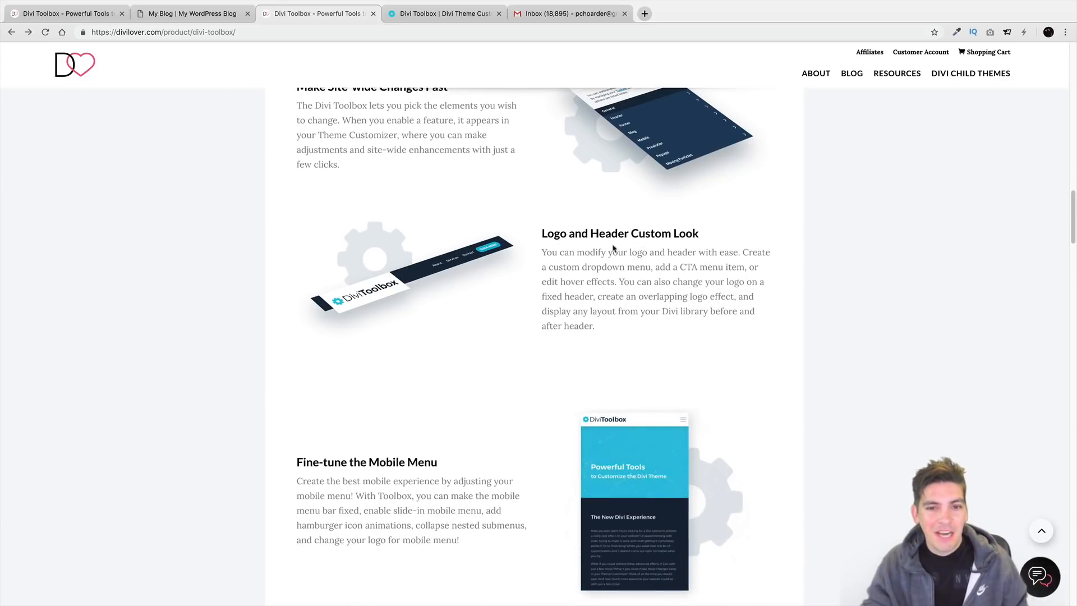
pyautogui.scroll(-3)
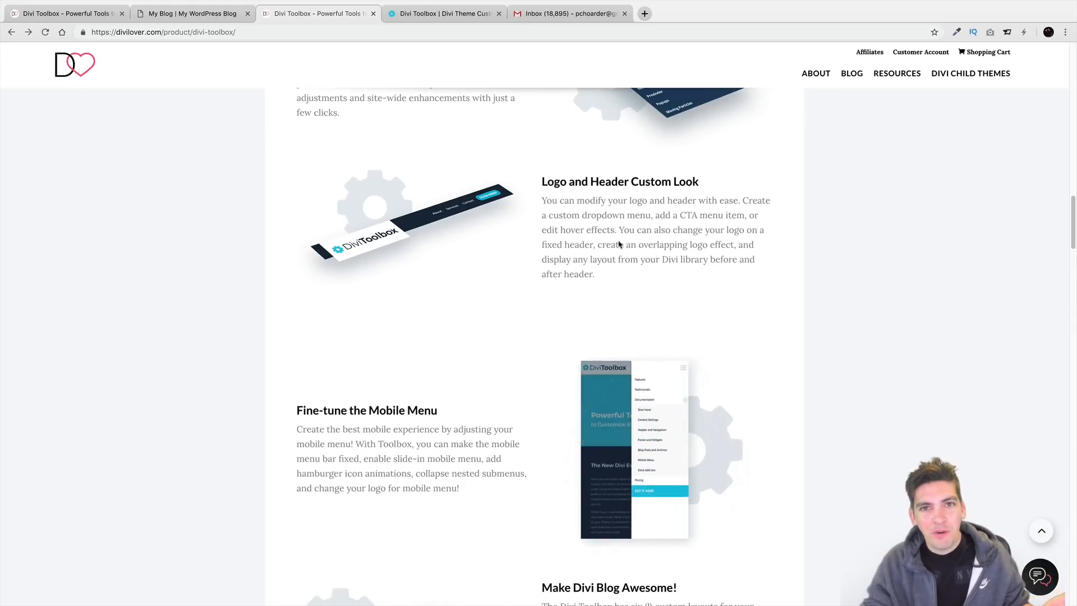
pyautogui.scroll(-3)
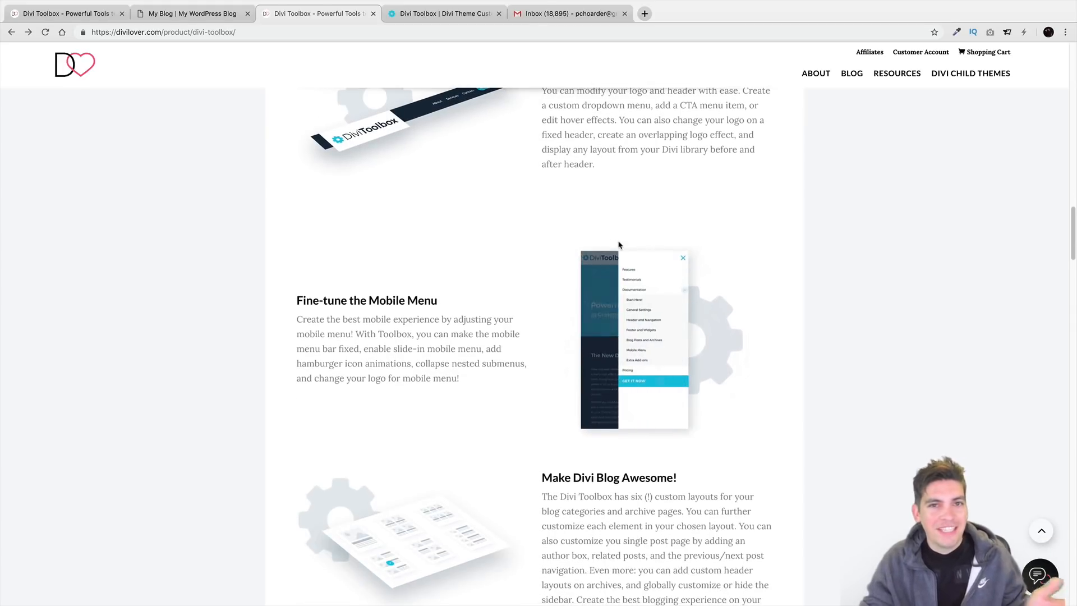
pyautogui.scroll(-3)
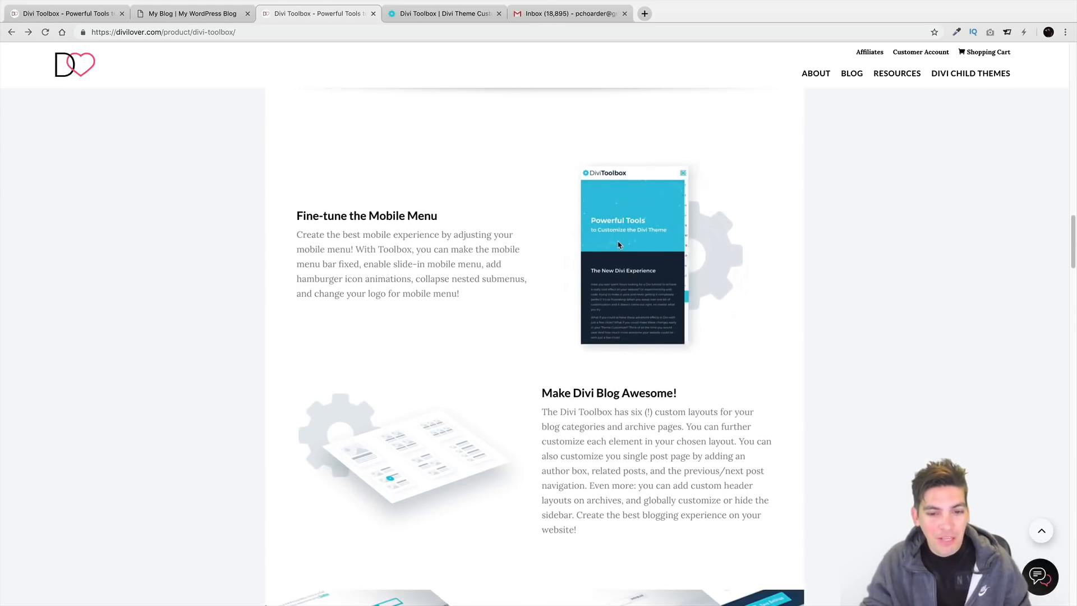
pyautogui.scroll(-3)
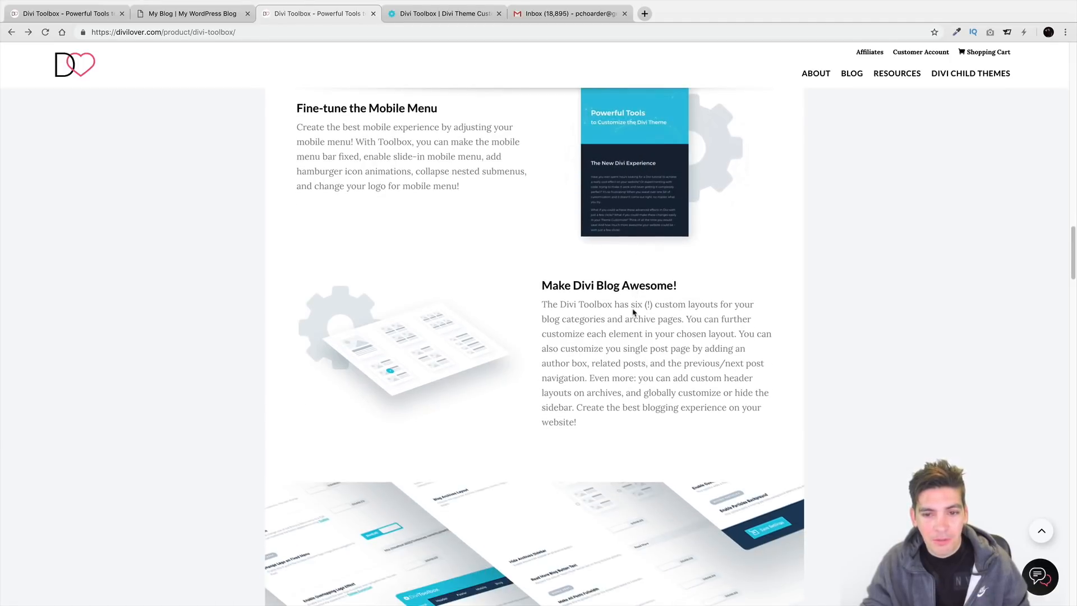
pyautogui.scroll(-3)
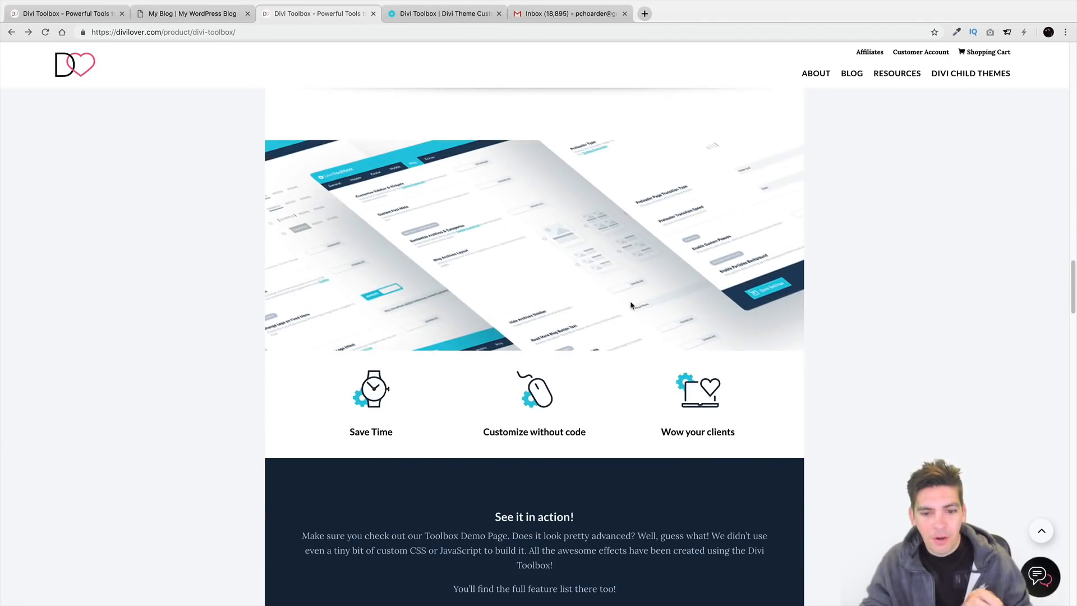
pyautogui.scroll(-3)
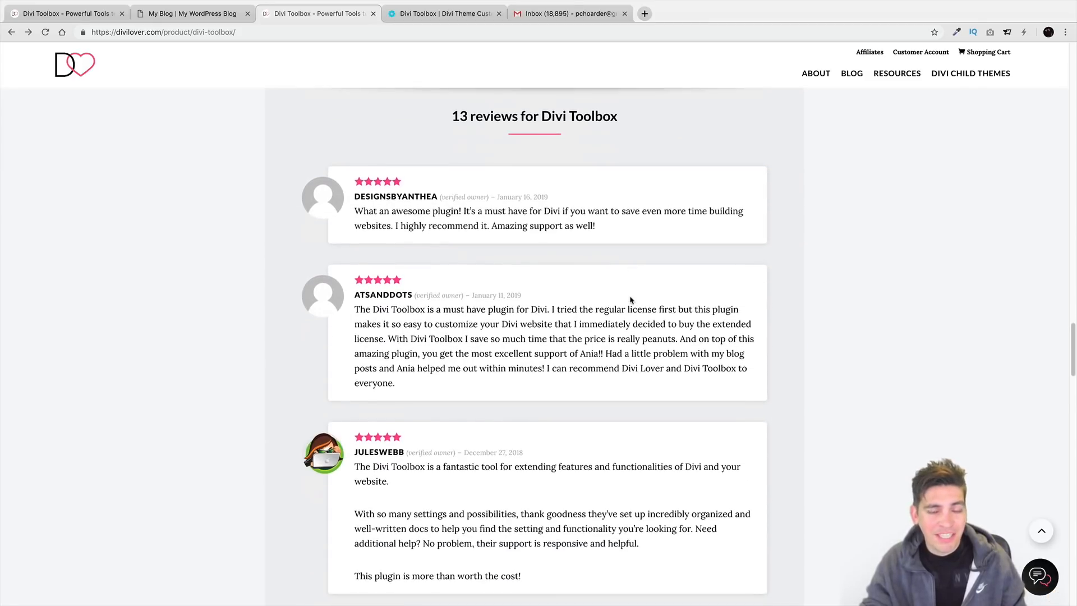
pyautogui.scroll(-3)
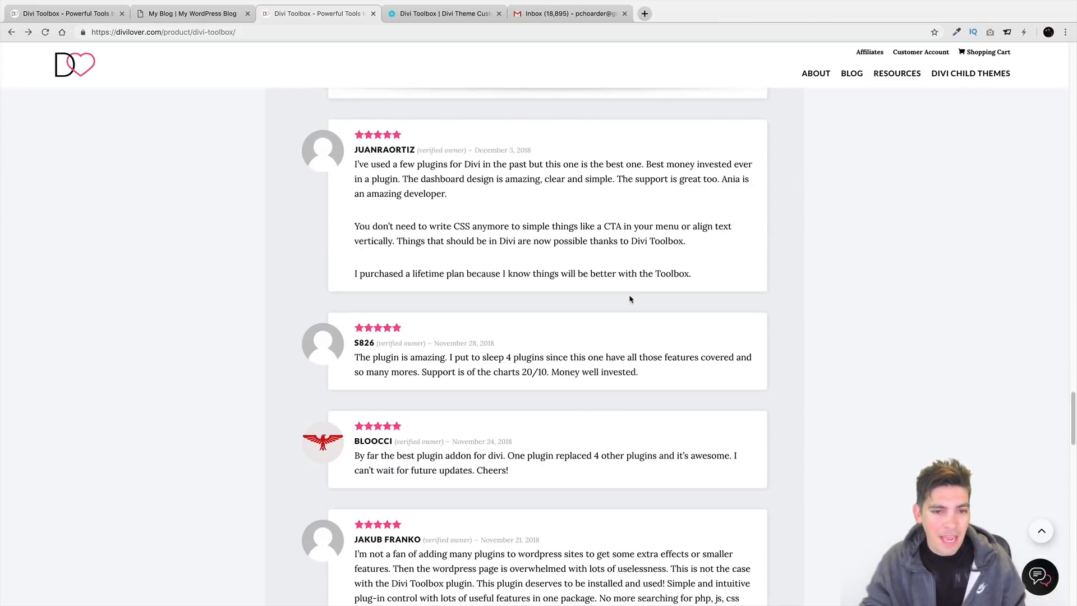
pyautogui.scroll(-3)
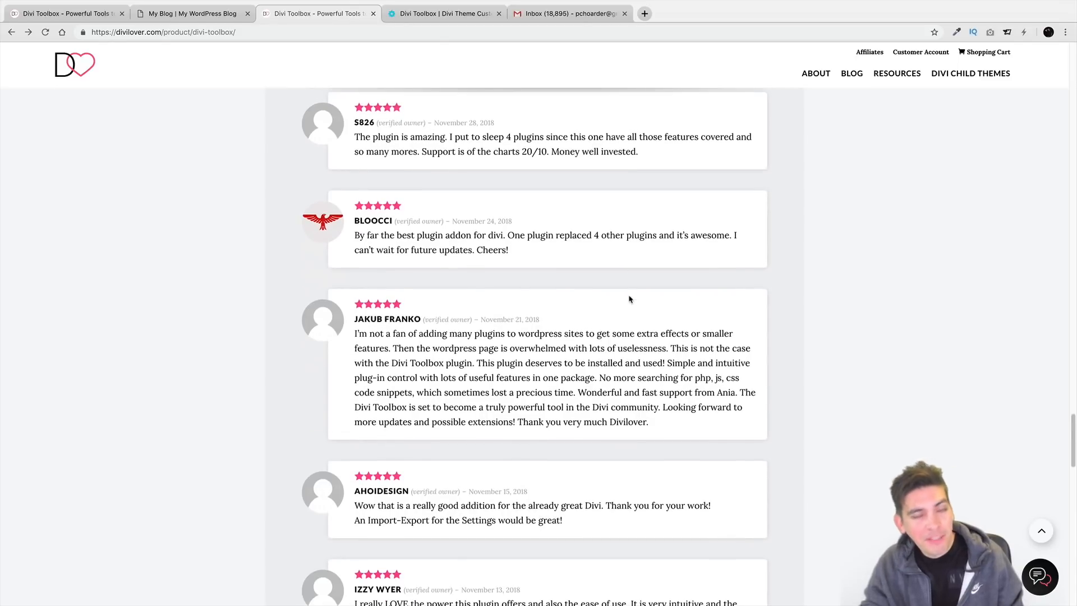
pyautogui.scroll(3)
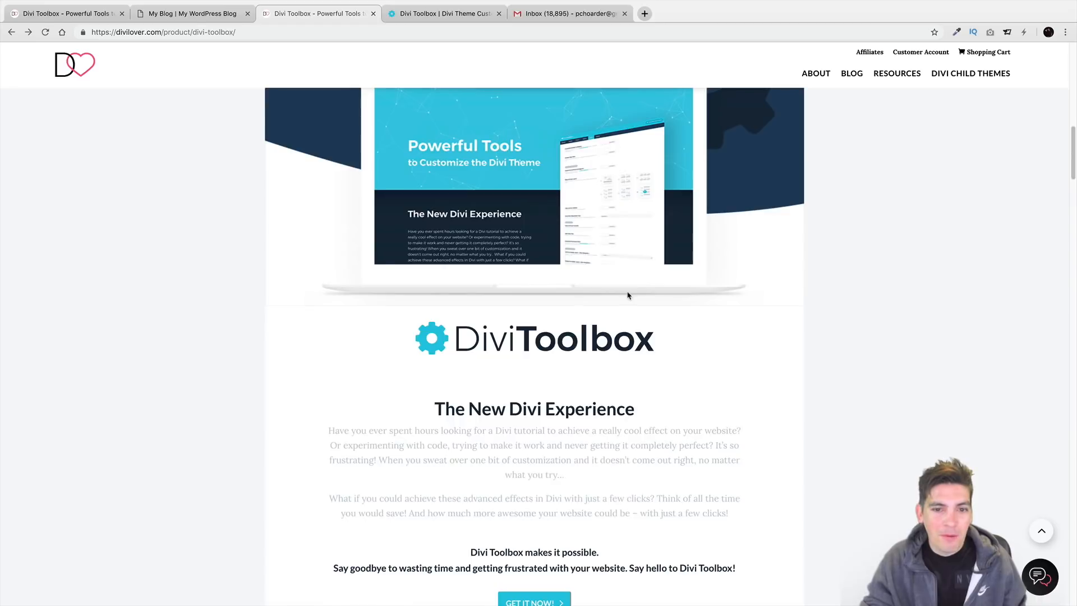
# - Switch to the My Blog site, go to its admin Dashboard and expand the Divi menu
pyautogui.click(191, 13)
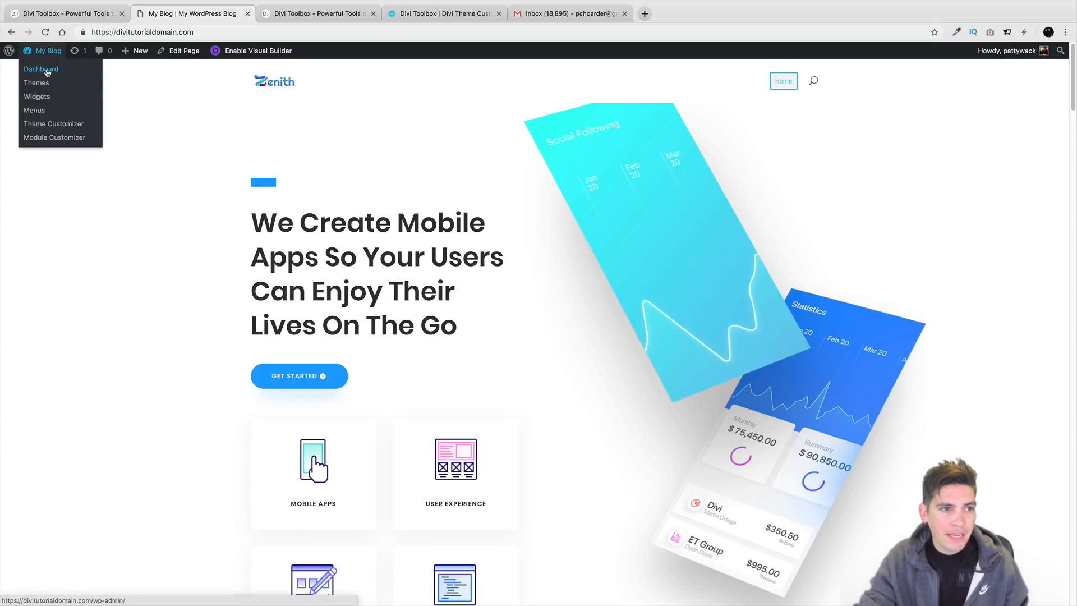
pyautogui.click(41, 68)
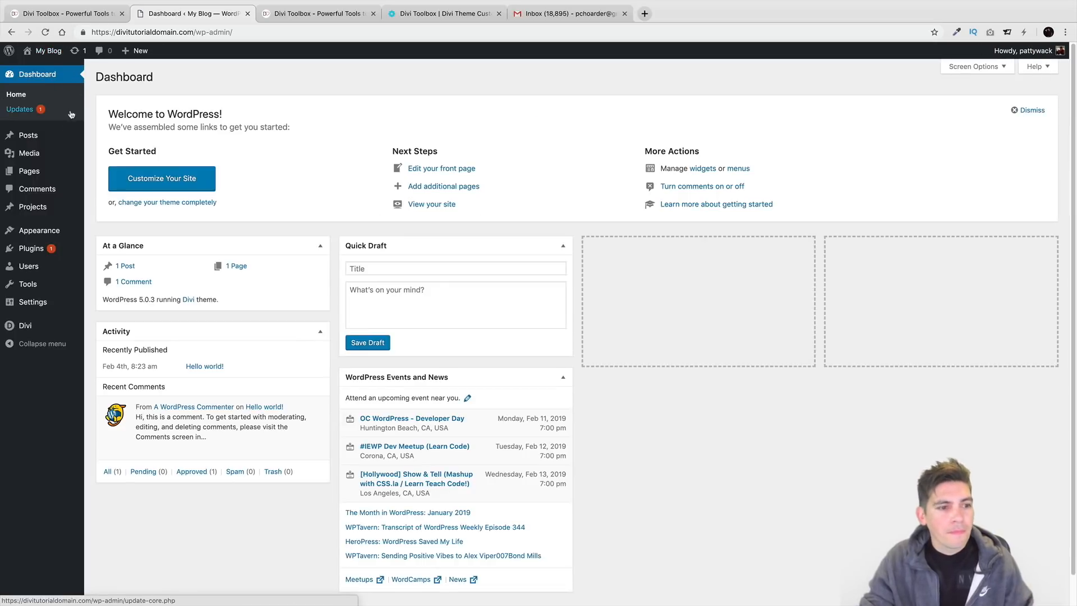
pyautogui.moveTo(31, 248)
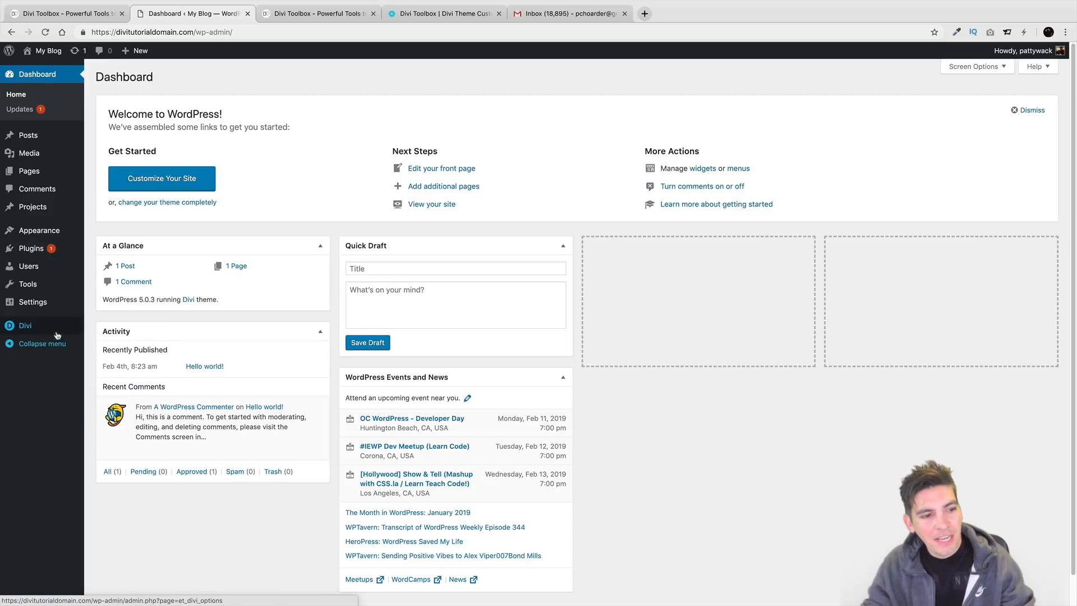
pyautogui.click(25, 325)
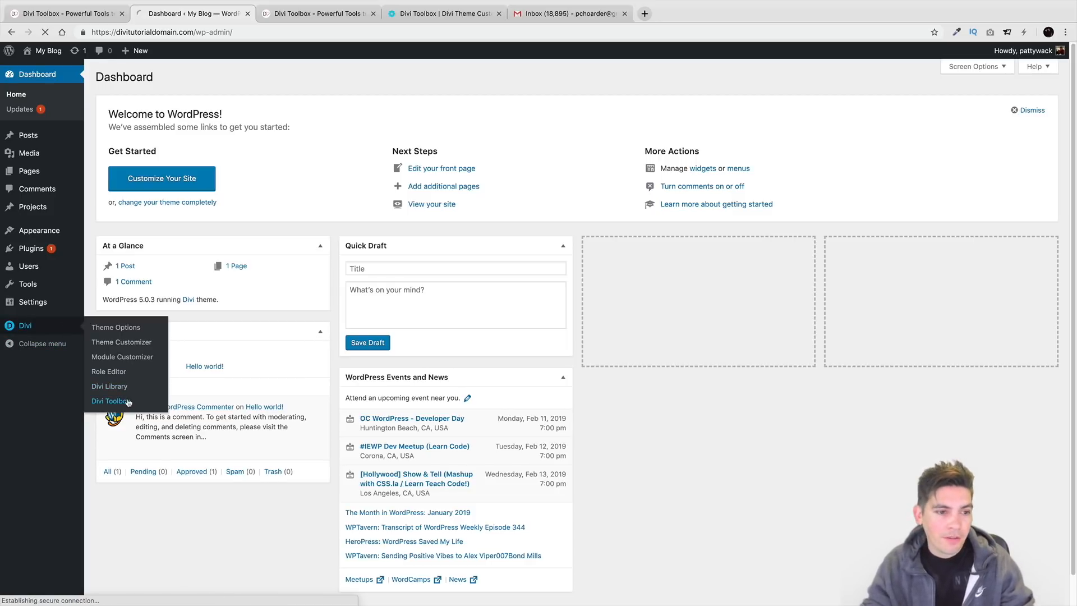
# - Open the Divi Toolbox settings page on its General tab
pyautogui.click(110, 402)
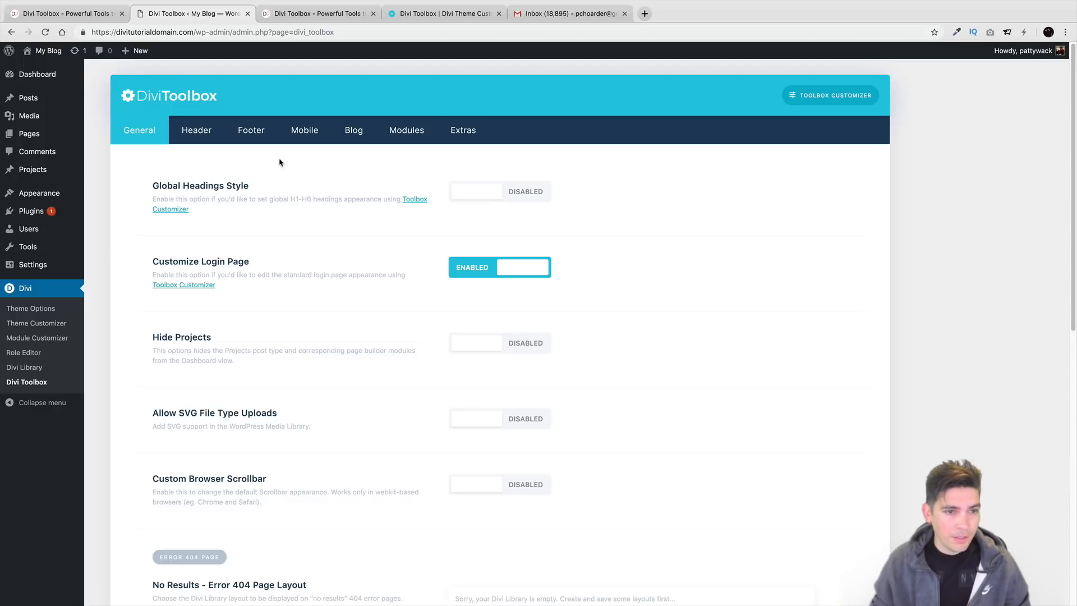
pyautogui.doubleClick(200, 185)
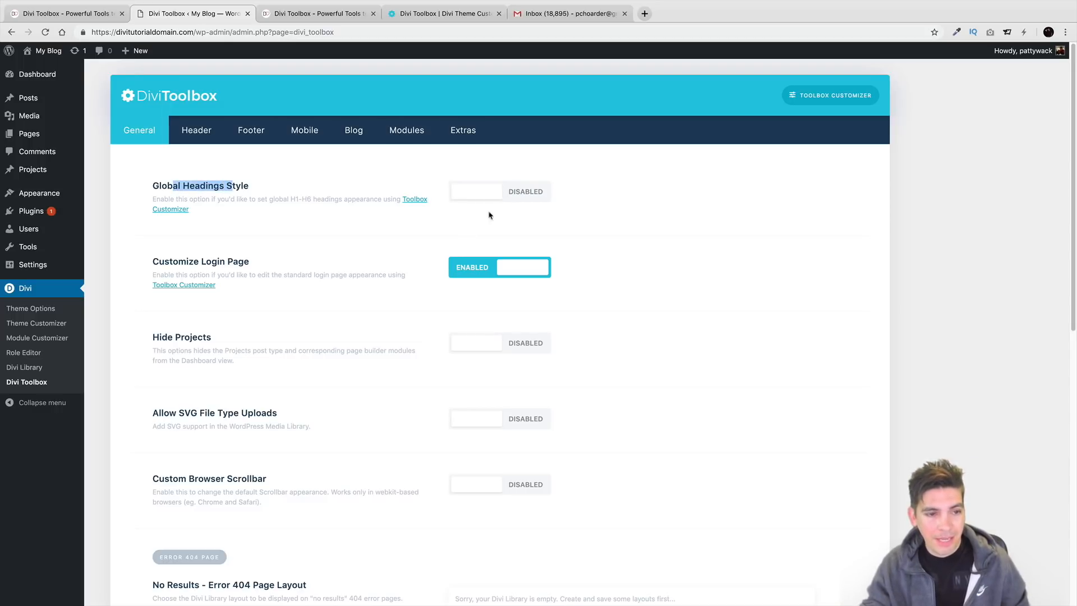
pyautogui.moveTo(262, 268)
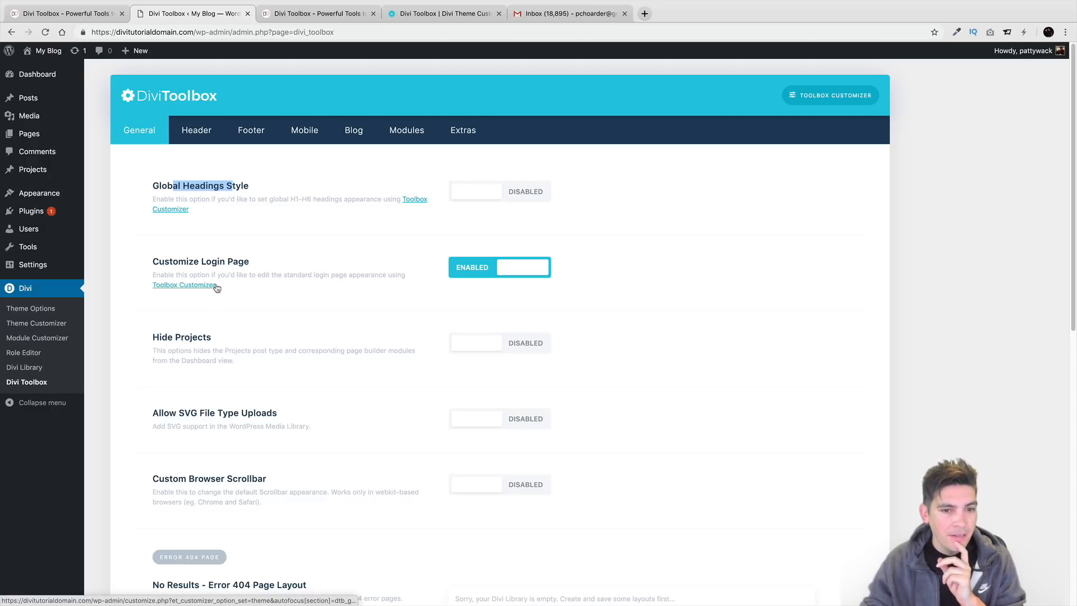
# - View the login-page Toolbox Customizer's Divi Toolbox > Modules panel, then return to the settings page
pyautogui.click(183, 284)
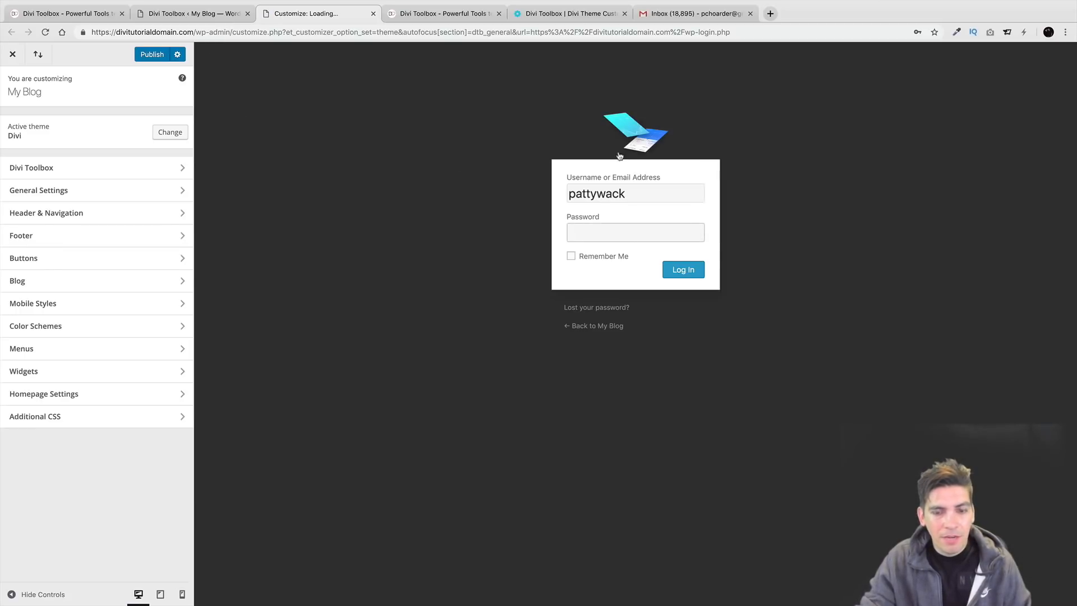
pyautogui.moveTo(637, 90)
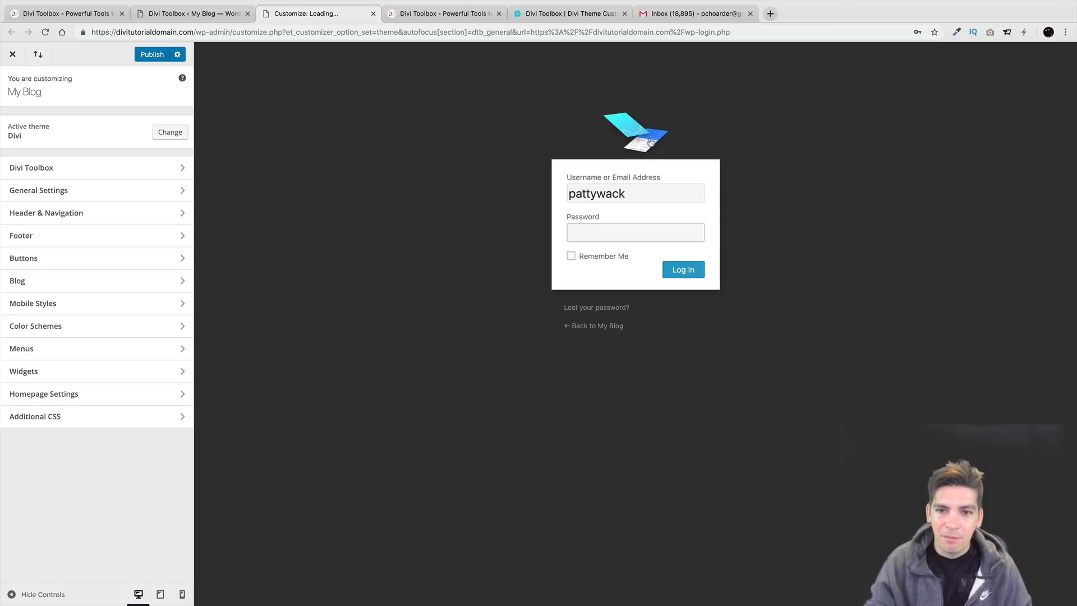
pyautogui.moveTo(644, 215)
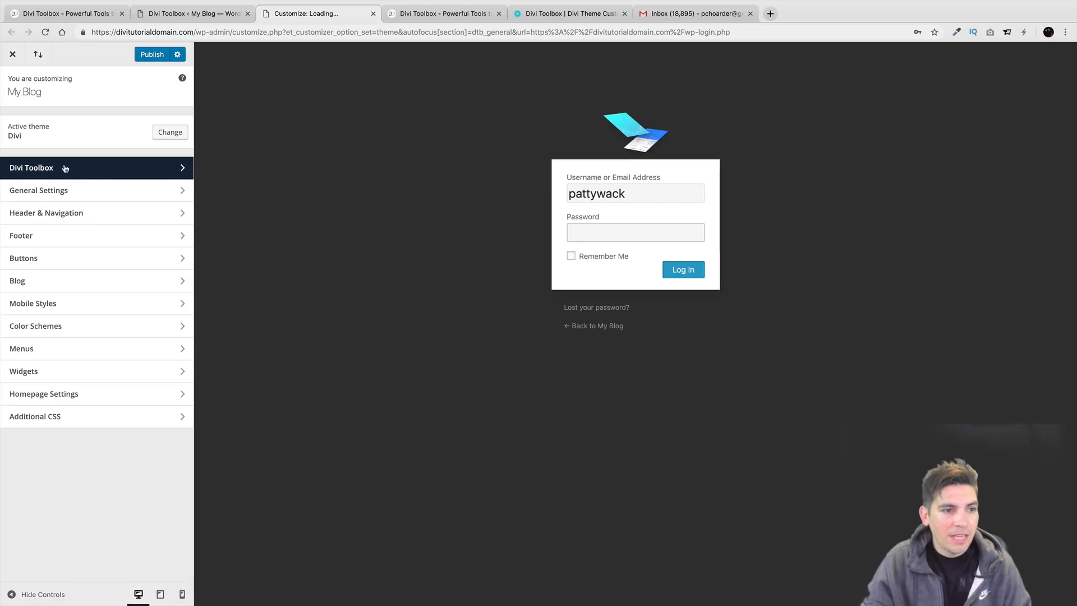
pyautogui.click(31, 167)
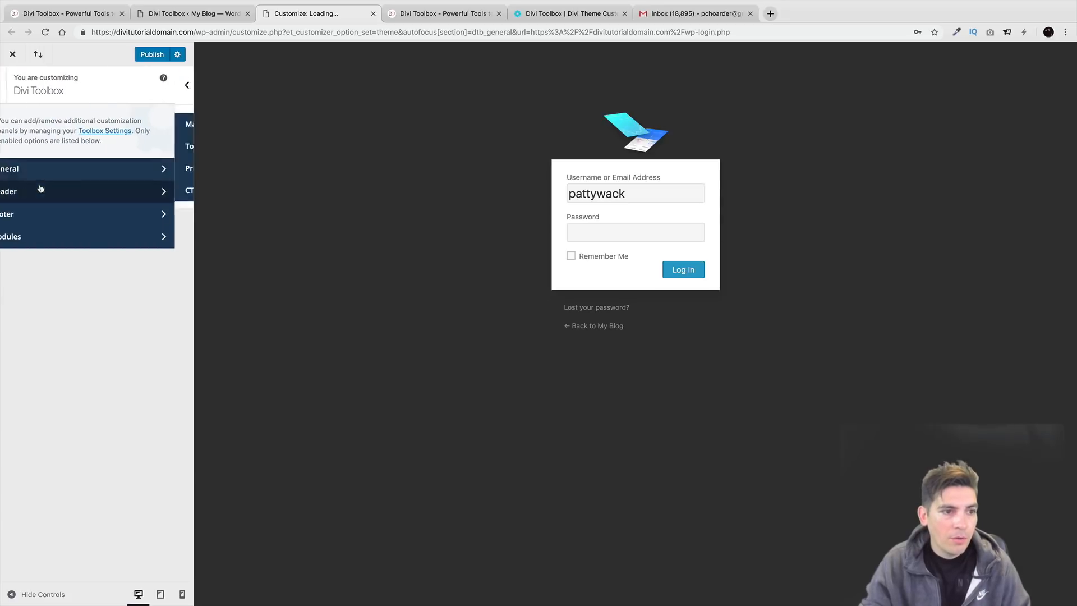
pyautogui.click(7, 213)
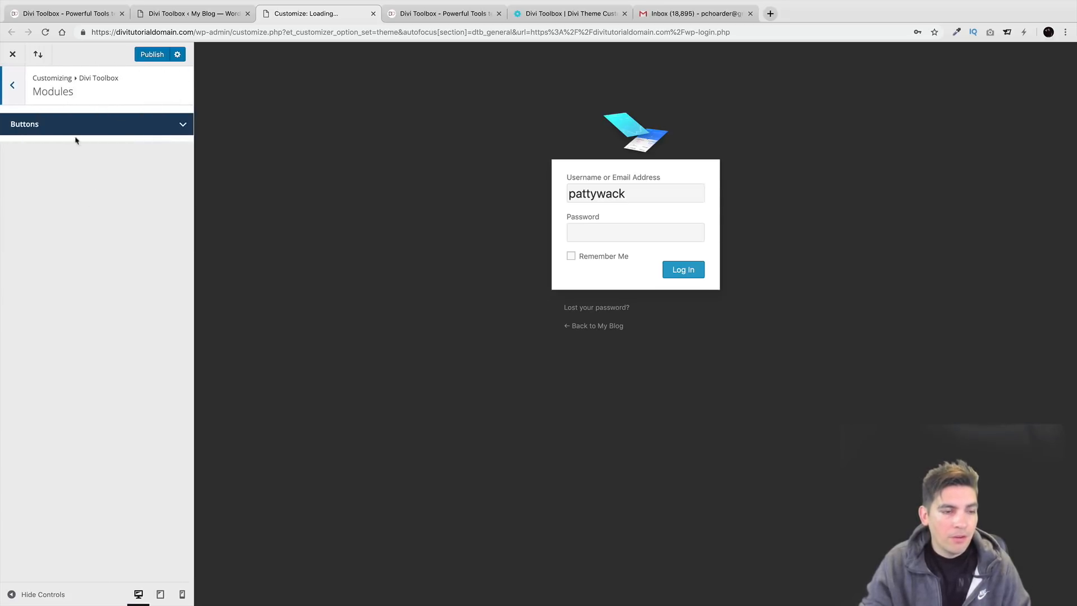
pyautogui.click(13, 84)
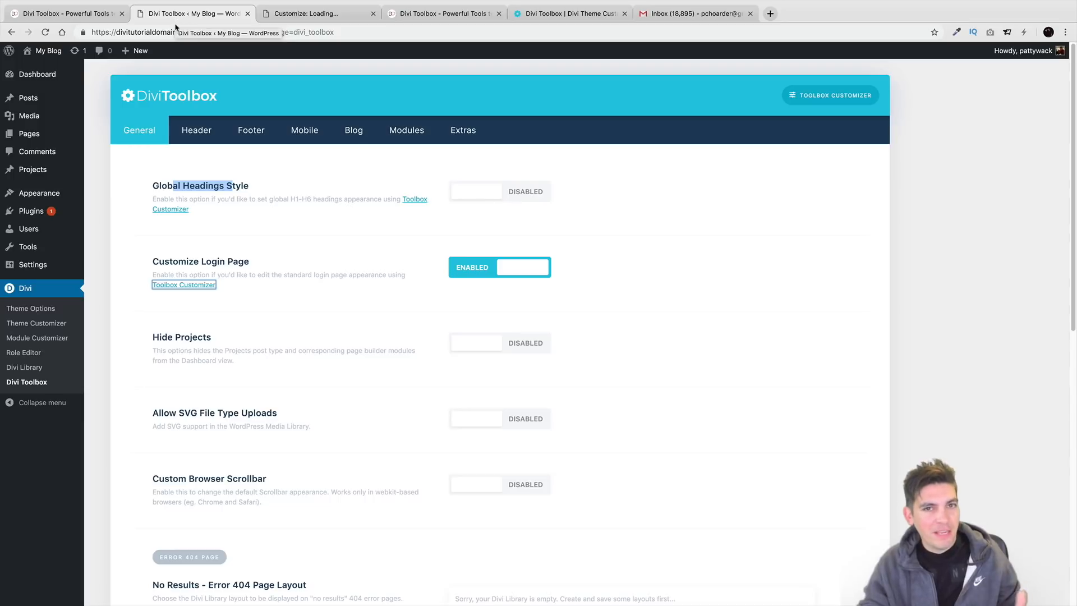
# - Scroll the General options, checking Allow SVG File Type Uploads and the Custom Browser Scrollbar toggle
pyautogui.scroll(-3)
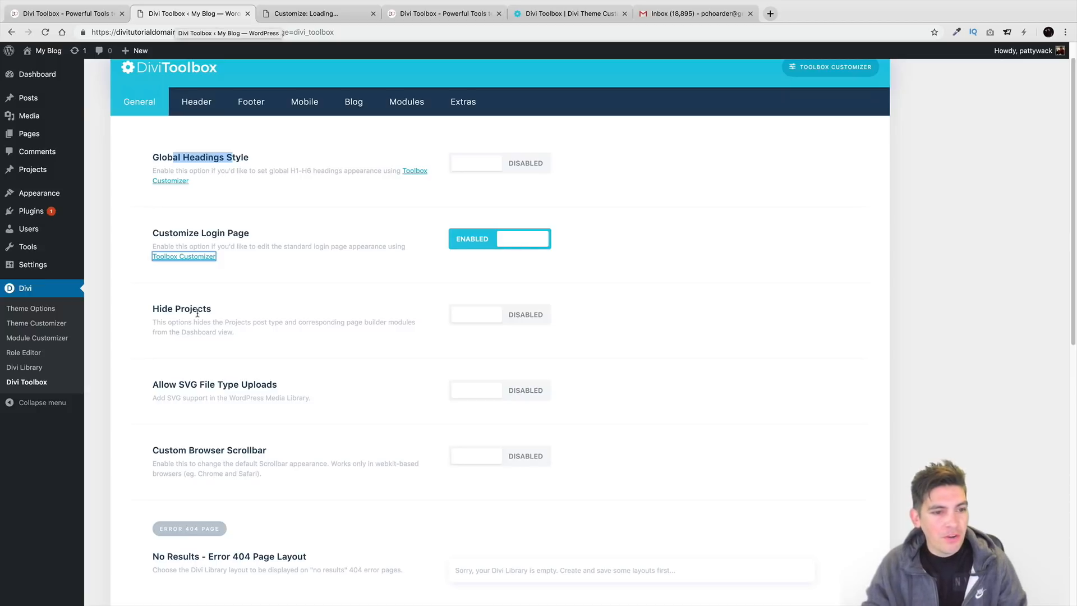
pyautogui.moveTo(428, 330)
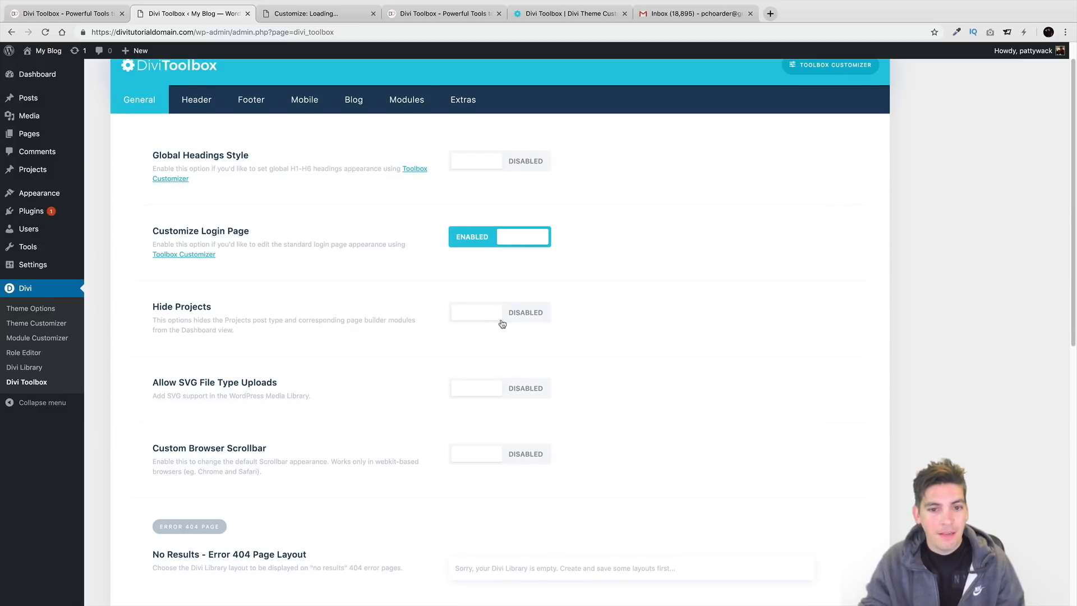
pyautogui.scroll(-3)
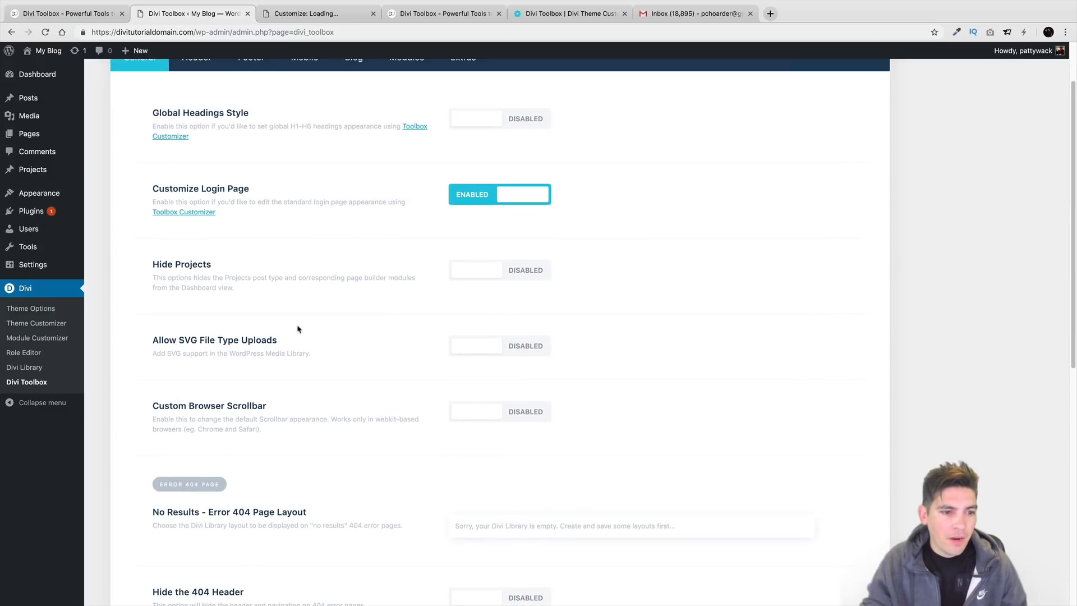
pyautogui.doubleClick(213, 338)
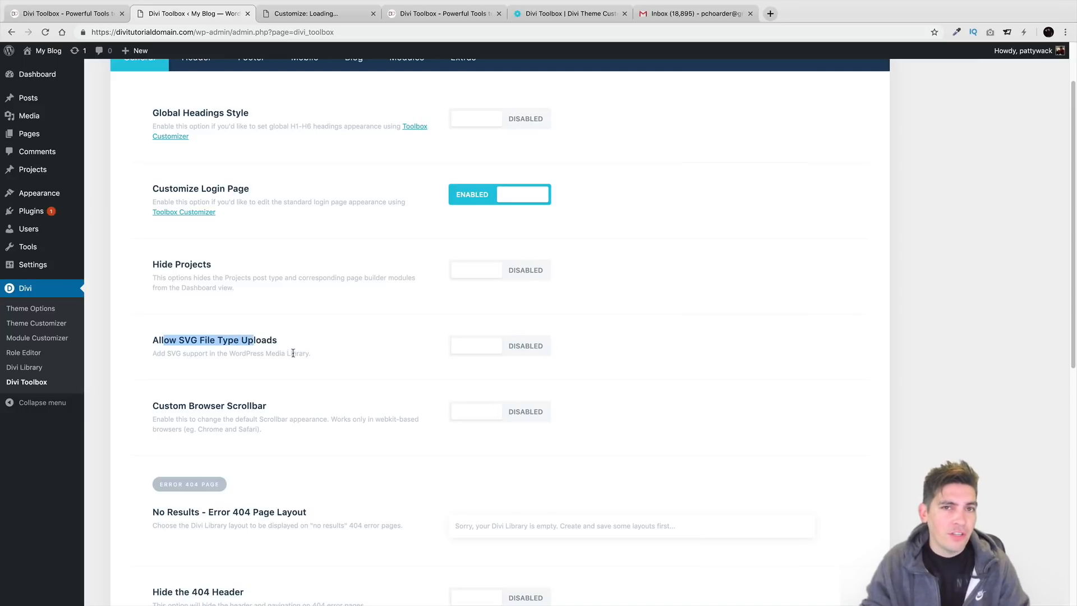
pyautogui.scroll(-3)
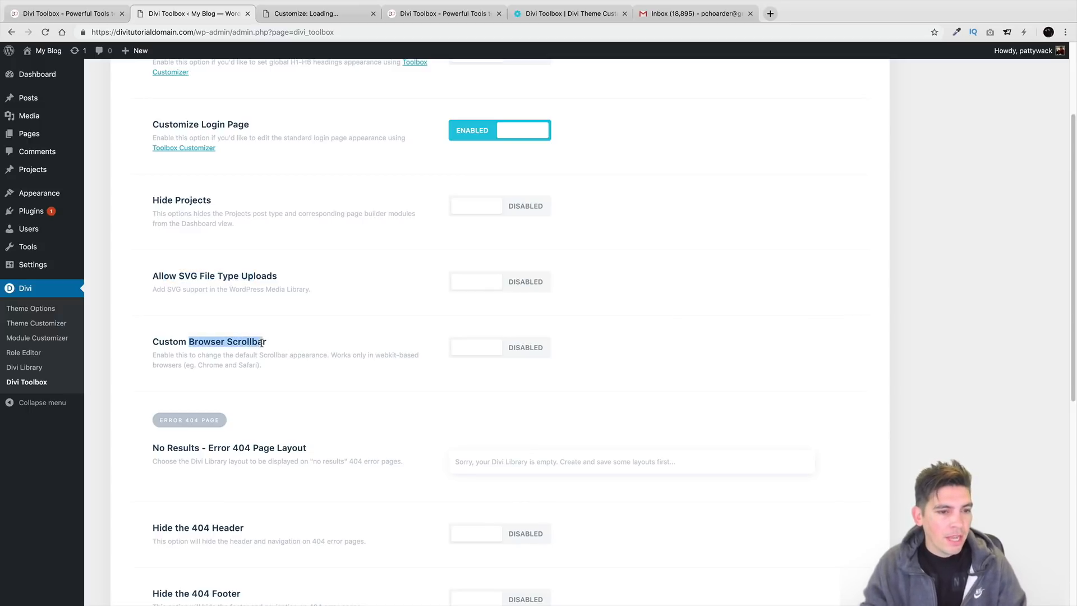
pyautogui.click(524, 346)
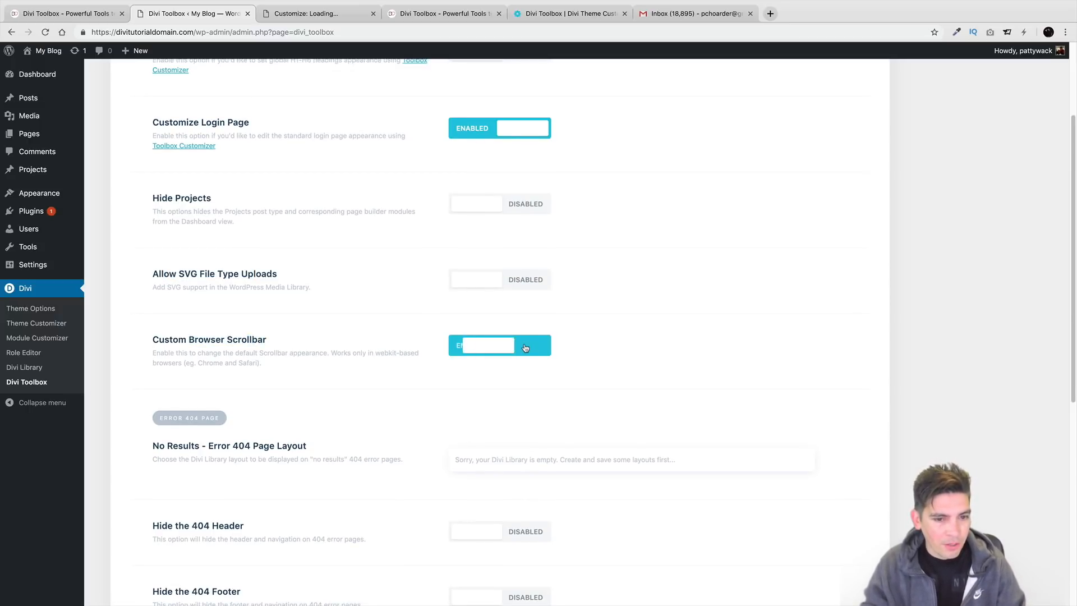
pyautogui.scroll(-3)
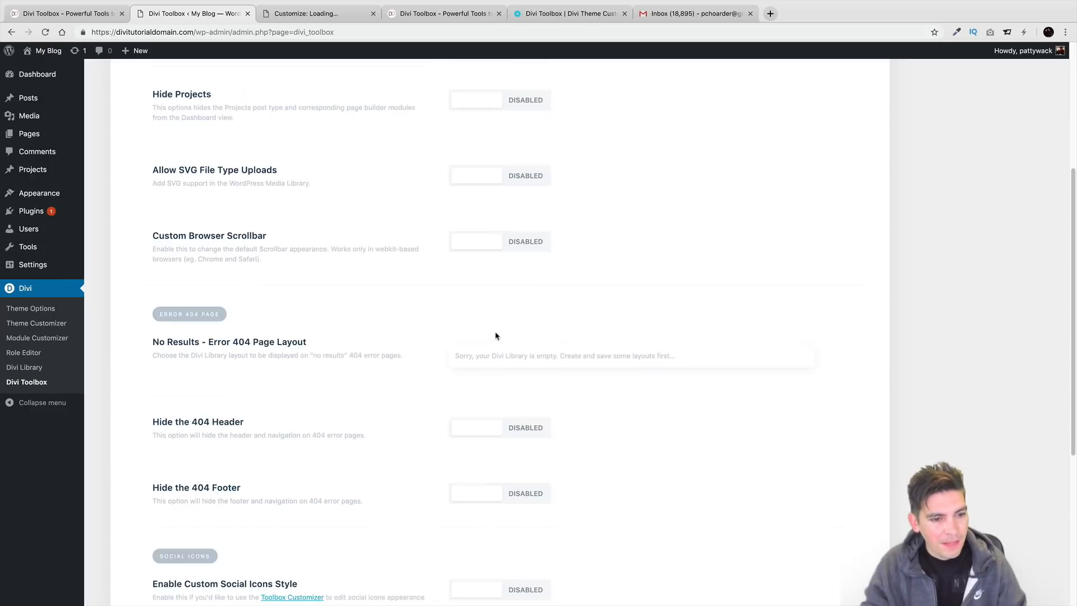
pyautogui.scroll(-3)
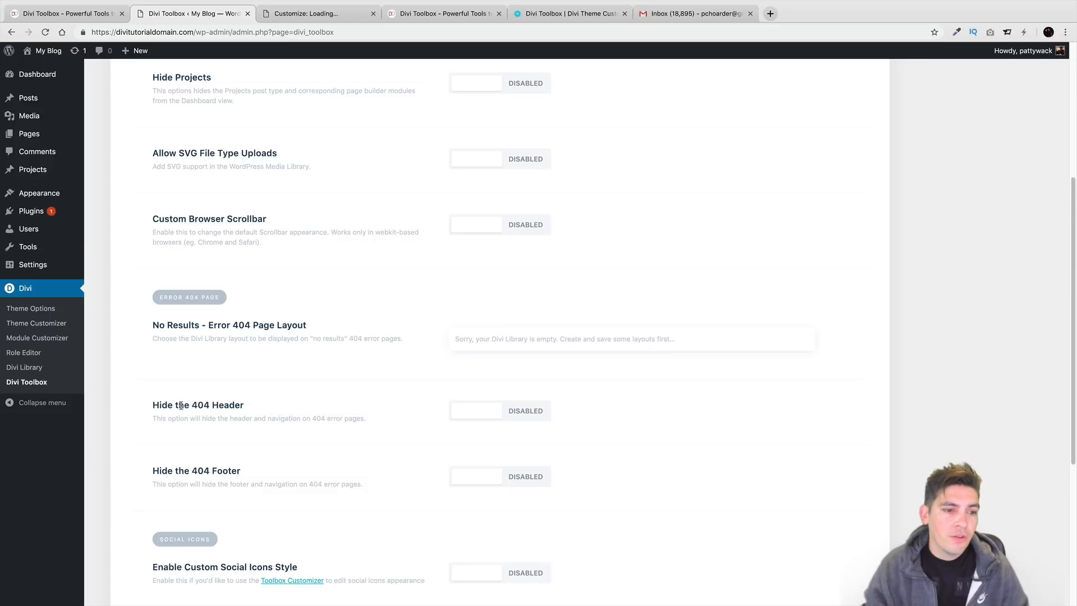
pyautogui.scroll(-3)
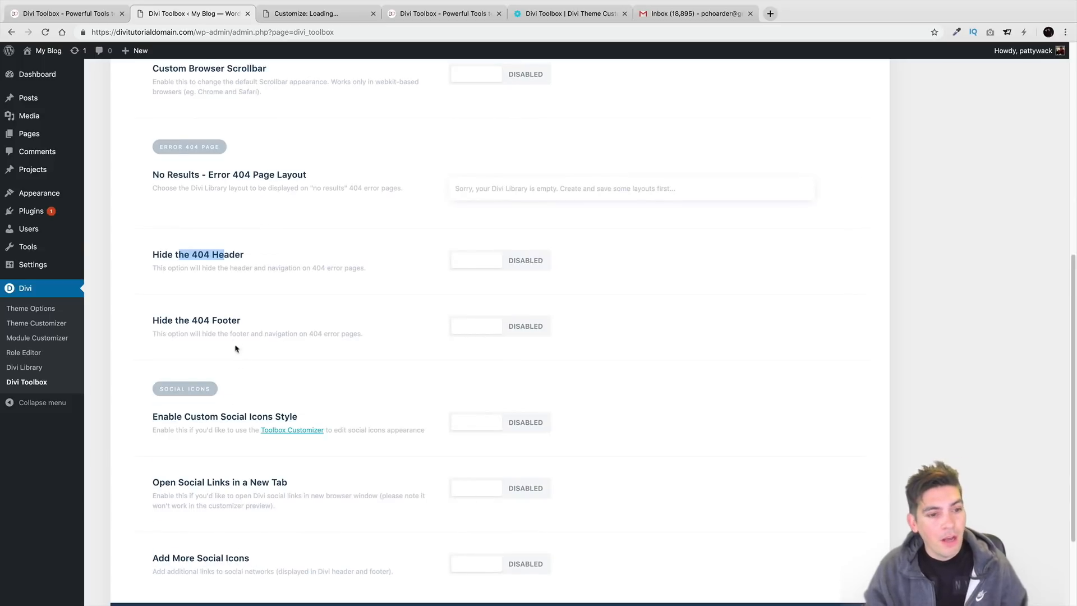
pyautogui.scroll(-3)
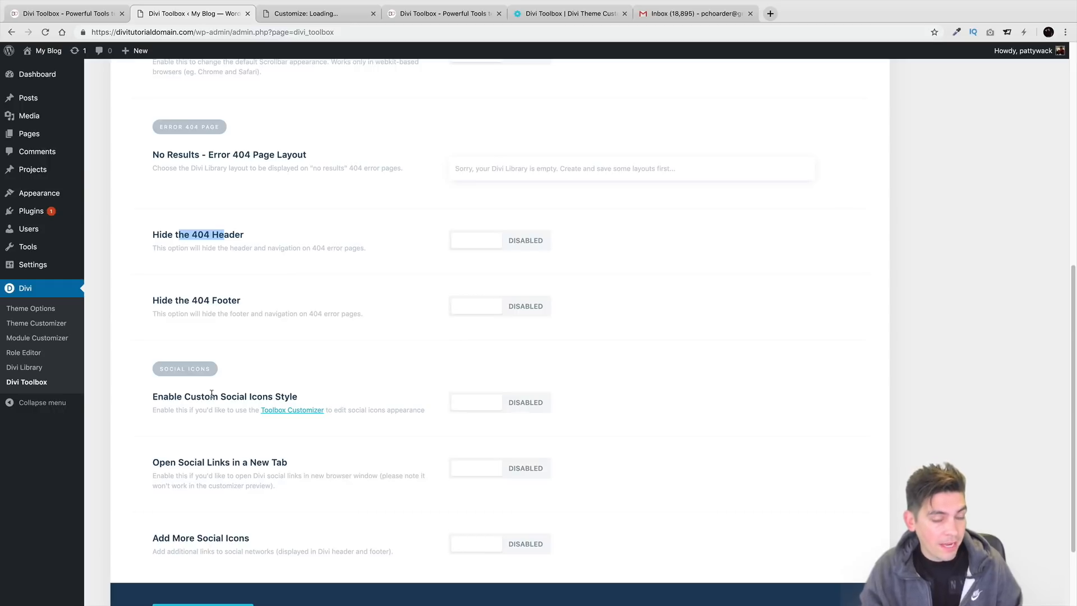
# - Enable Custom Social Icons Style and save the Divi Toolbox settings
pyautogui.click(499, 402)
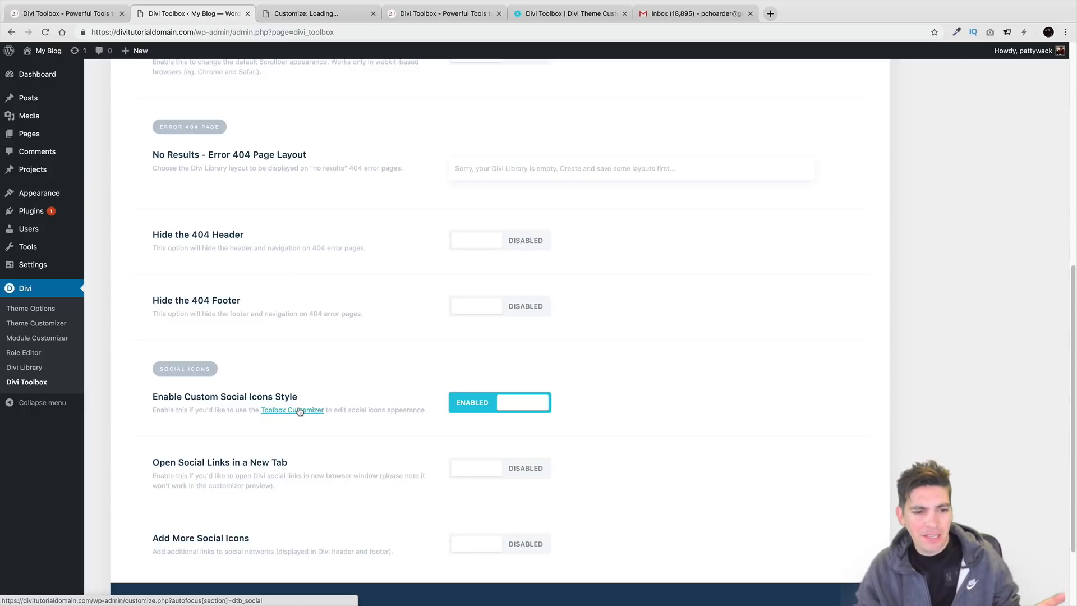
pyautogui.scroll(-3)
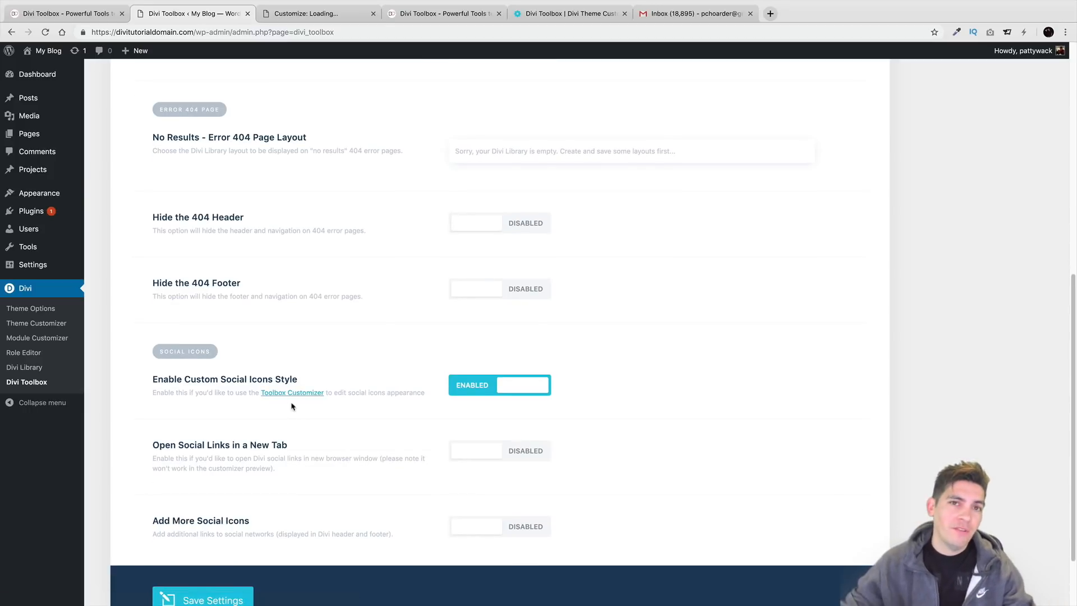
pyautogui.scroll(-3)
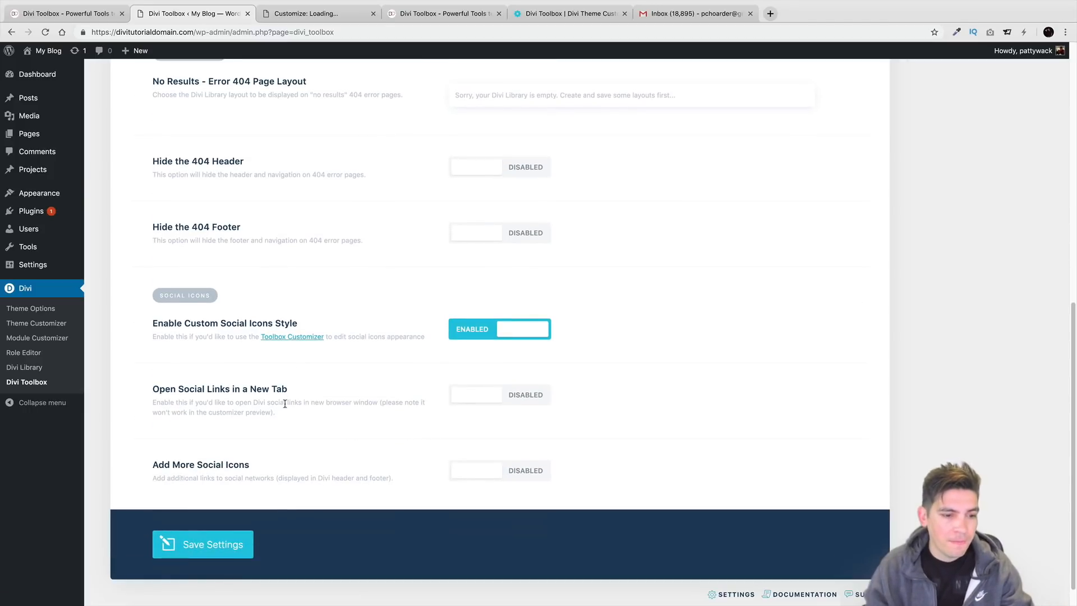
pyautogui.scroll(-3)
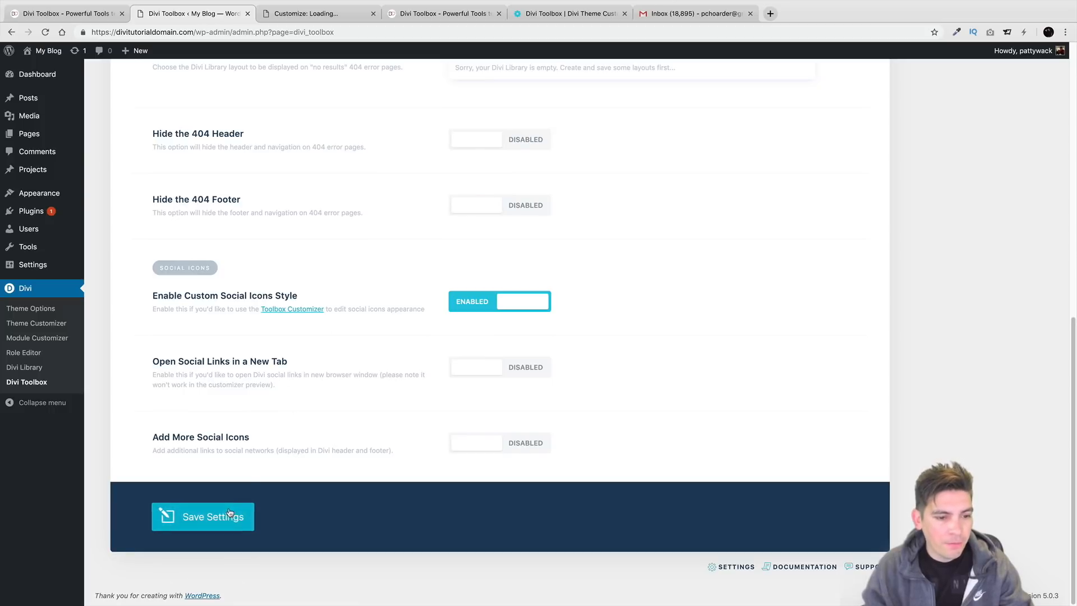
pyautogui.click(203, 516)
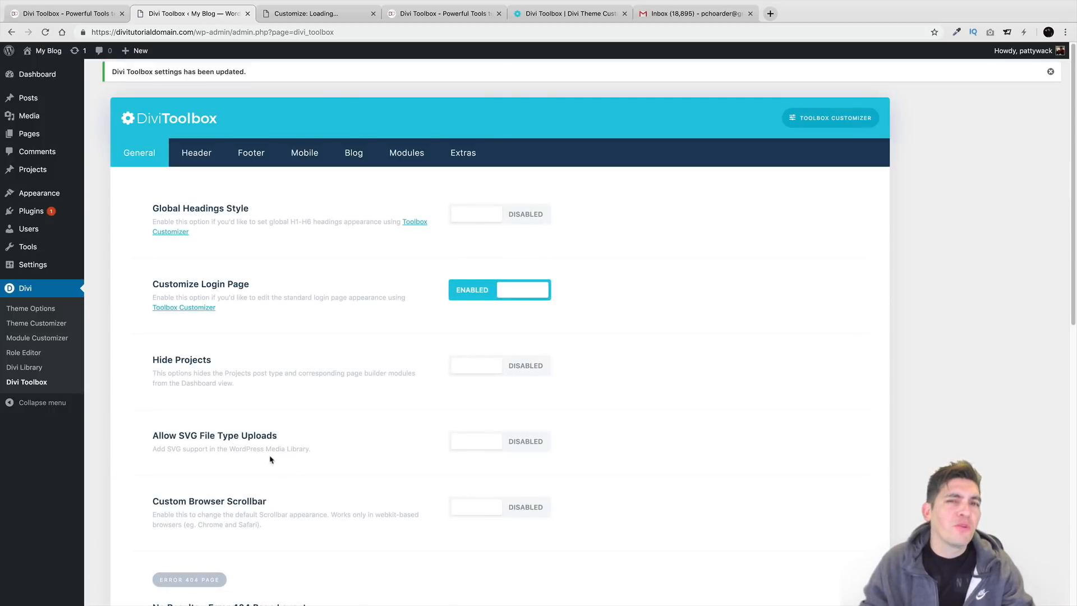
# - Switch to the Header settings and scroll down through its options
pyautogui.click(195, 152)
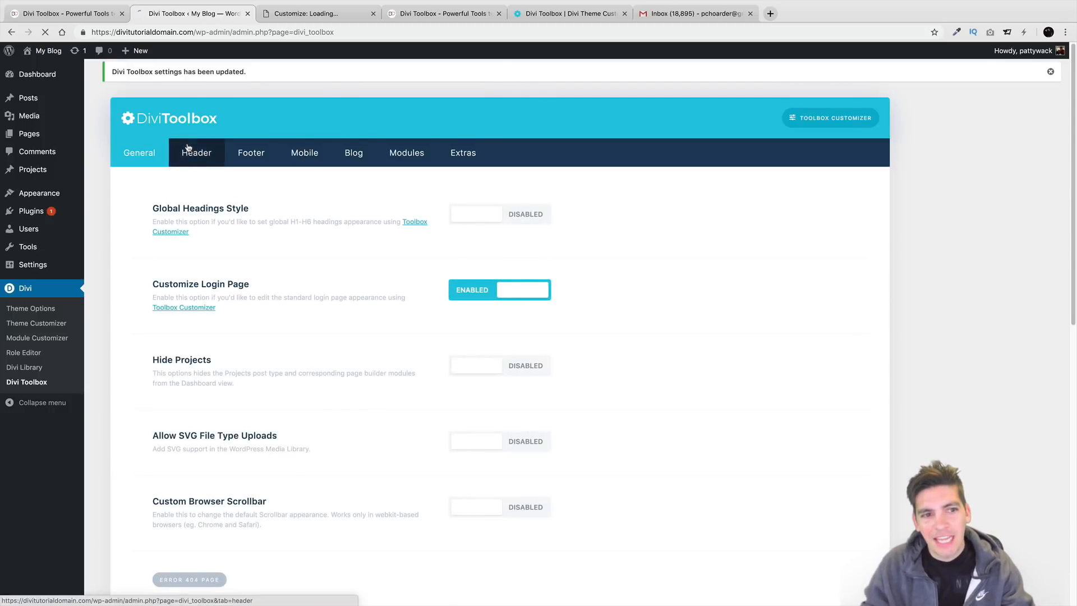
pyautogui.click(196, 152)
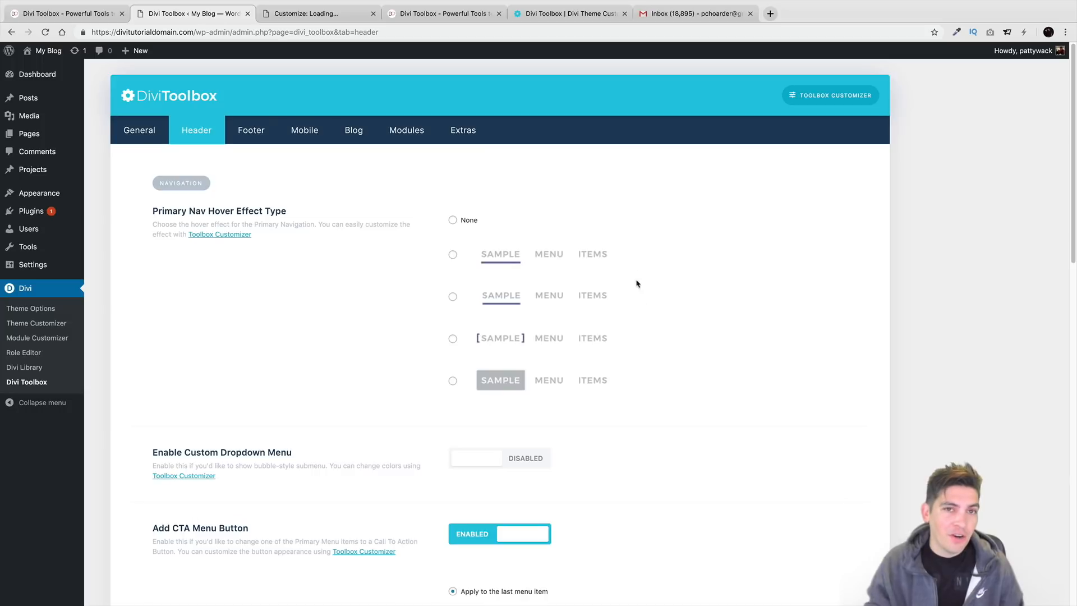
pyautogui.scroll(-3)
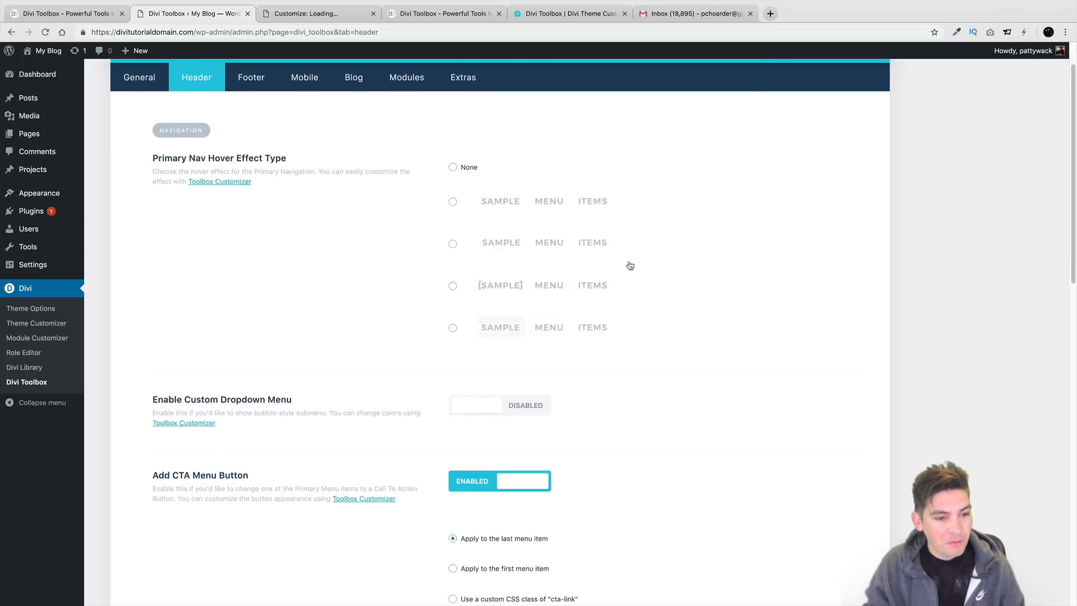
pyautogui.scroll(-3)
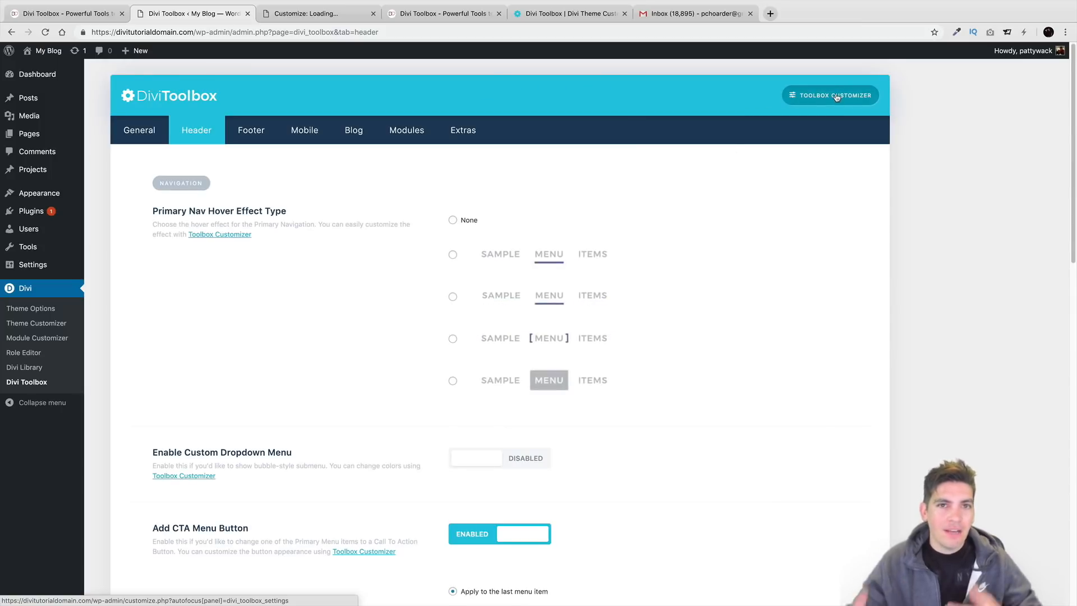
pyautogui.scroll(-3)
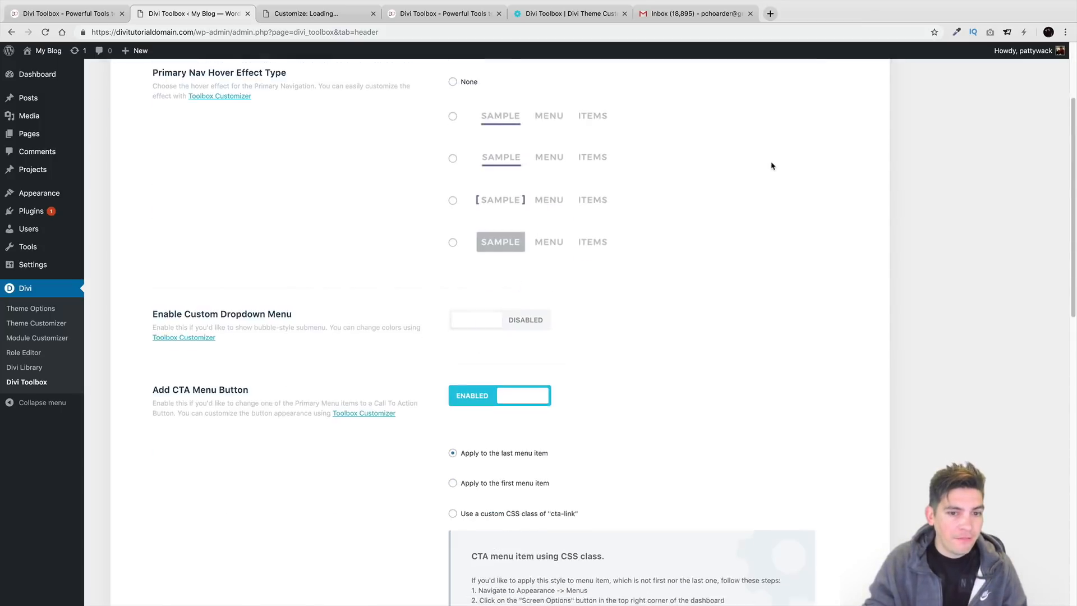
pyautogui.scroll(-3)
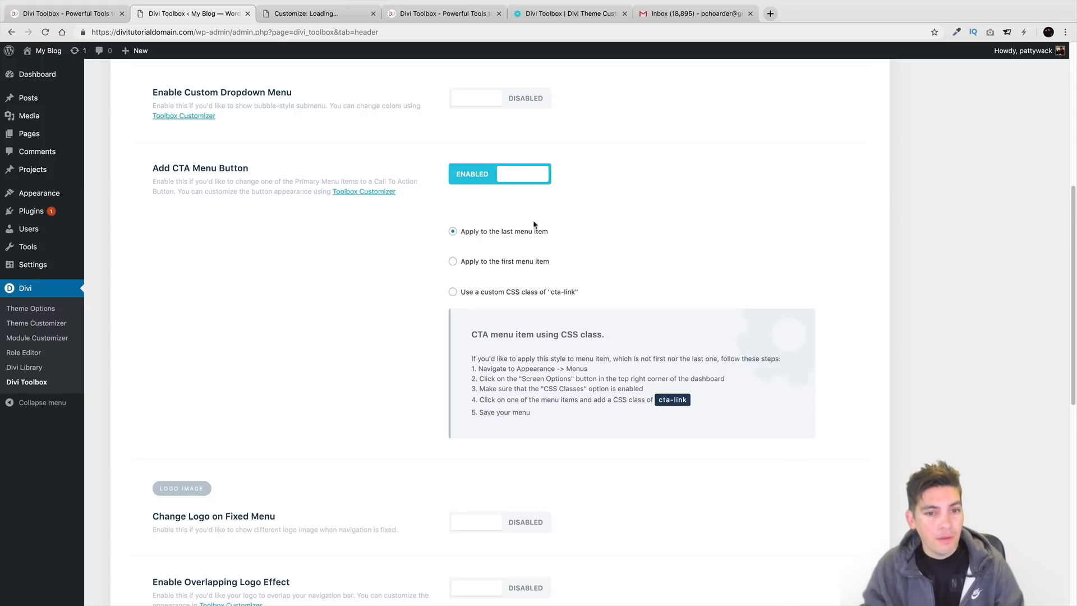
pyautogui.moveTo(537, 197)
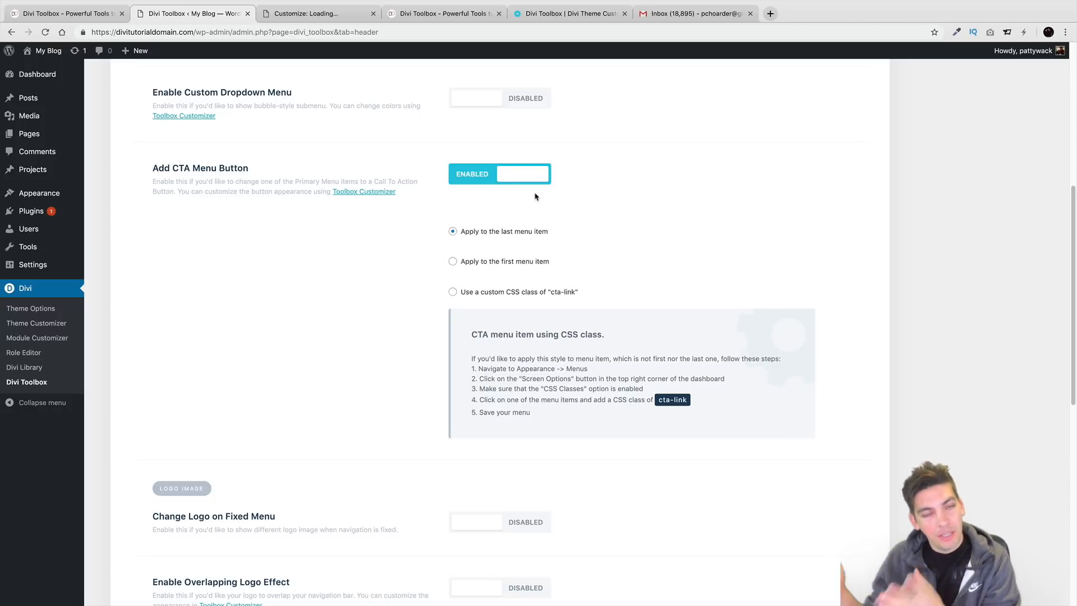
pyautogui.moveTo(586, 194)
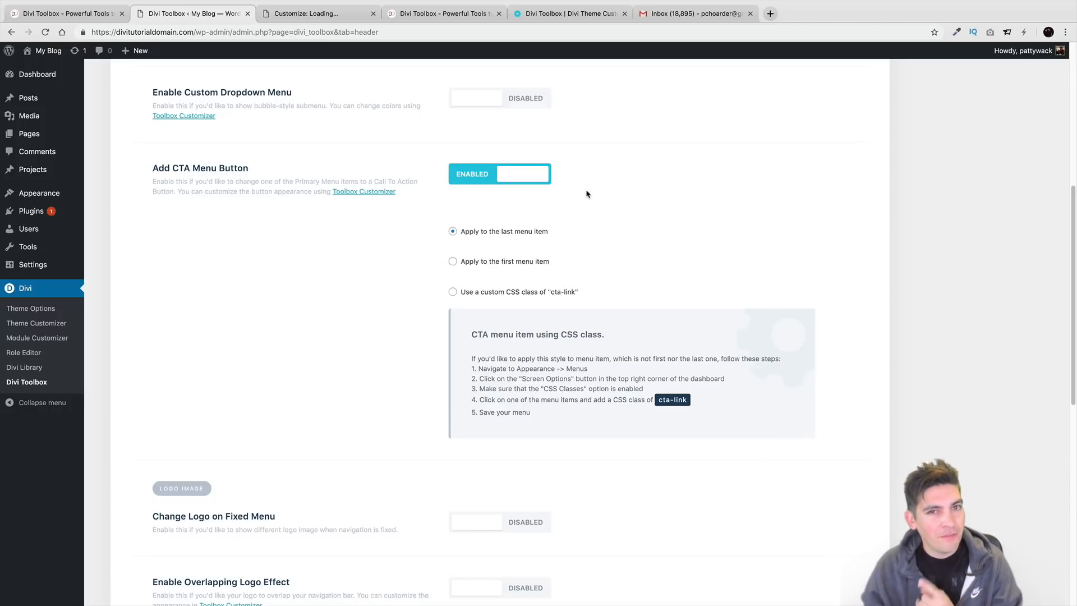
pyautogui.scroll(-3)
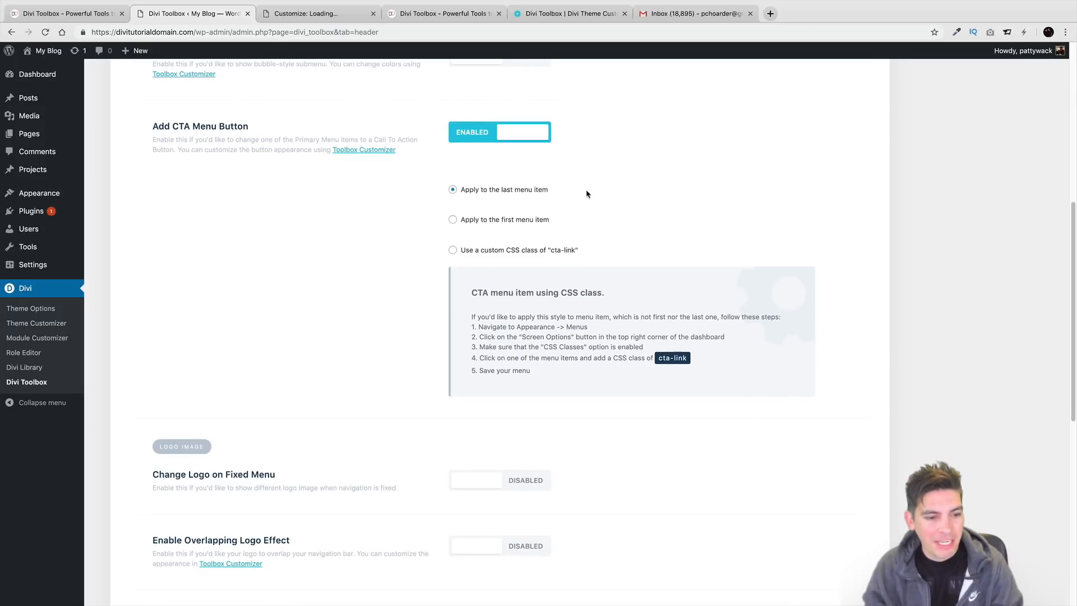
pyautogui.scroll(-3)
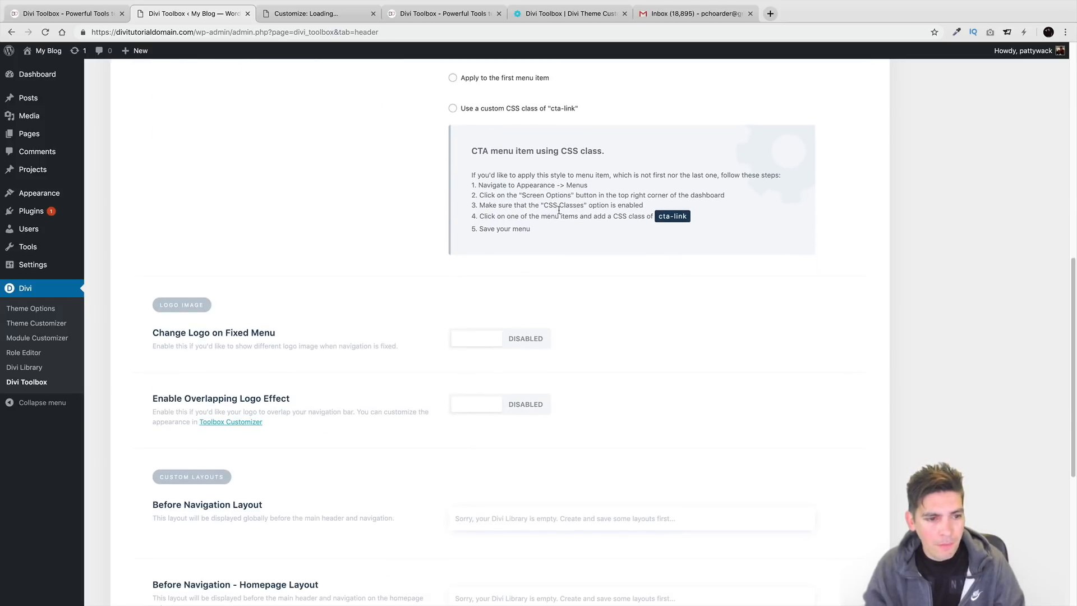
# - Enable Change Logo on Fixed Menu, revealing its image chooser, and review the remaining Header options
pyautogui.click(499, 337)
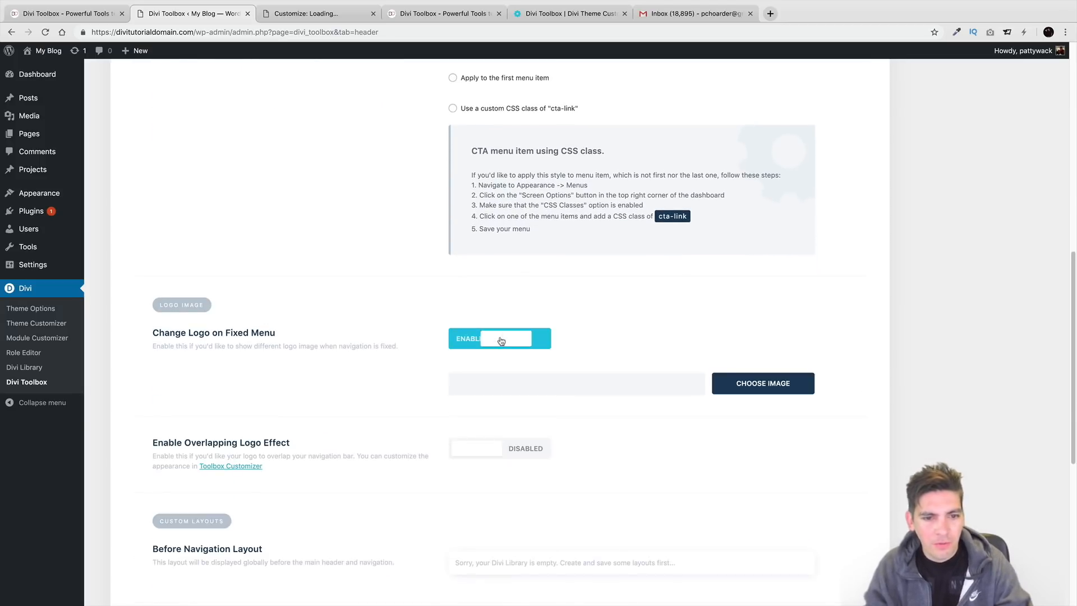
pyautogui.click(499, 337)
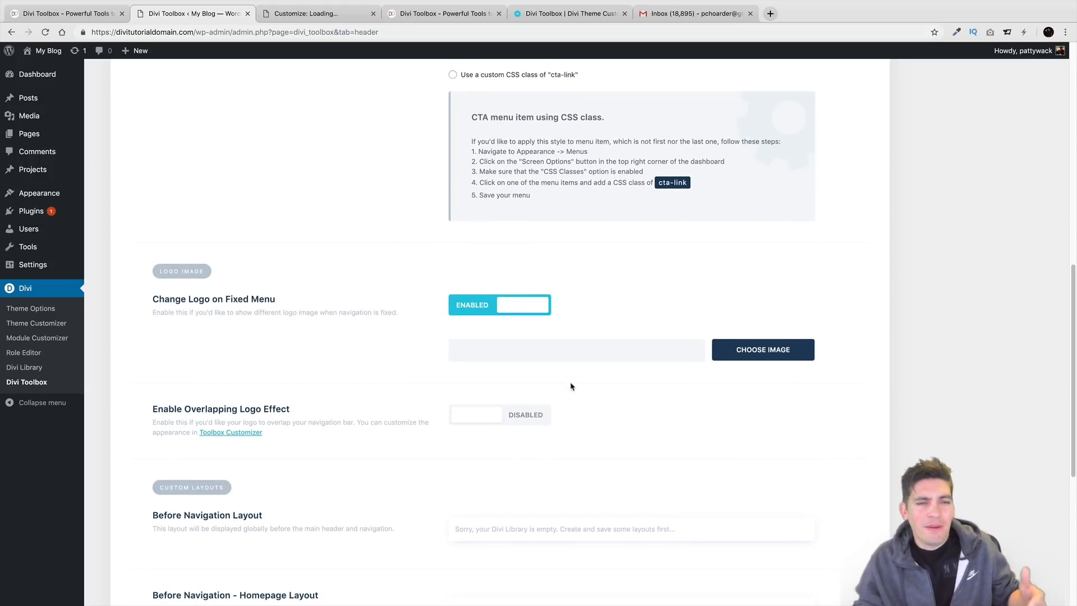
pyautogui.scroll(-3)
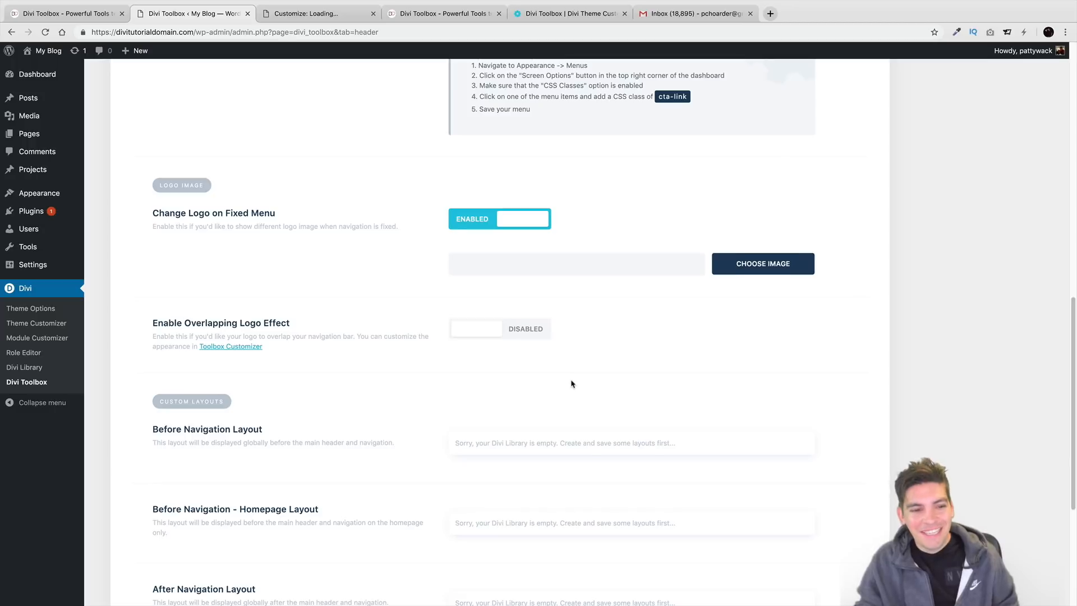
pyautogui.scroll(-3)
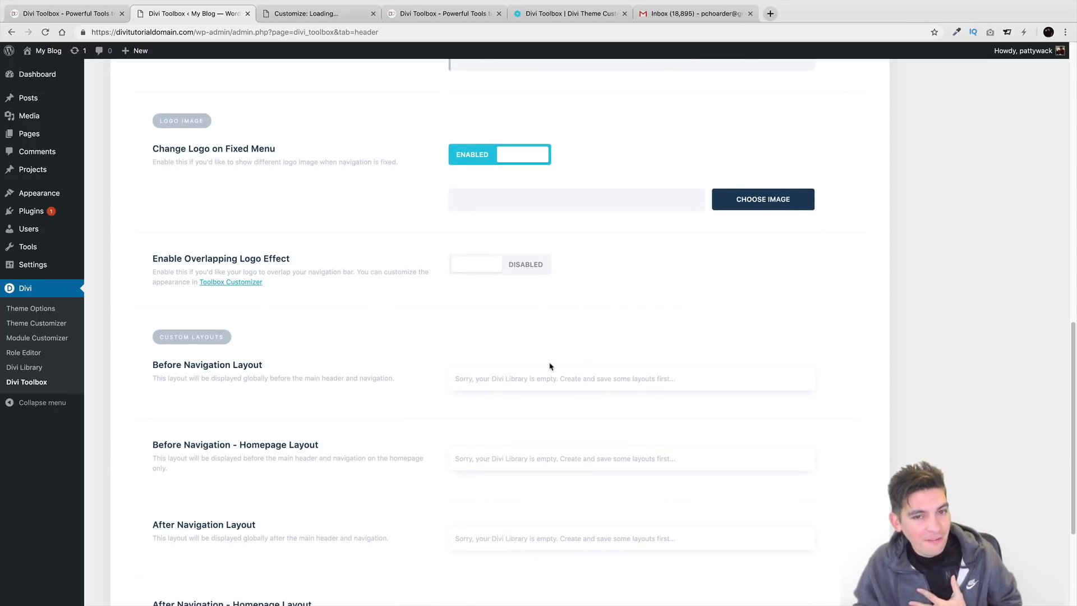
pyautogui.scroll(-3)
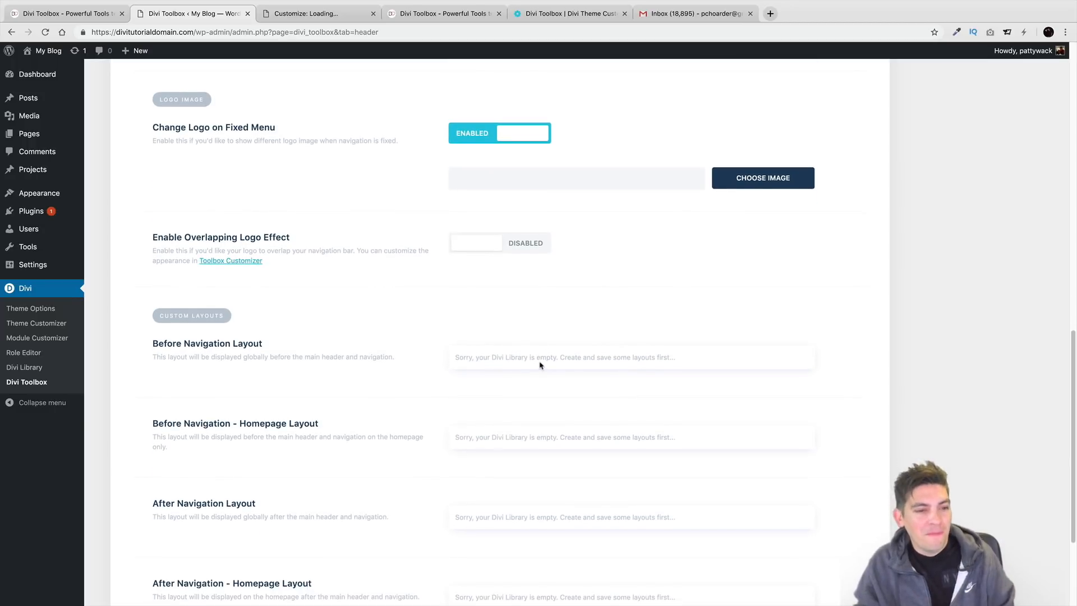
pyautogui.scroll(-3)
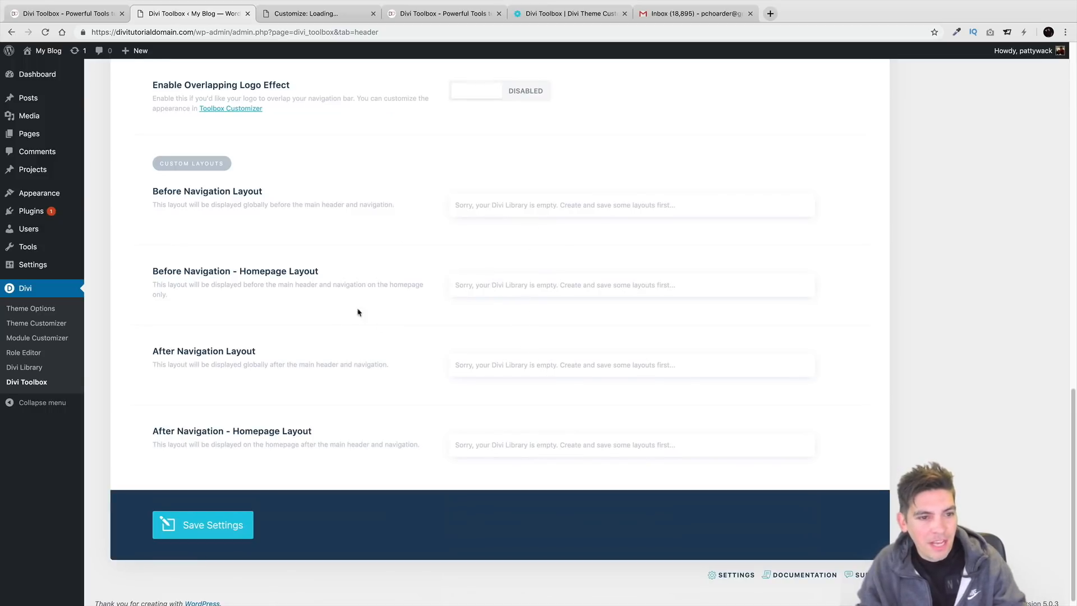
pyautogui.moveTo(390, 335)
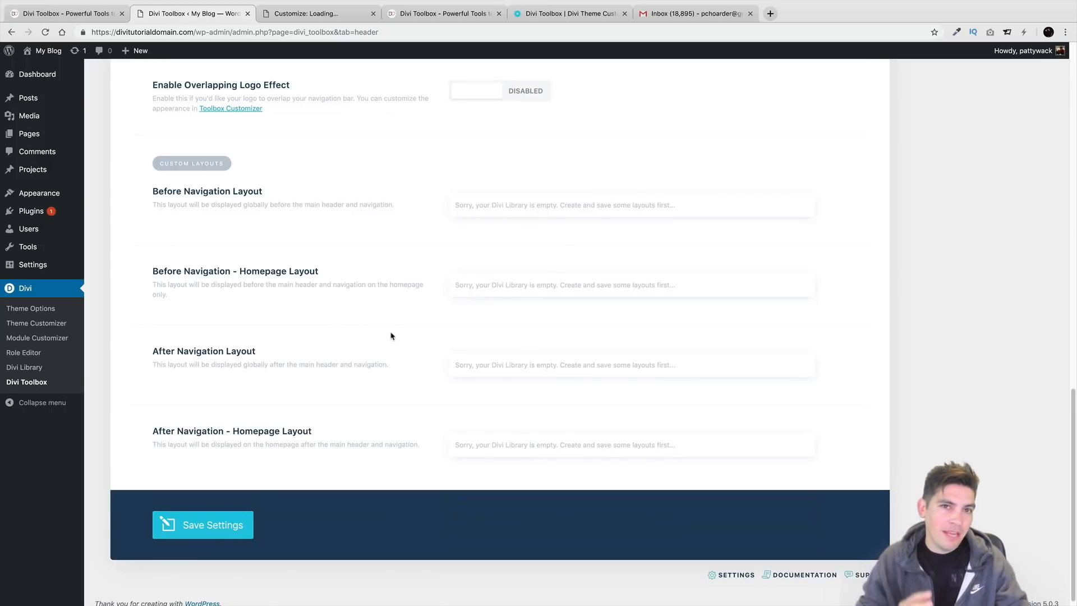
pyautogui.scroll(3)
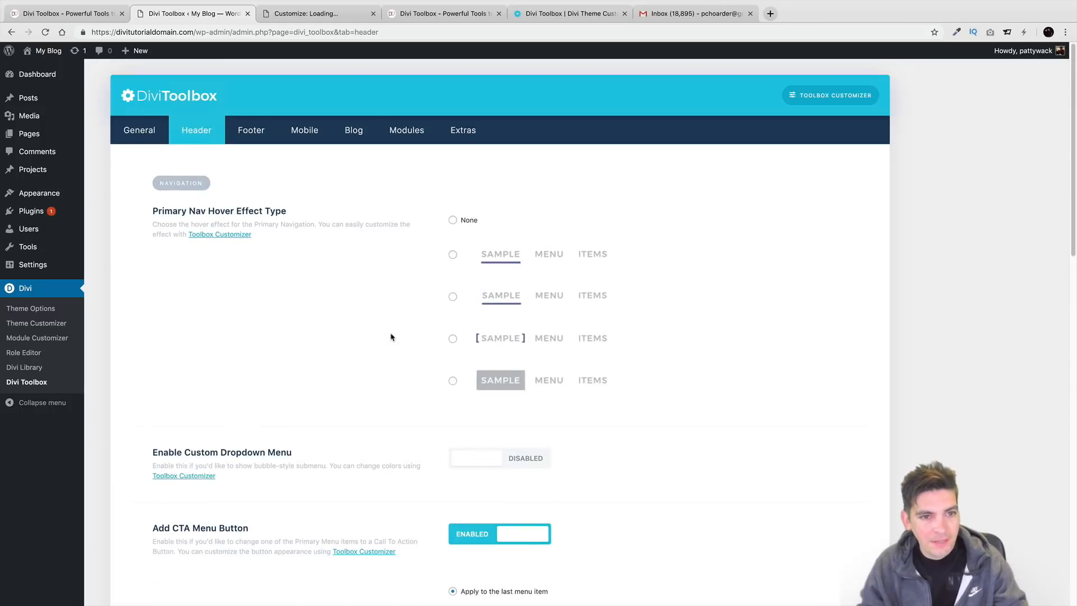
# - In the Footer settings enable Back to Top Button Customization with Use Custom Button Link, then move to Mobile
pyautogui.click(250, 130)
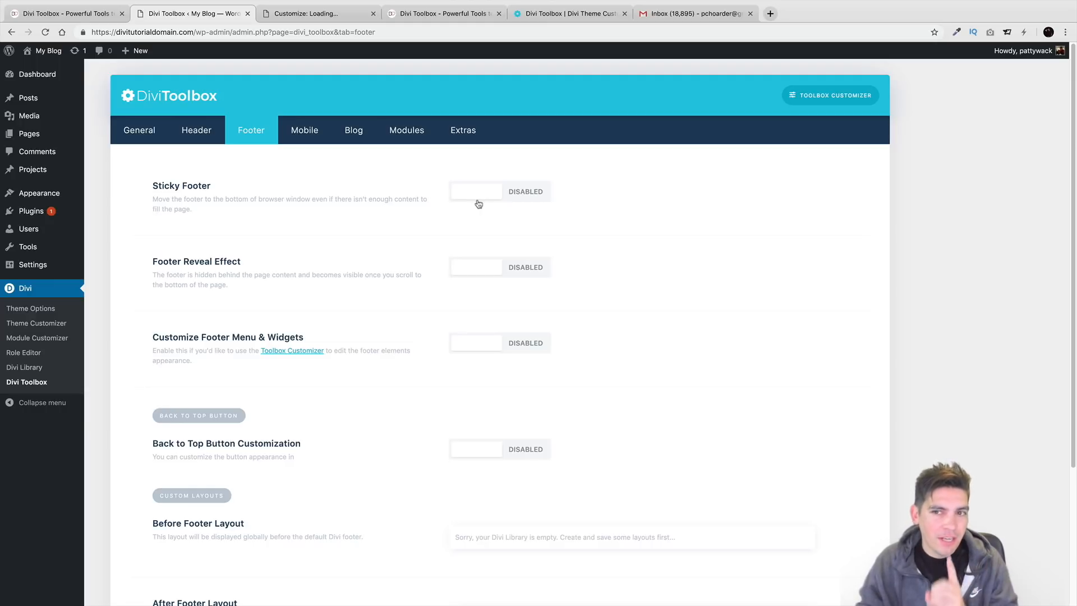
pyautogui.scroll(-3)
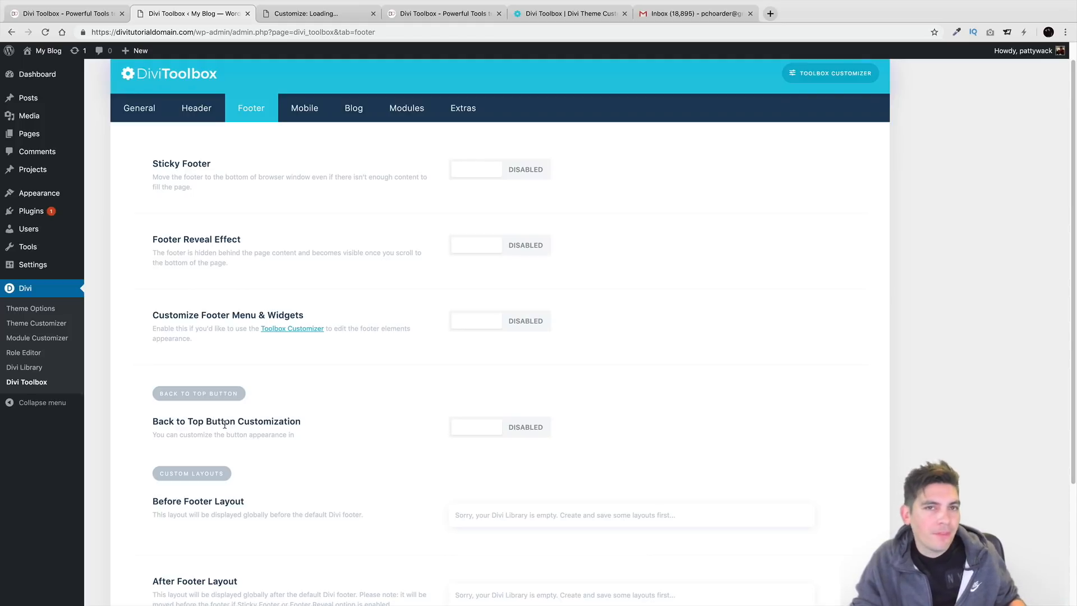
pyautogui.moveTo(500, 433)
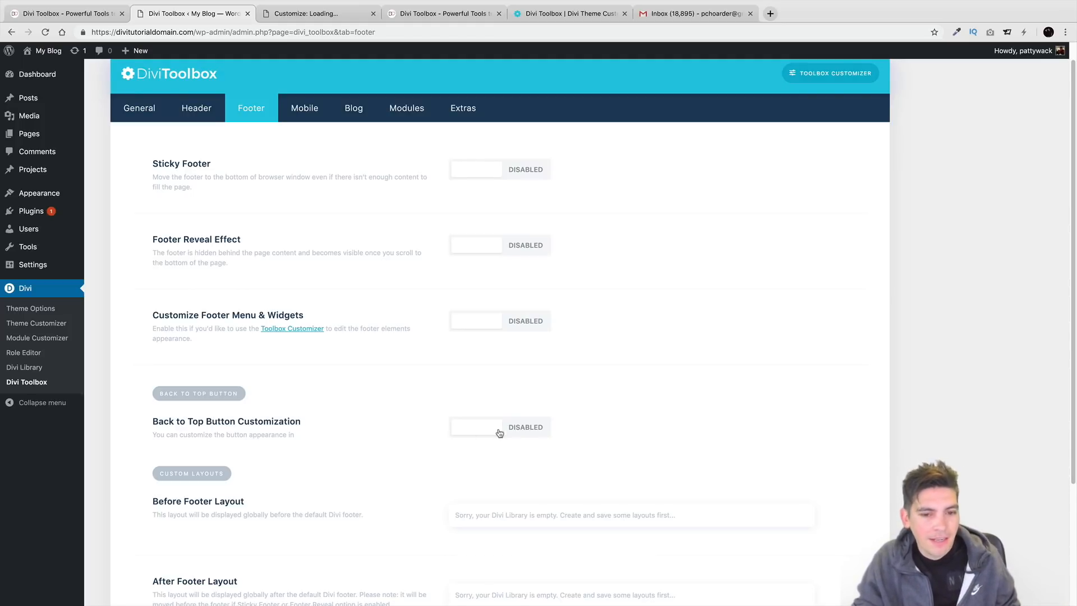
pyautogui.click(476, 426)
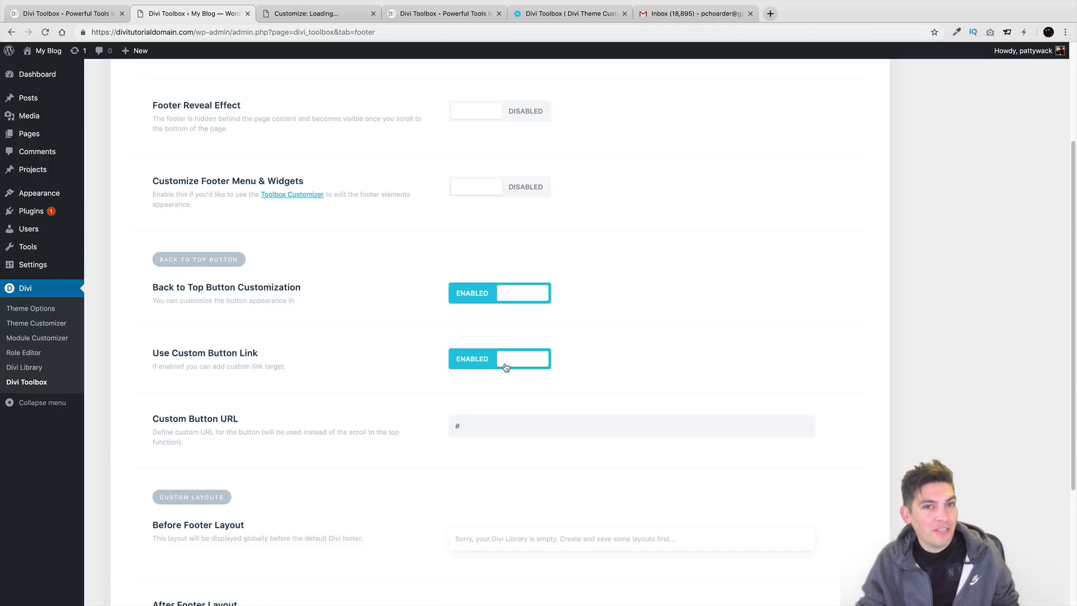
pyautogui.scroll(-3)
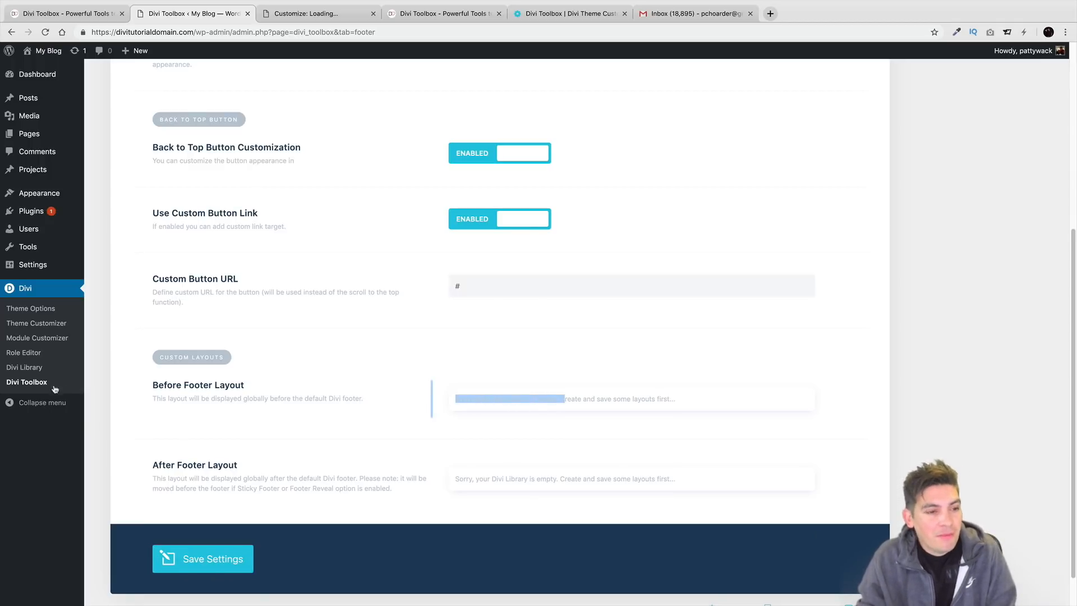
pyautogui.scroll(-3)
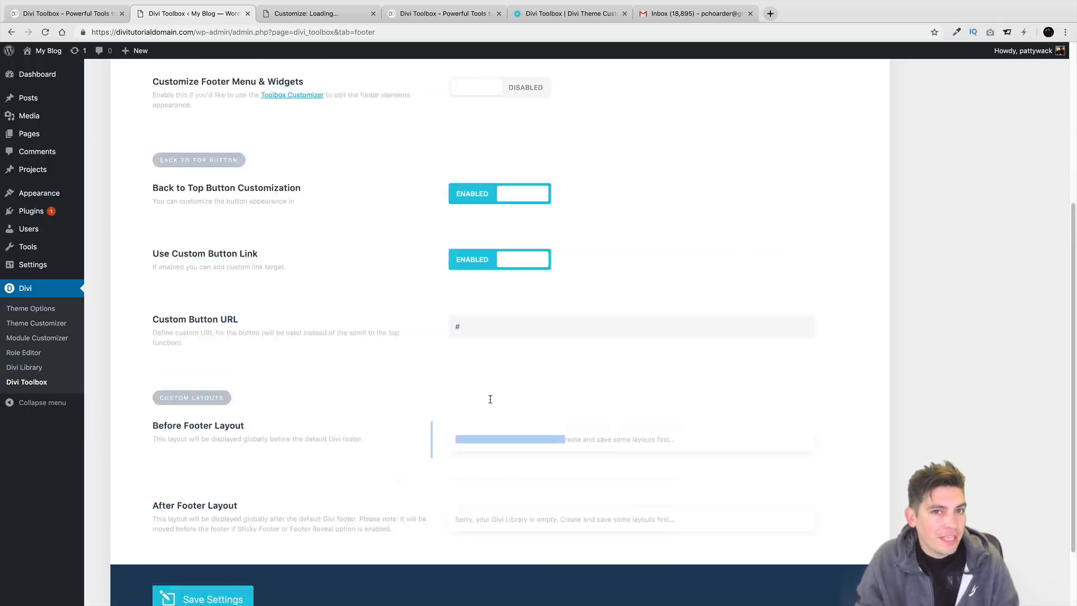
pyautogui.click(304, 130)
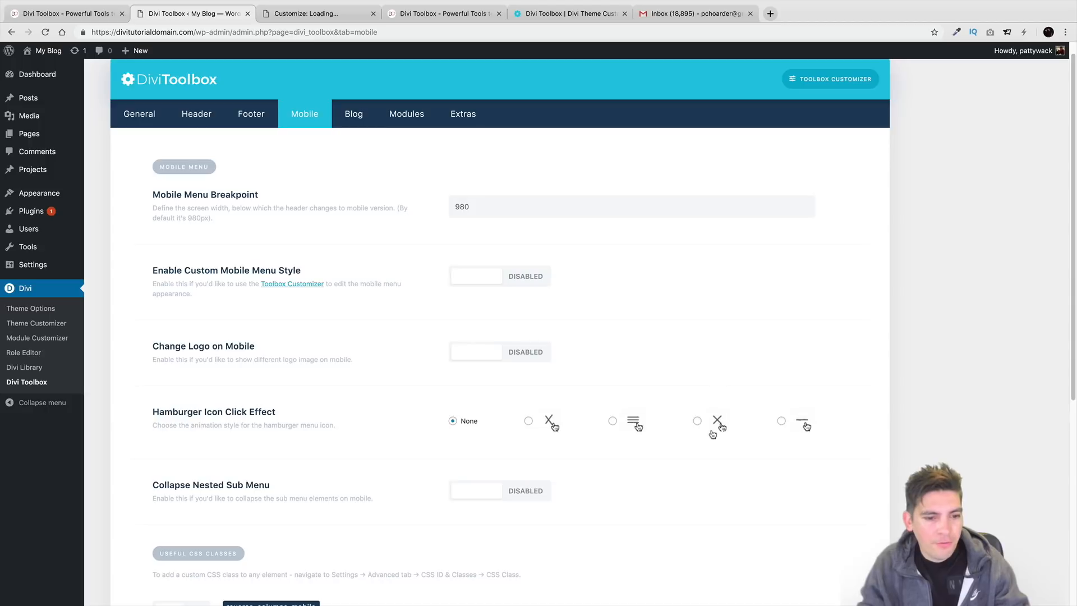
# - Enable Custom Mobile Menu Style in the Mobile settings and launch the Toolbox Customizer
pyautogui.scroll(-3)
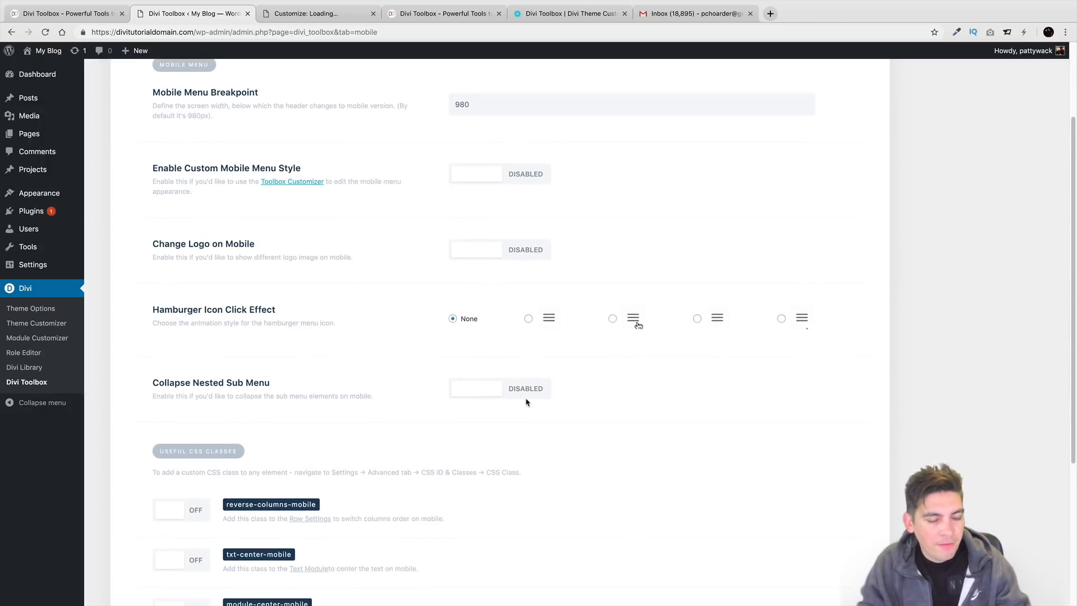
pyautogui.scroll(-3)
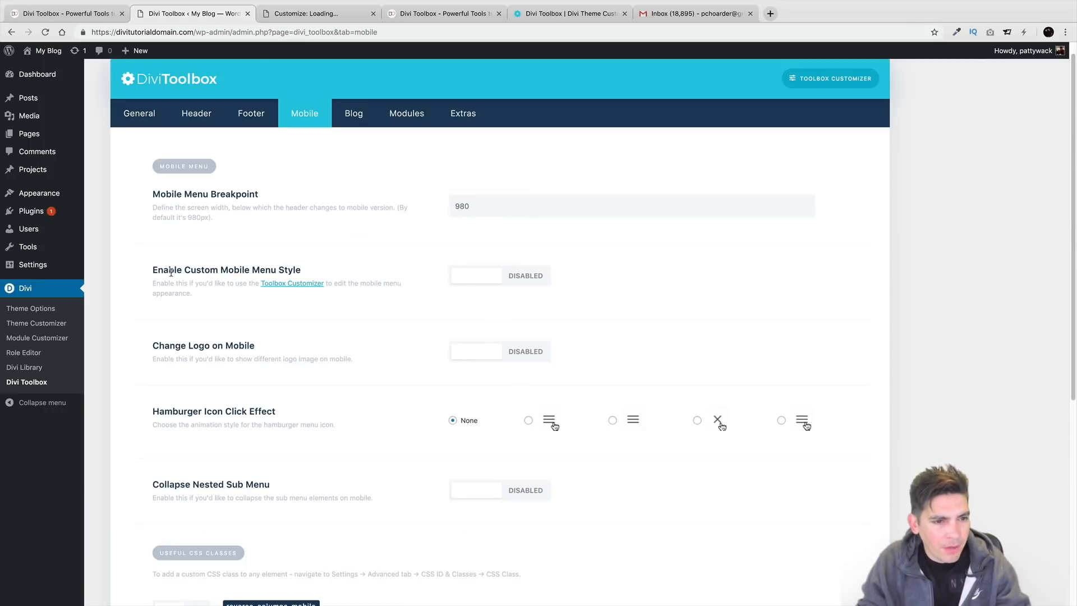
pyautogui.click(499, 276)
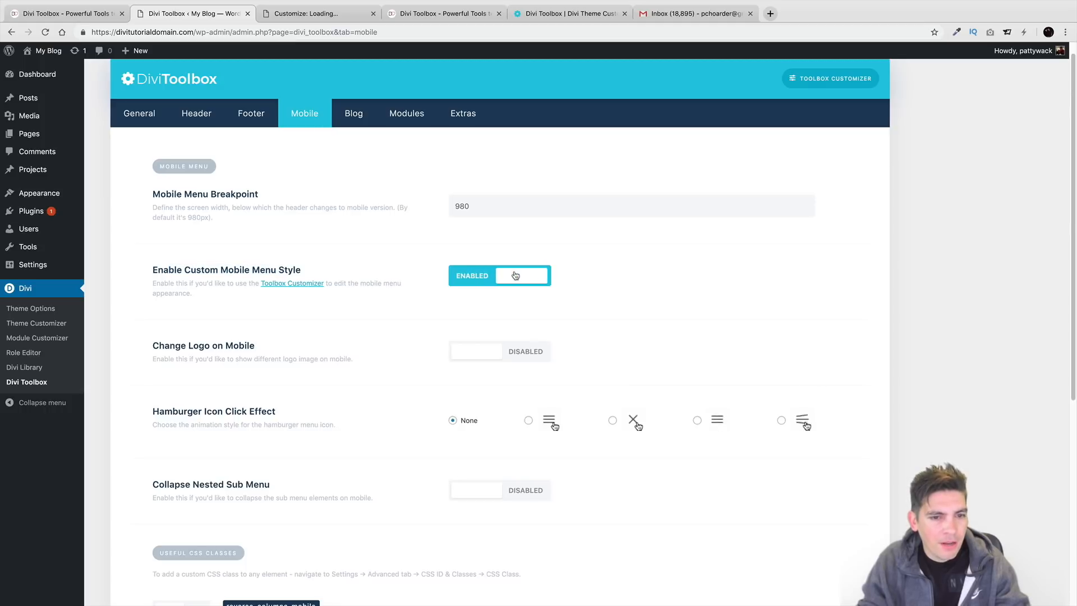
pyautogui.click(291, 283)
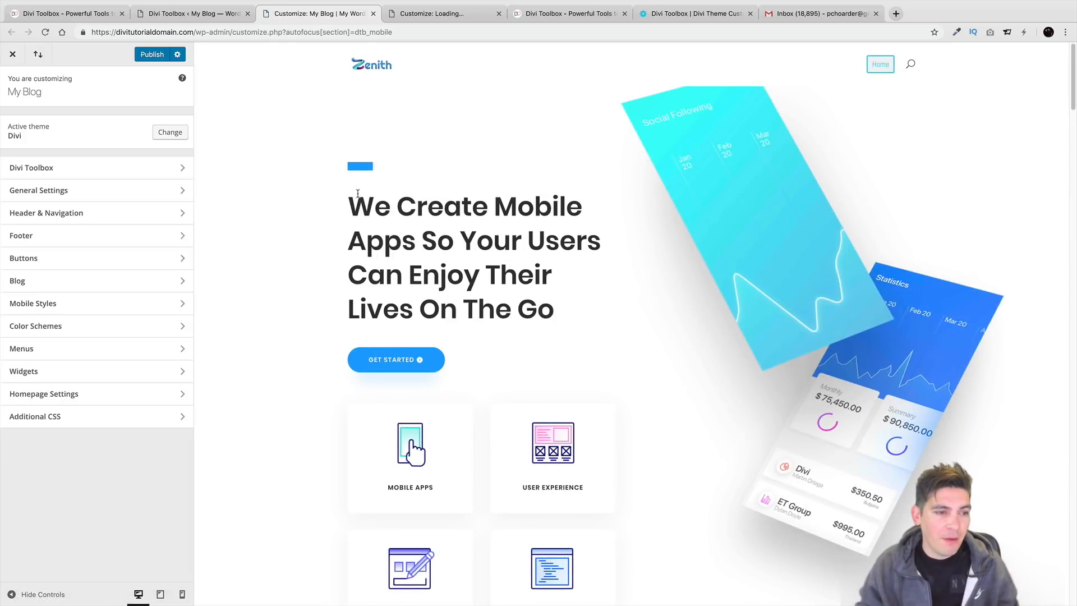
pyautogui.moveTo(222, 181)
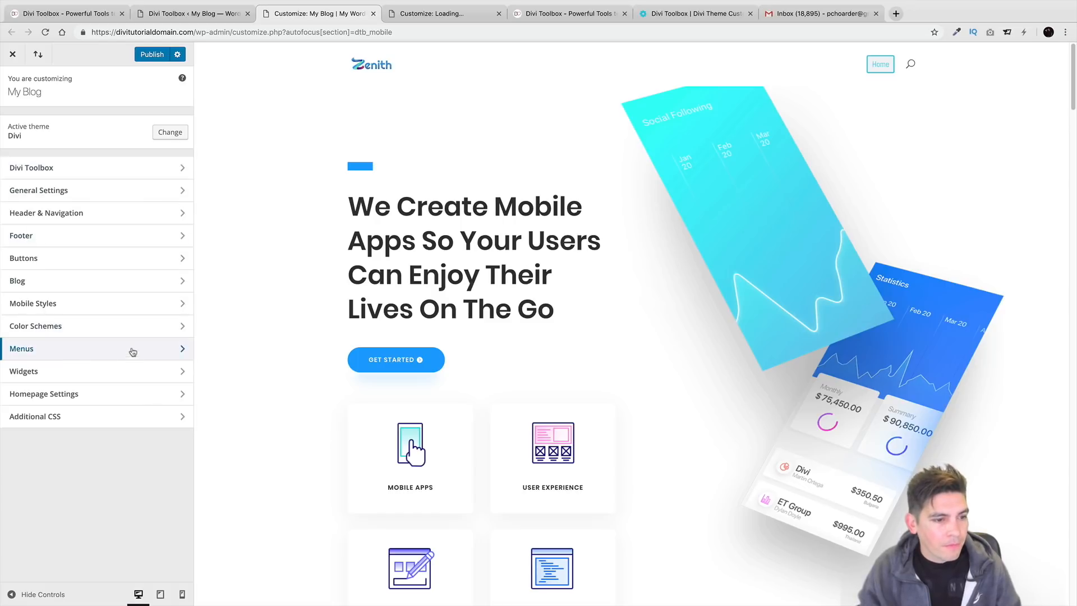
# - Look over the Customizer sections for My Blog, then return to the Divi Toolbox Mobile settings
pyautogui.click(32, 303)
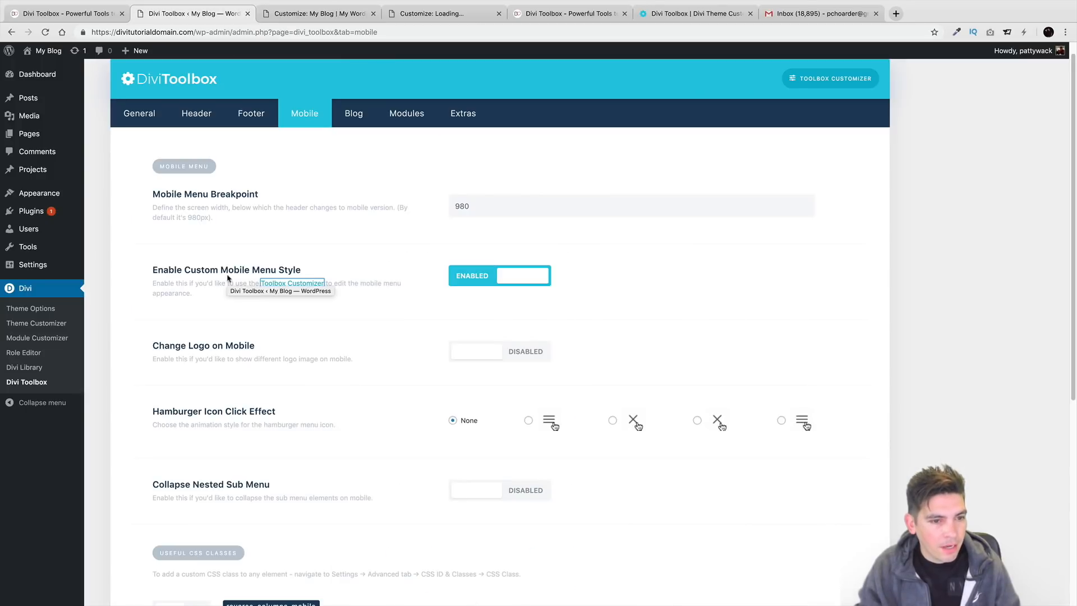
# - Save the Mobile settings and launch the Toolbox Customizer in a new tab
pyautogui.scroll(-3)
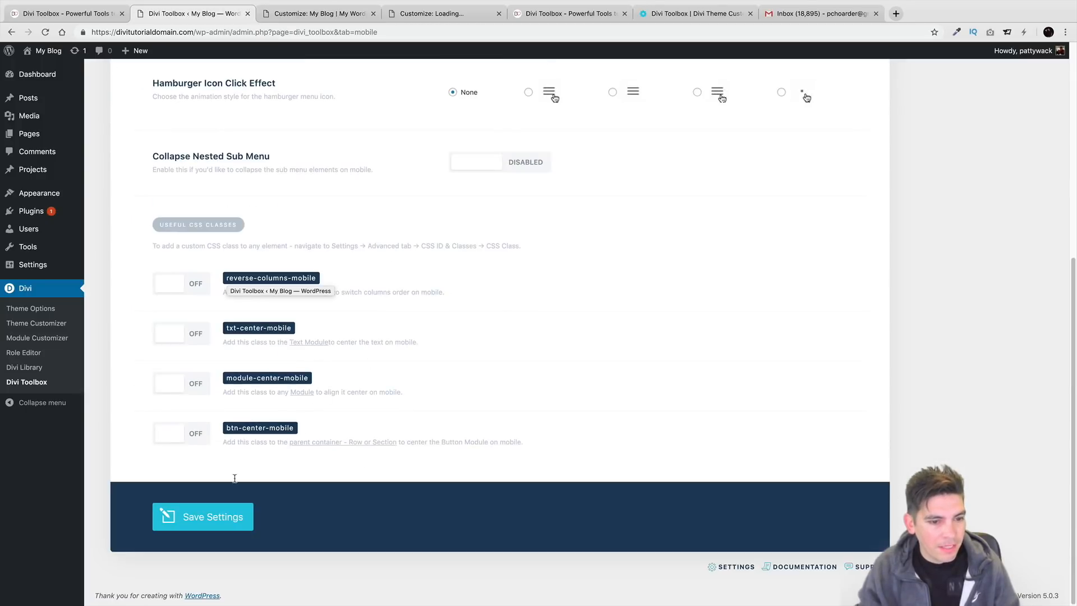
pyautogui.click(202, 516)
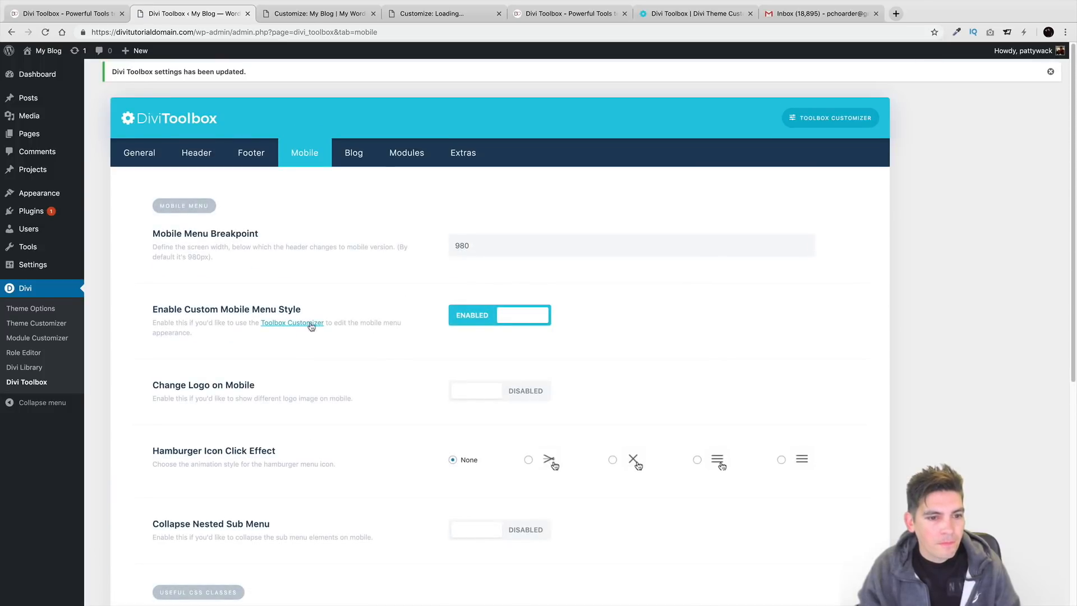
pyautogui.click(291, 323)
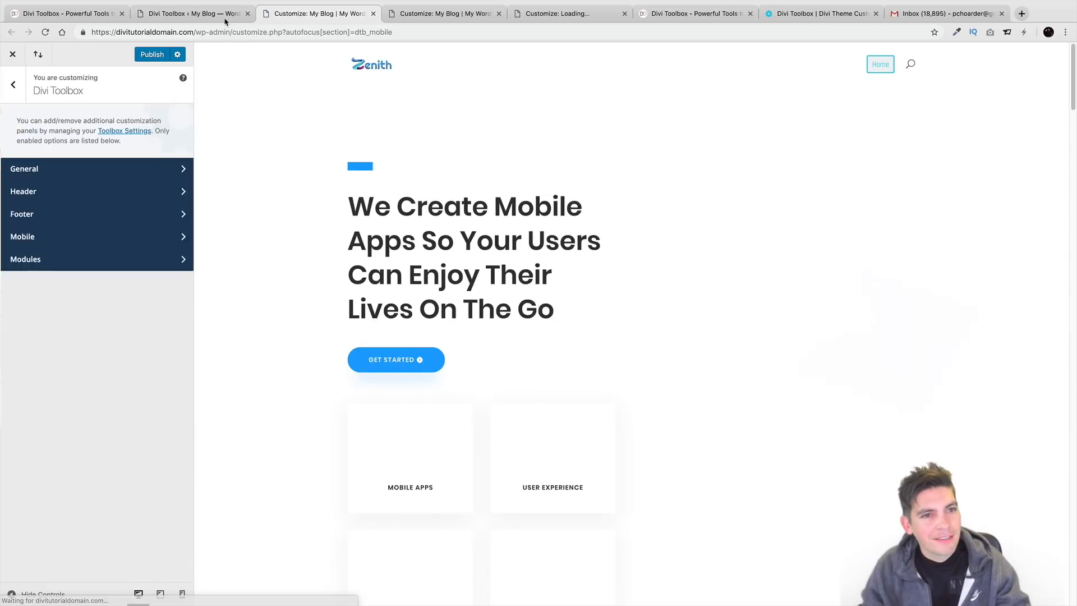
# - Open the Customizer's Divi Toolbox > Mobile panel listing Menu Bar, Hamburger Icon, Search and Menu options
pyautogui.click(23, 237)
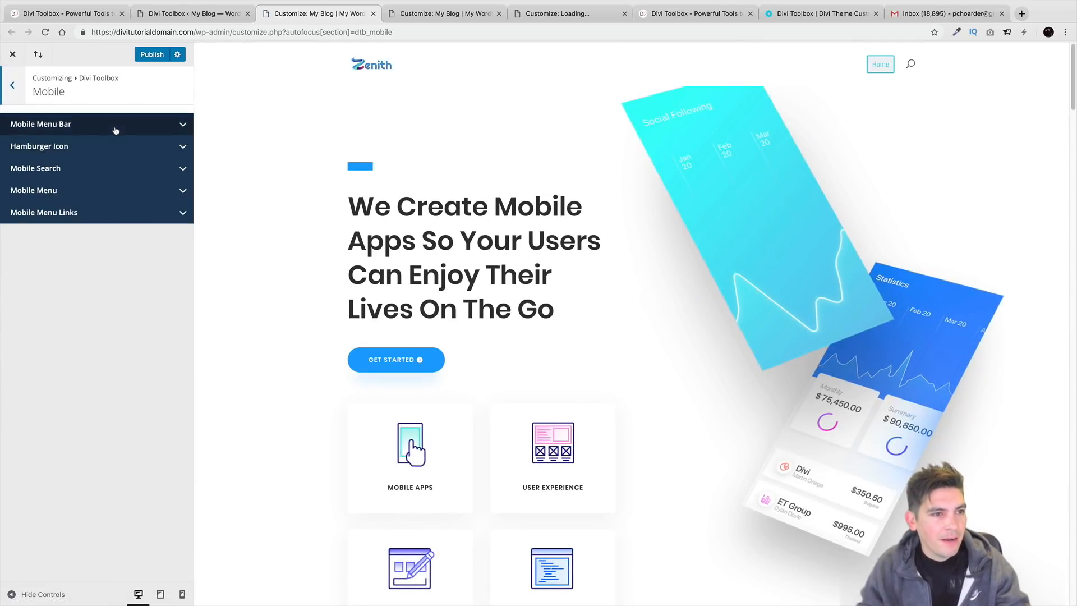
pyautogui.click(96, 123)
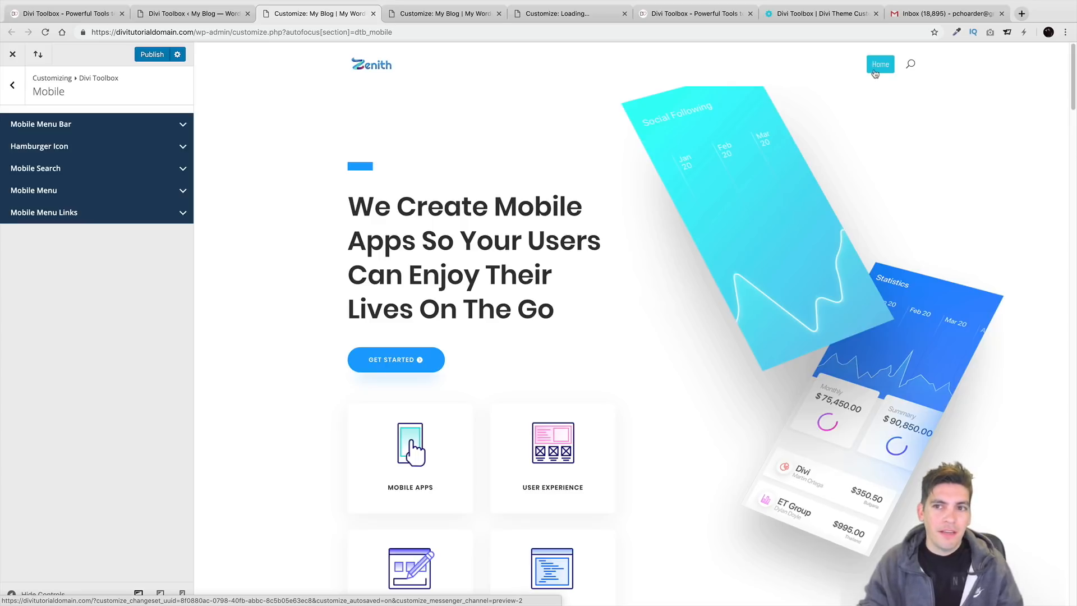
pyautogui.moveTo(156, 203)
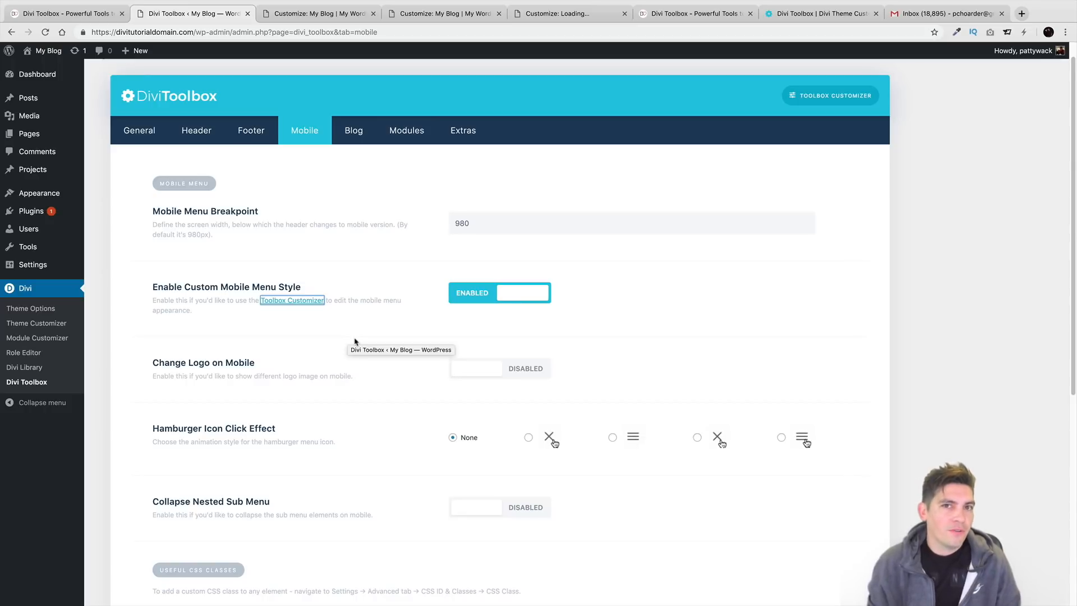
# - Scroll through the remaining Mobile options and save the Divi Toolbox mobile settings
pyautogui.scroll(-3)
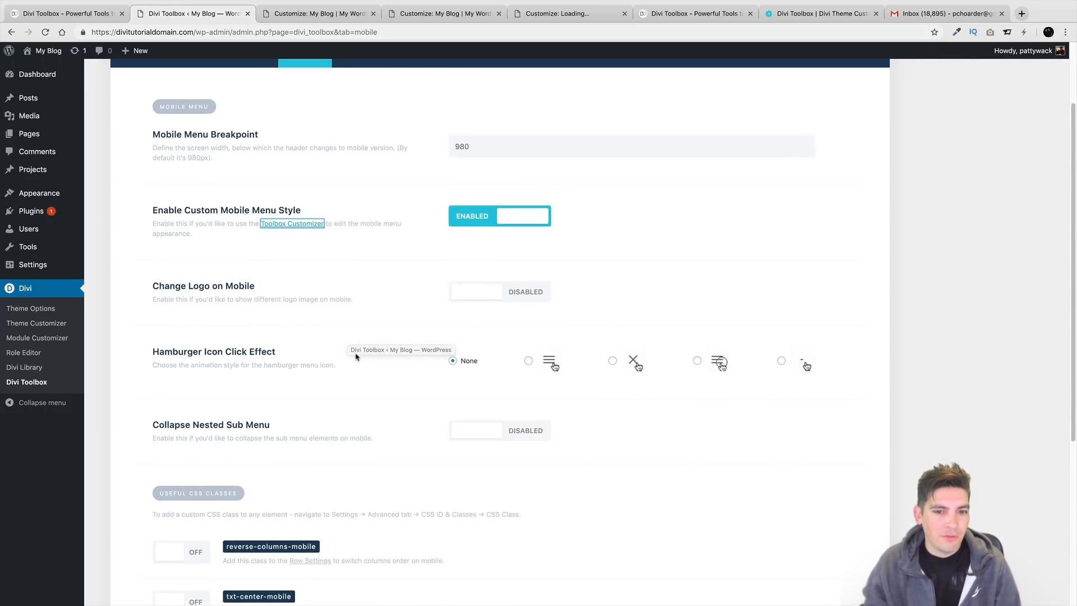
pyautogui.scroll(-3)
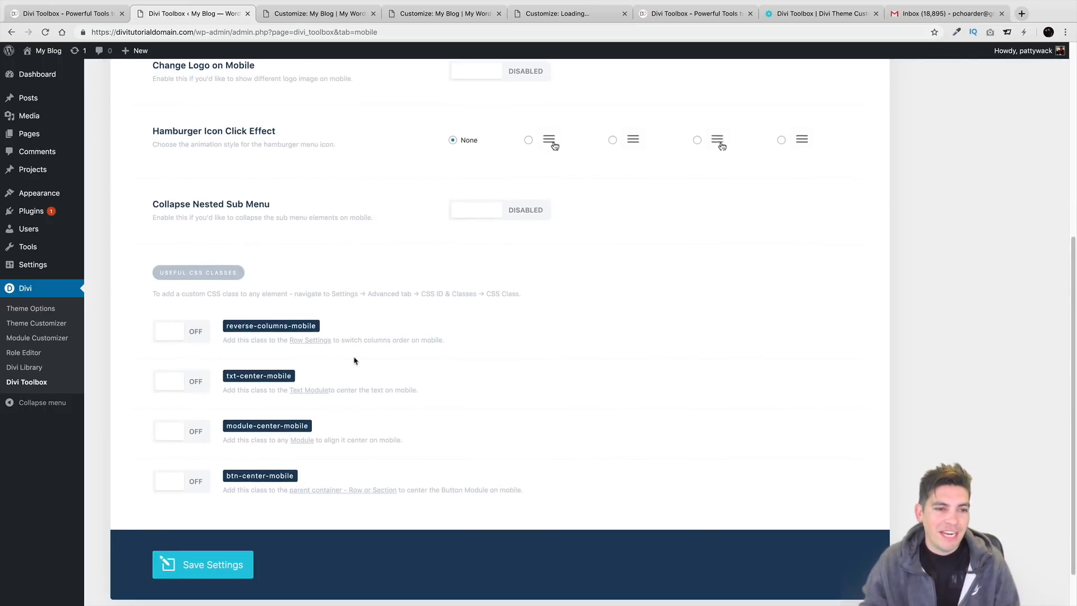
pyautogui.scroll(-3)
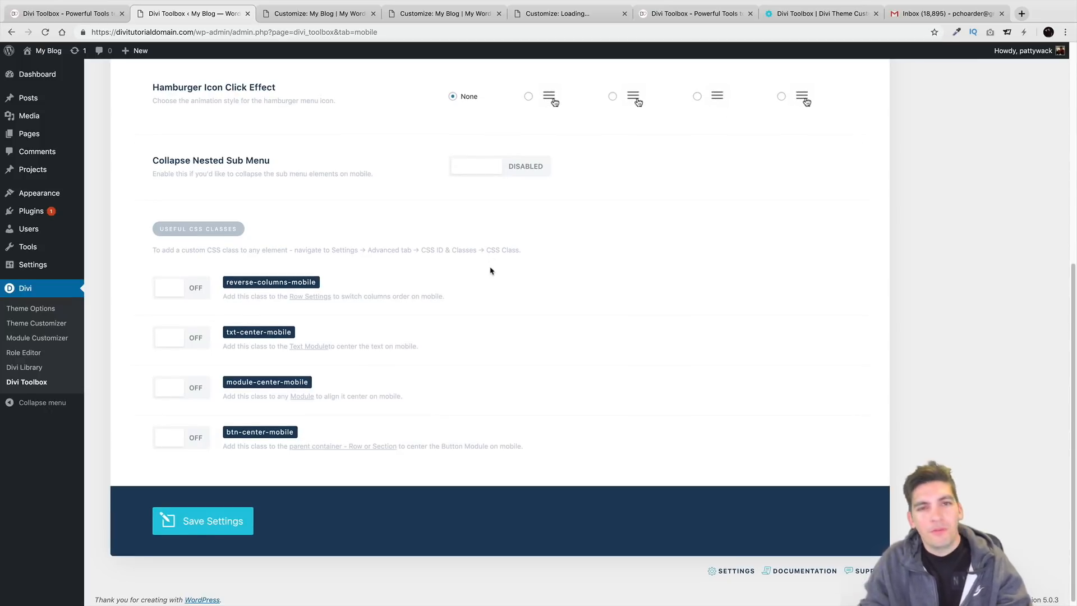
pyautogui.click(202, 520)
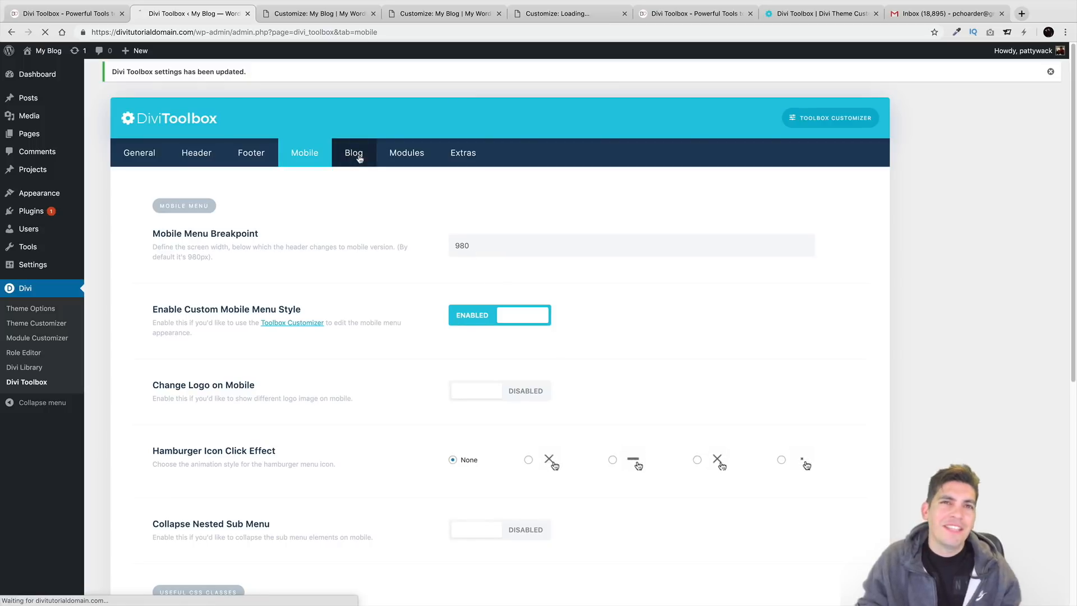
# - Enable Customize Archives & Categories on the Blog tab, keeping the list-style archives layout
pyautogui.click(353, 153)
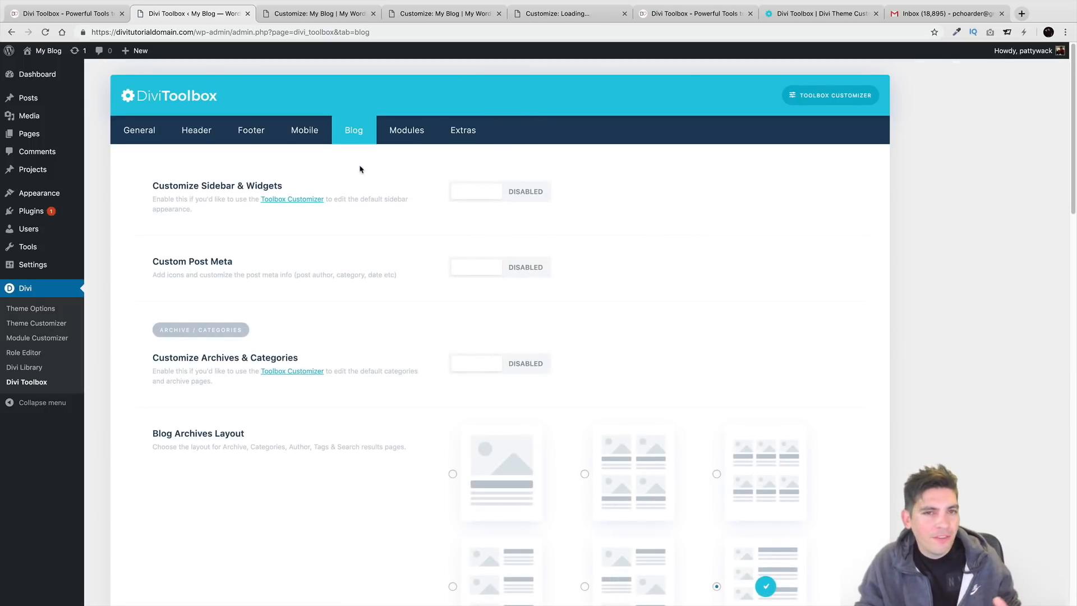
pyautogui.moveTo(418, 260)
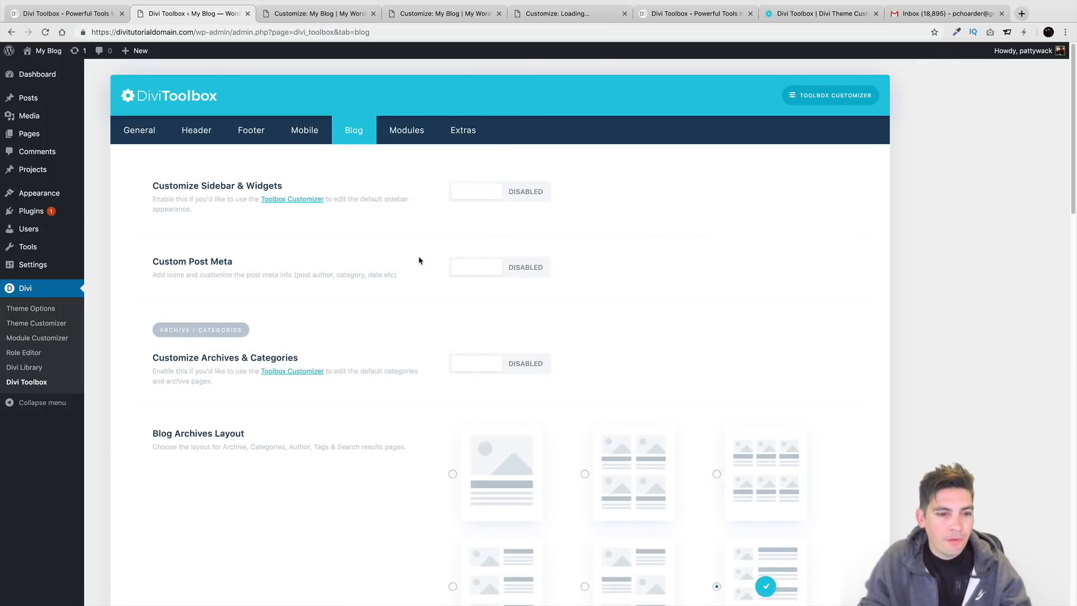
pyautogui.scroll(-3)
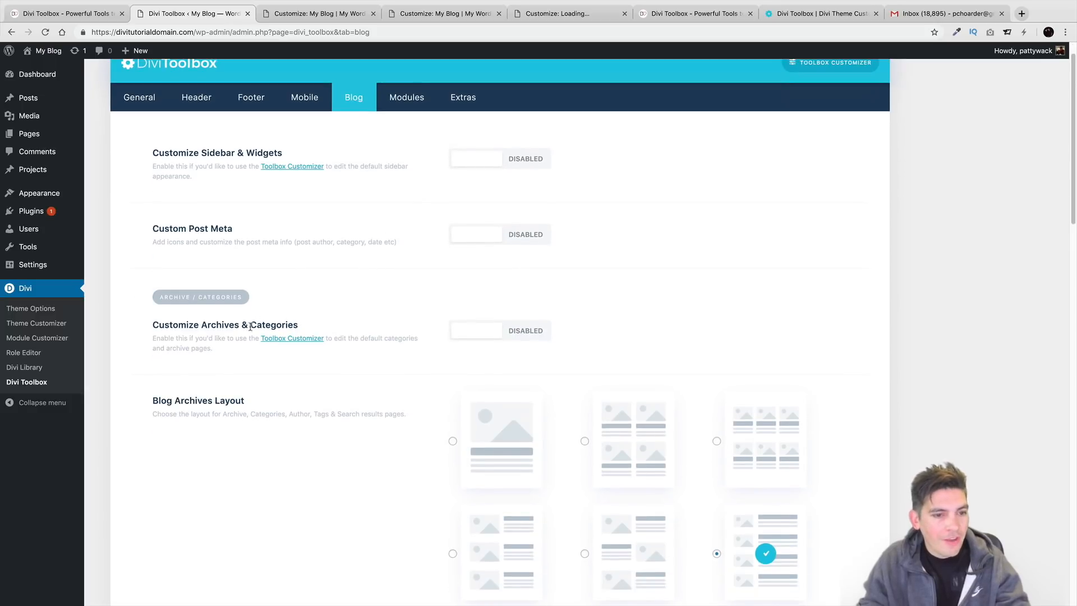
pyautogui.click(498, 330)
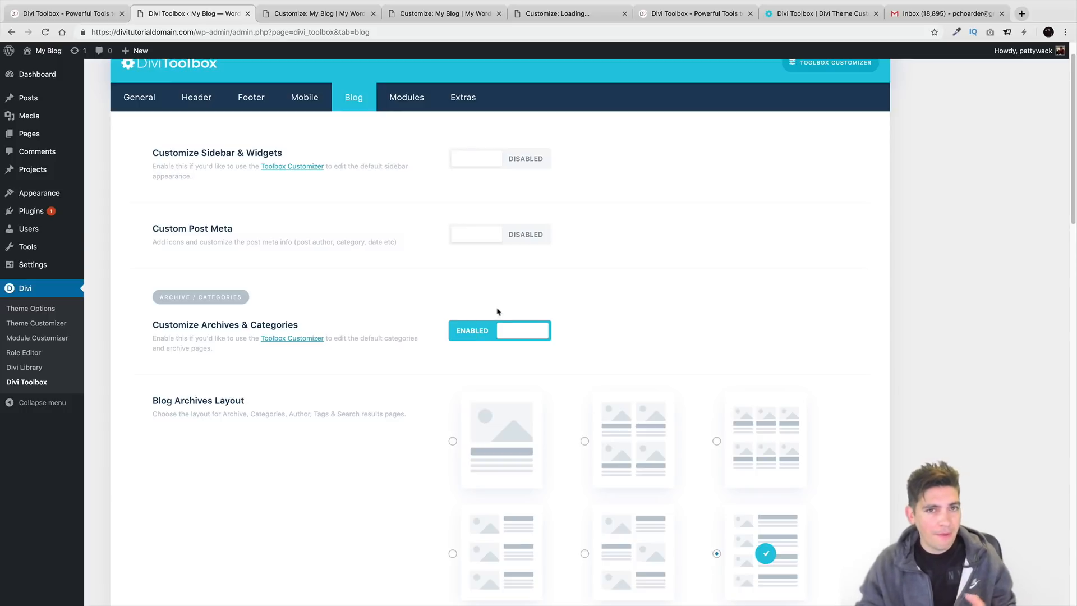
pyautogui.scroll(-3)
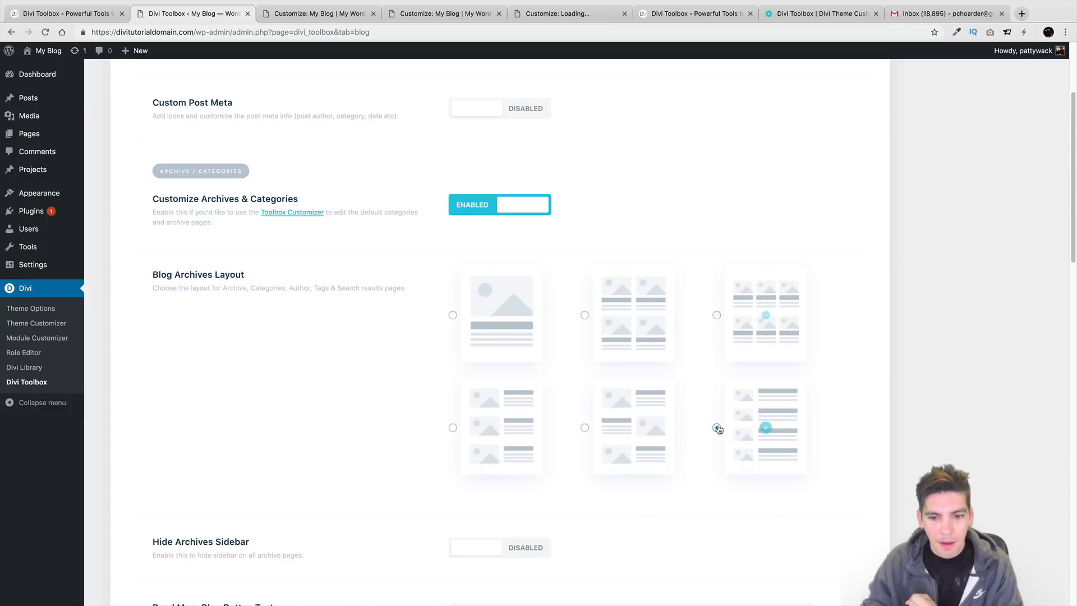
pyautogui.click(716, 427)
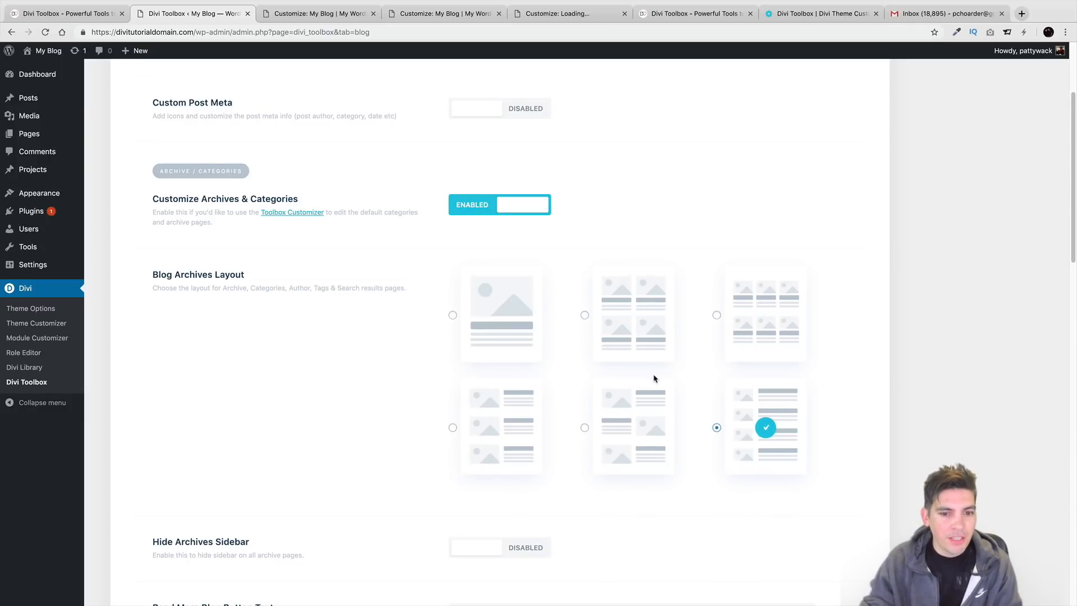
# - Review the remaining blog and custom layout options and save the Blog settings
pyautogui.scroll(-3)
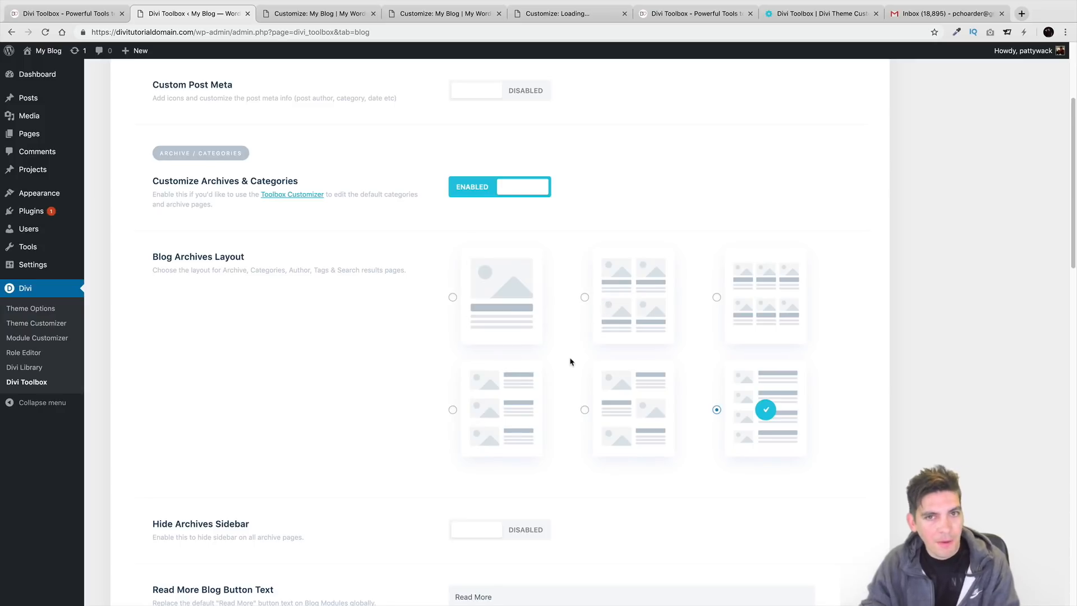
pyautogui.scroll(-3)
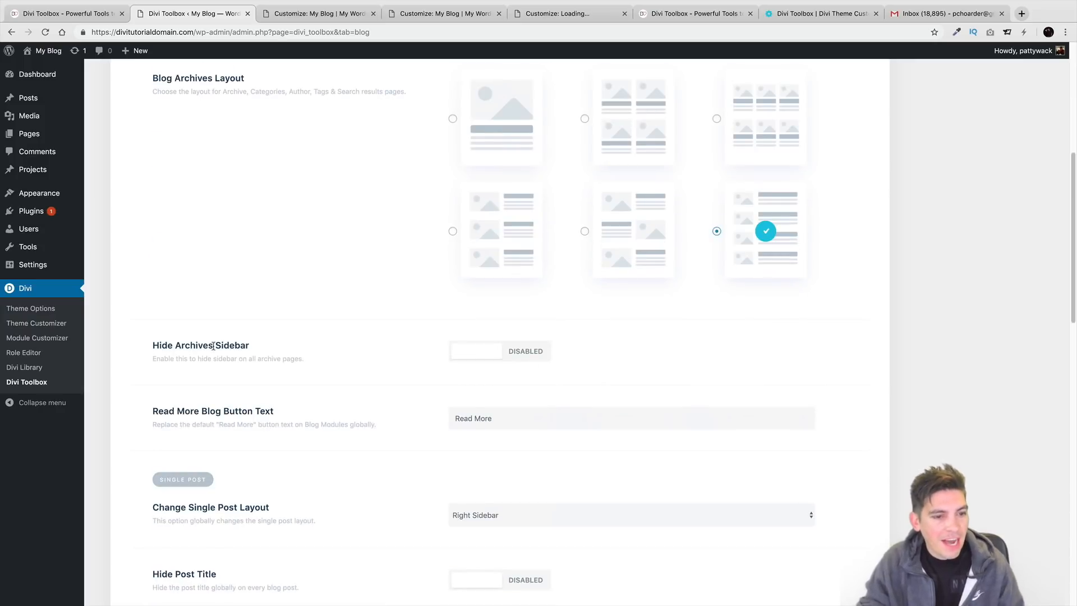
pyautogui.scroll(-3)
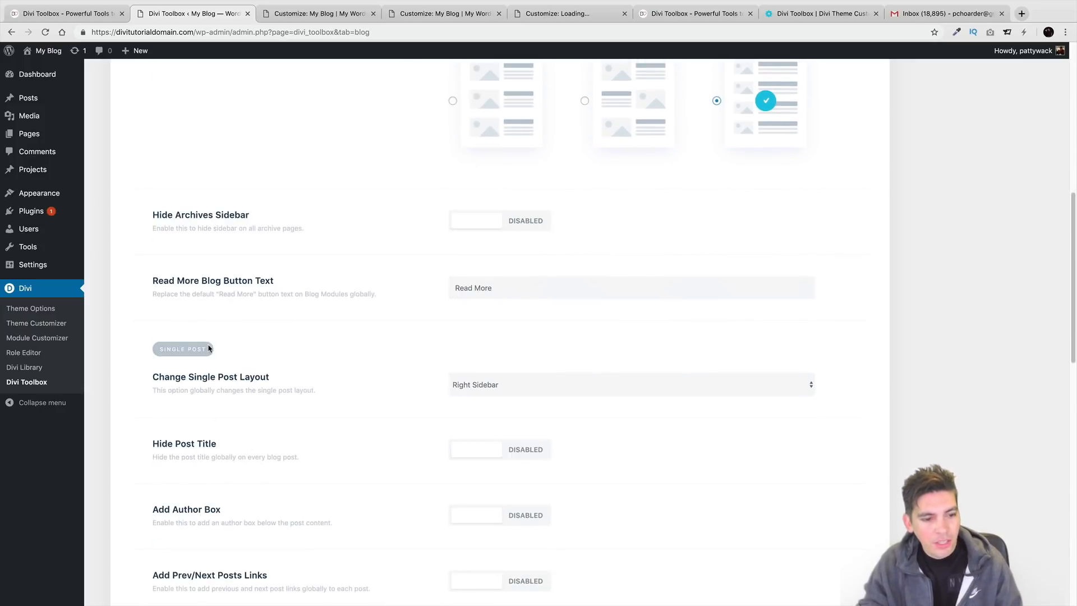
pyautogui.scroll(-3)
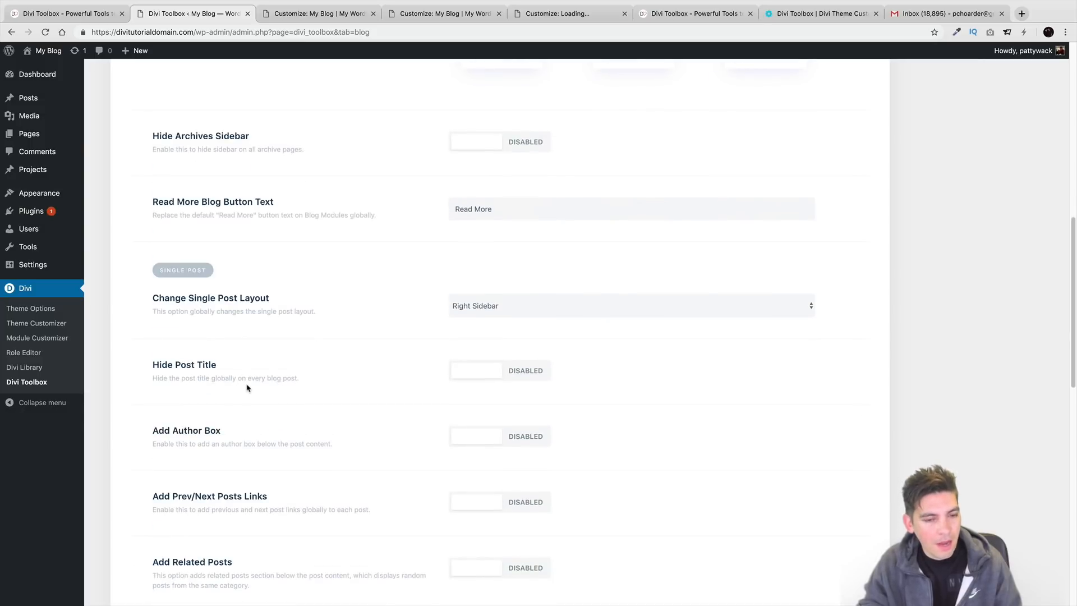
pyautogui.scroll(-3)
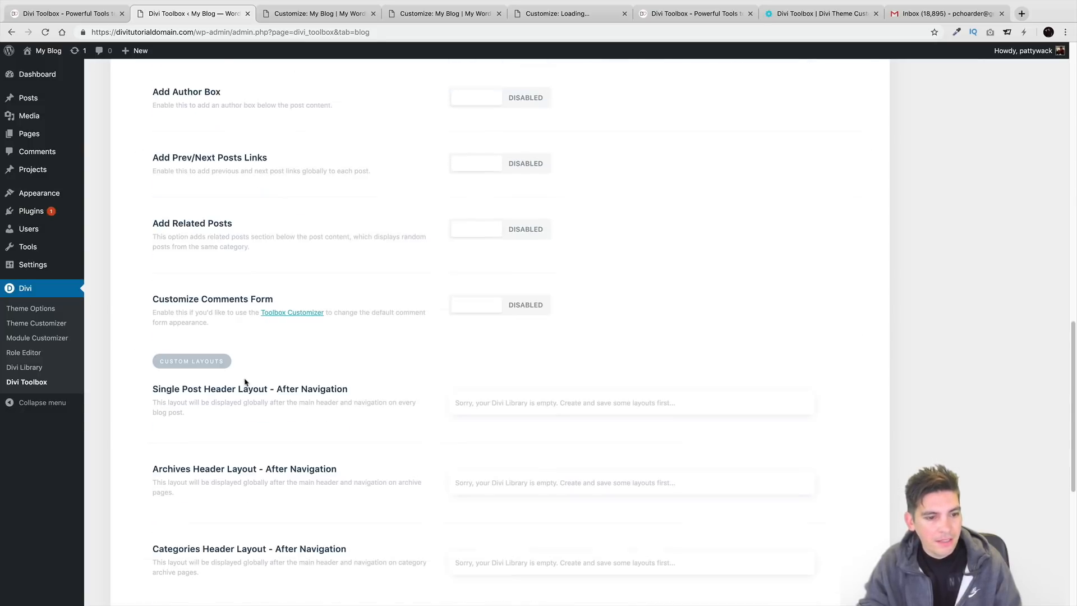
pyautogui.scroll(-3)
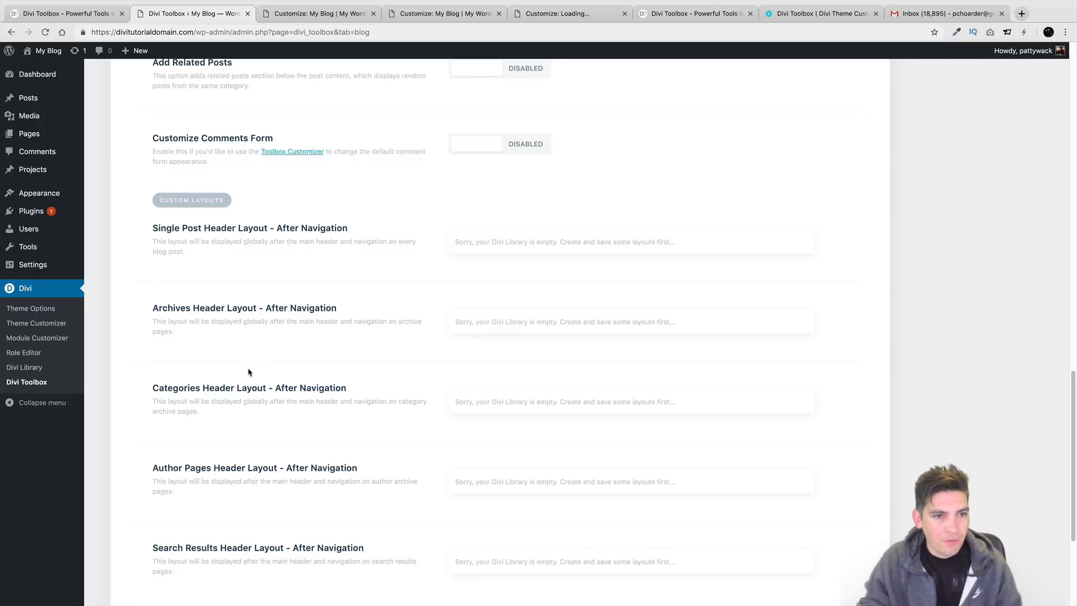
pyautogui.scroll(-3)
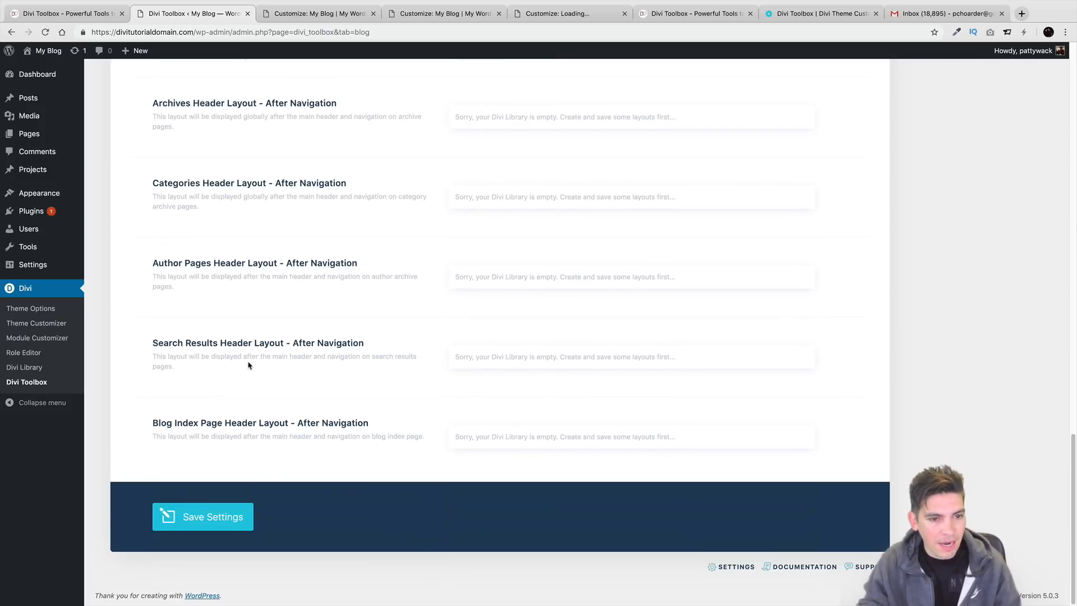
pyautogui.click(203, 516)
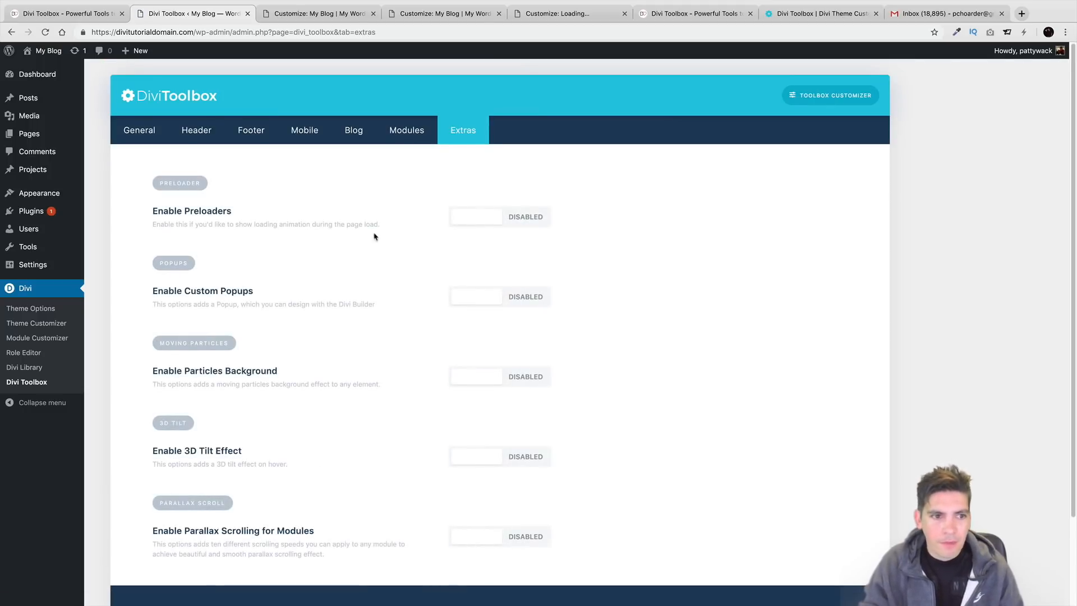
pyautogui.moveTo(247, 255)
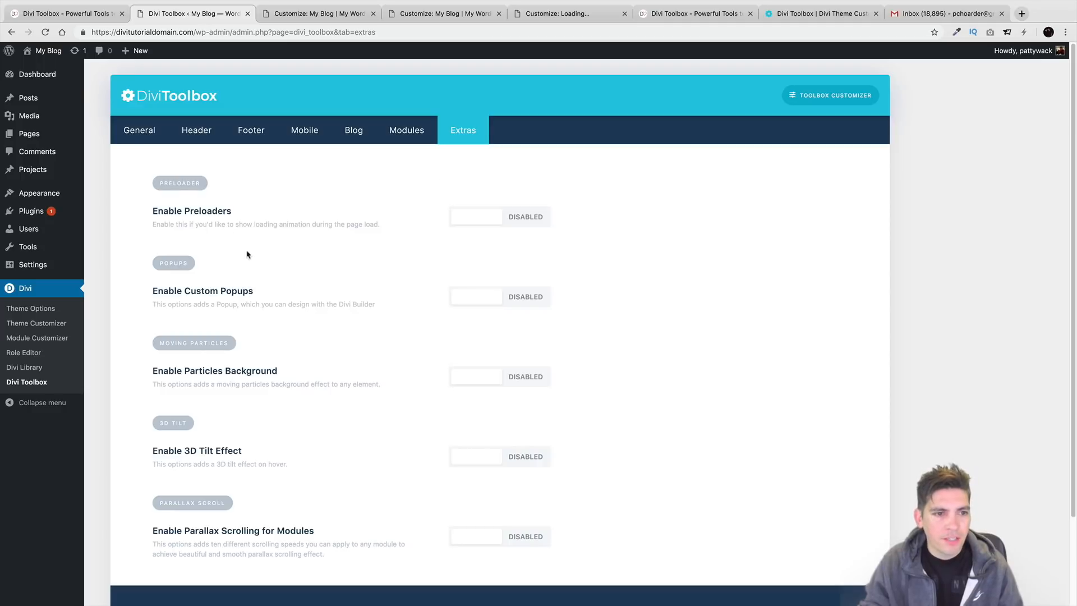
pyautogui.moveTo(478, 292)
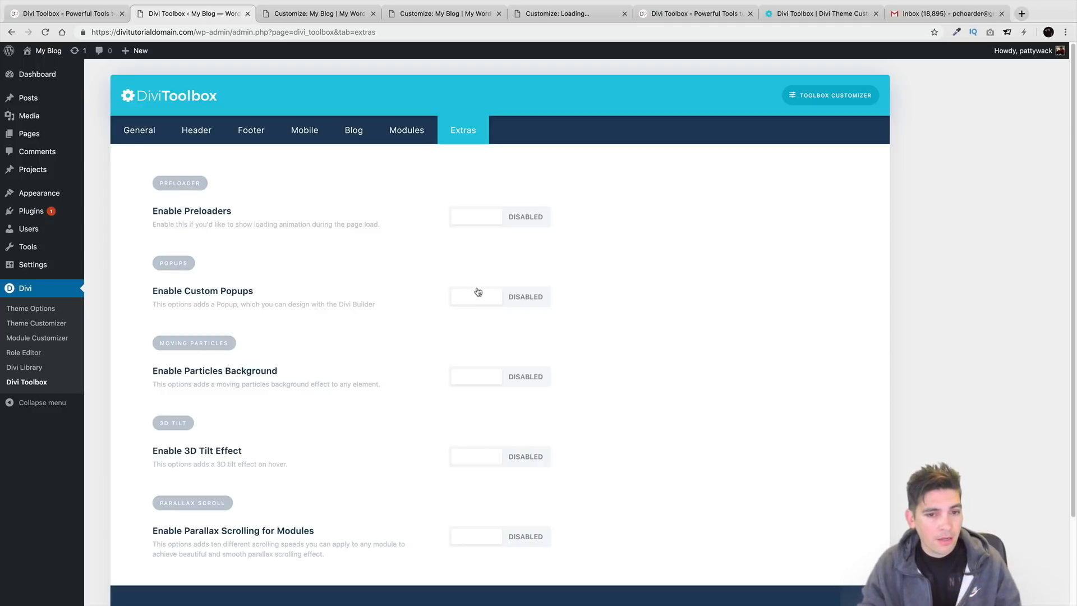
# - Toggle Custom Popups and 3D Tilt on and back off on the Extras tab, then save the settings
pyautogui.click(476, 296)
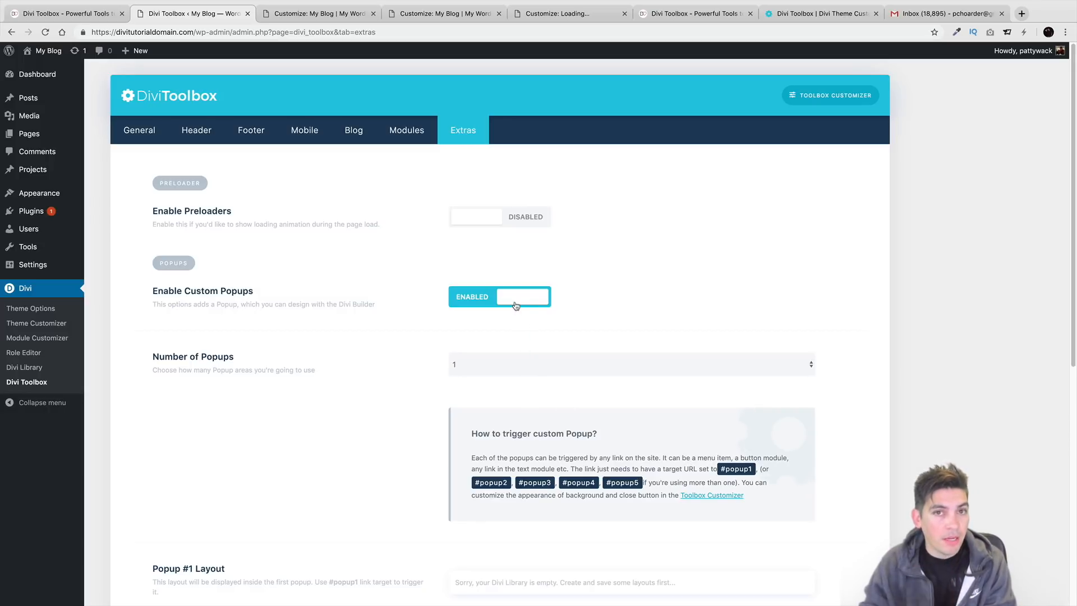
pyautogui.click(499, 297)
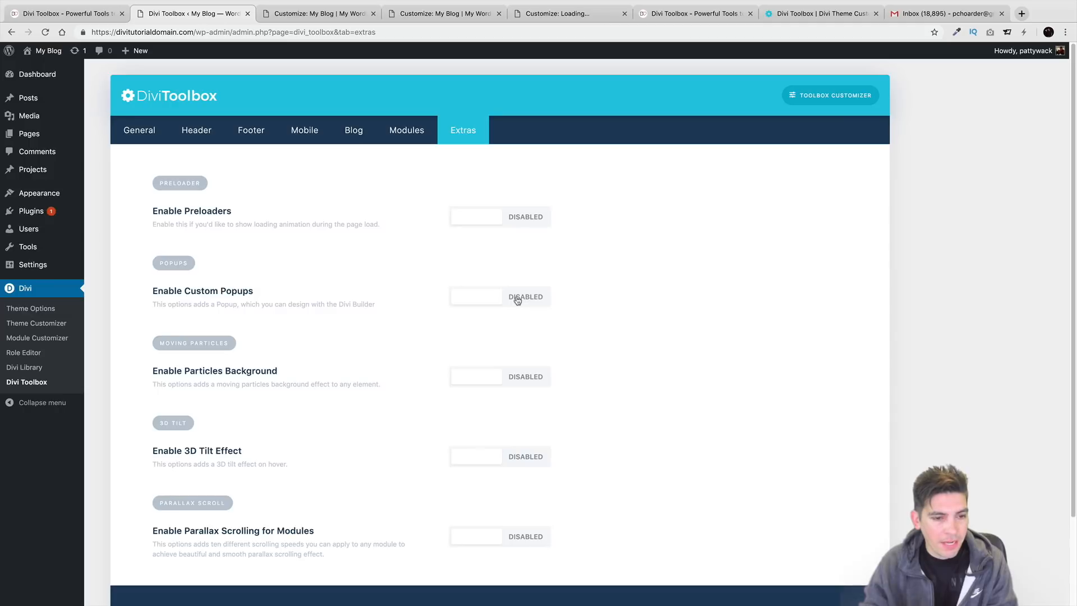
pyautogui.moveTo(502, 374)
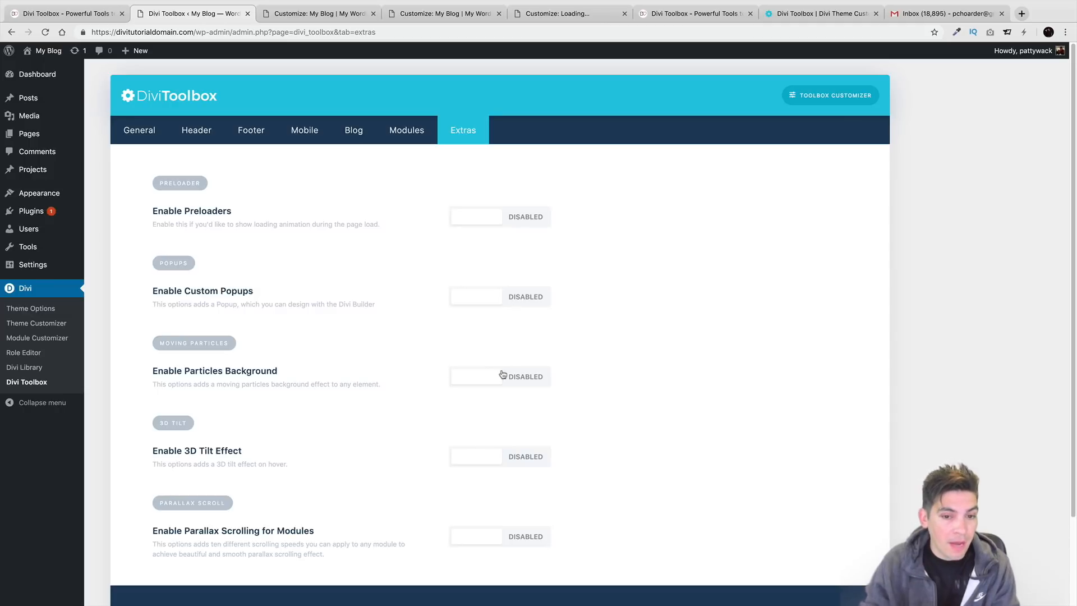
pyautogui.click(499, 457)
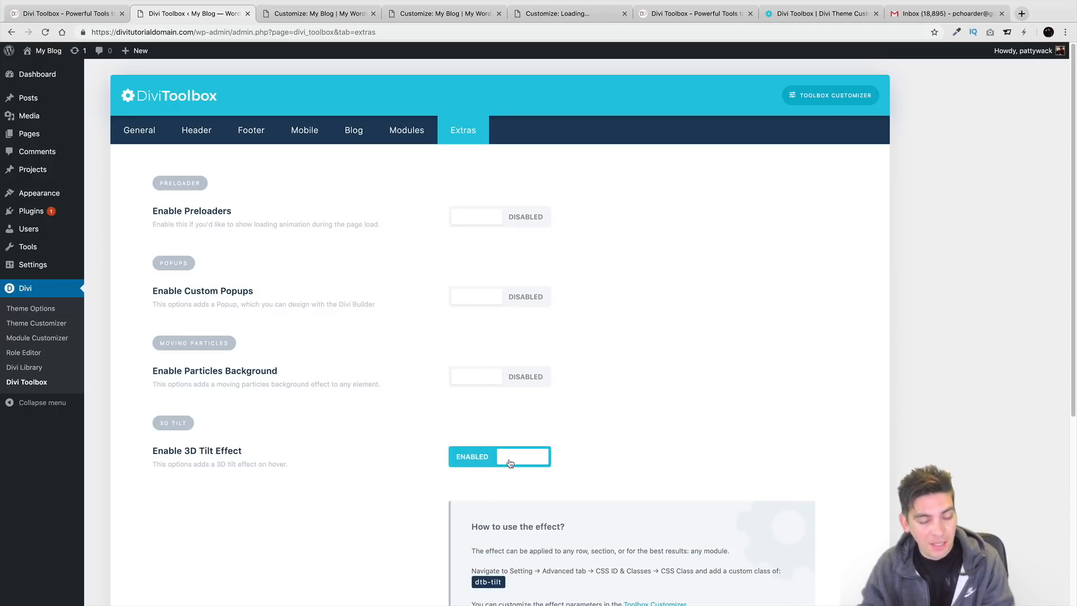
pyautogui.click(499, 457)
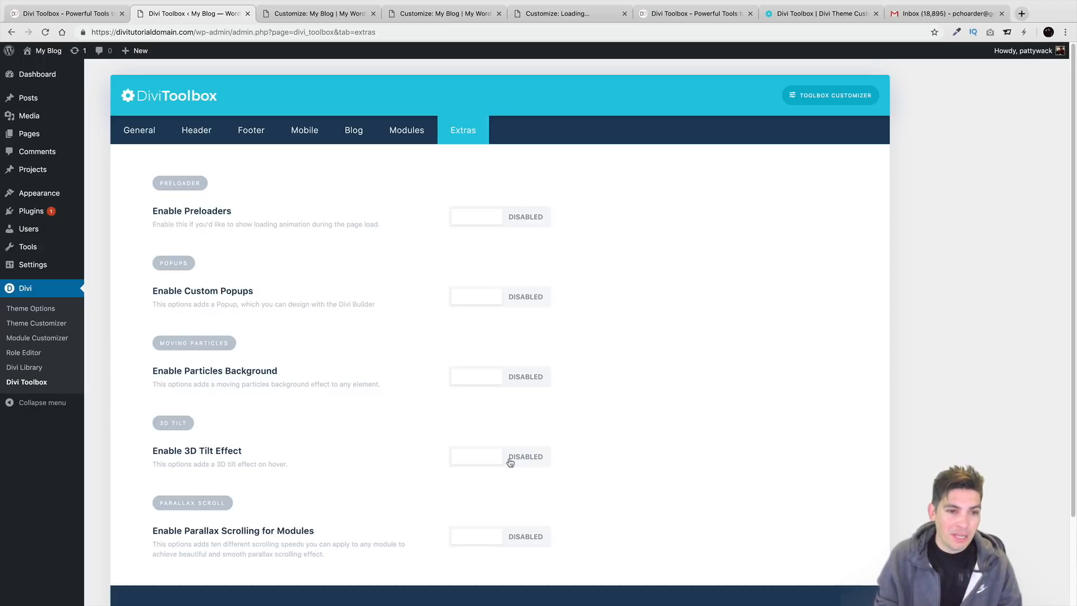
pyautogui.scroll(-3)
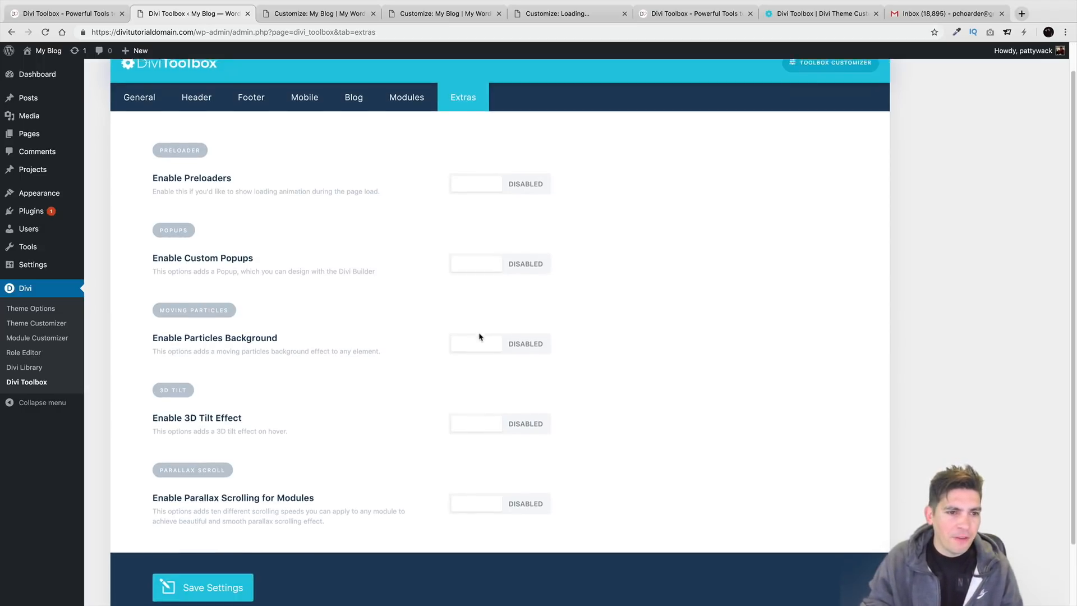
pyautogui.click(201, 587)
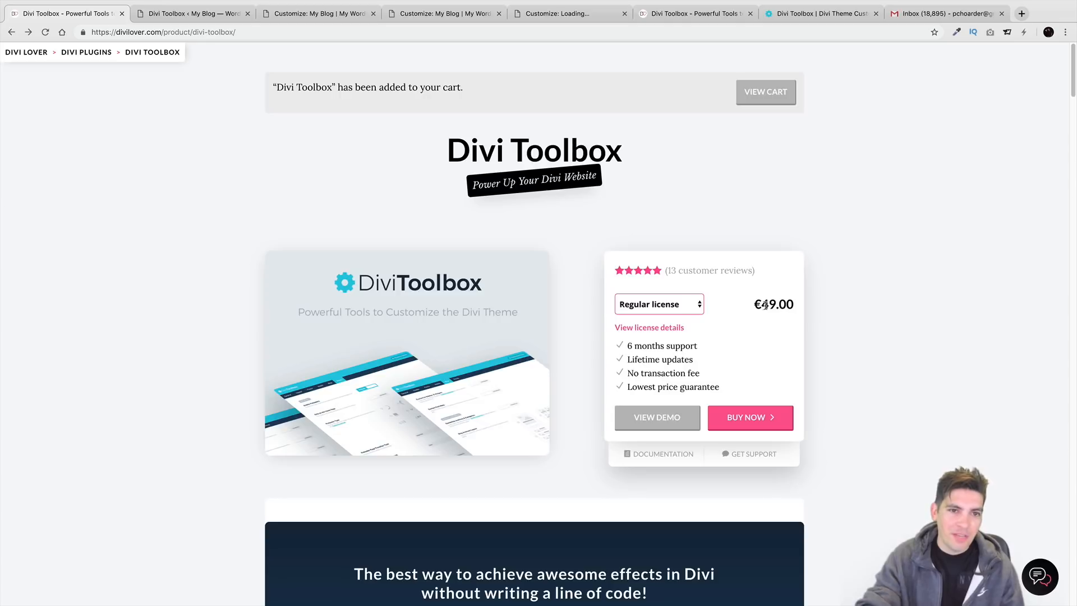
pyautogui.moveTo(298, 71)
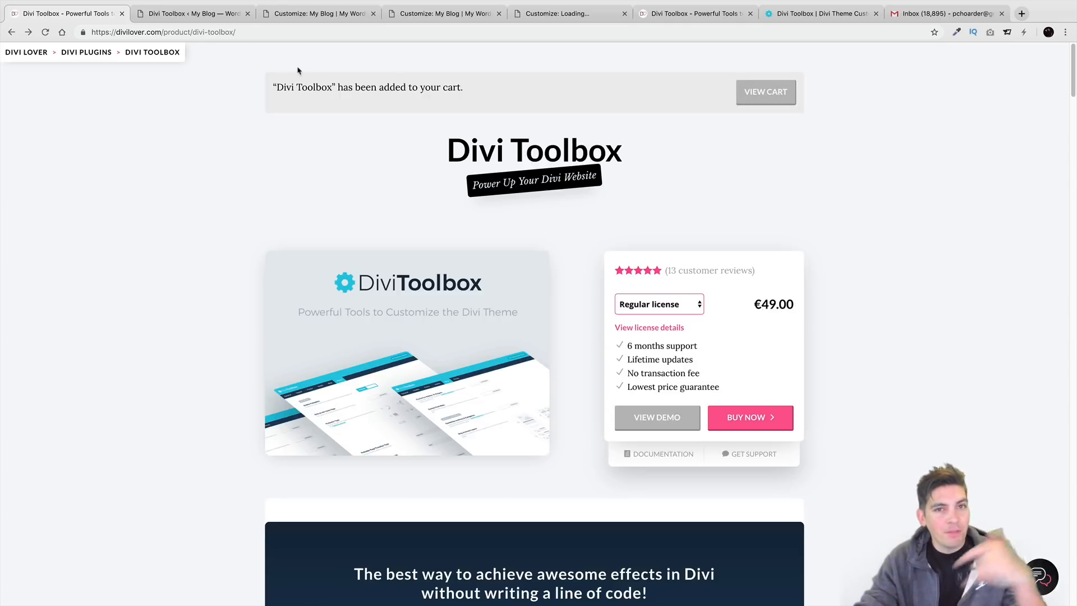
pyautogui.moveTo(765, 93)
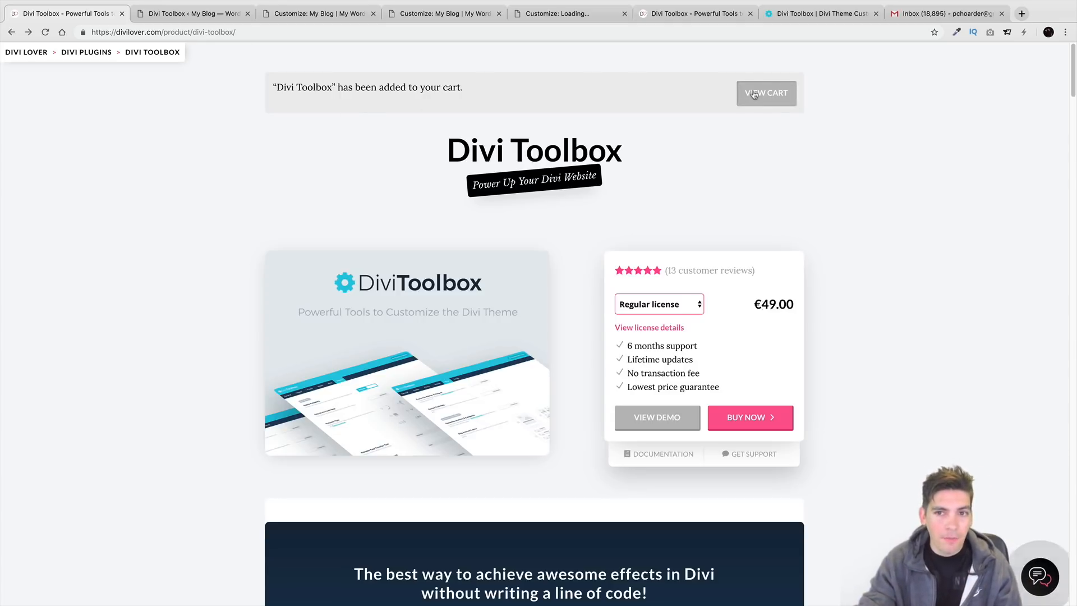
# - Open the Divi Lover shopping cart holding the Divi Toolbox Regular license with DARREL-10 applied
pyautogui.click(765, 93)
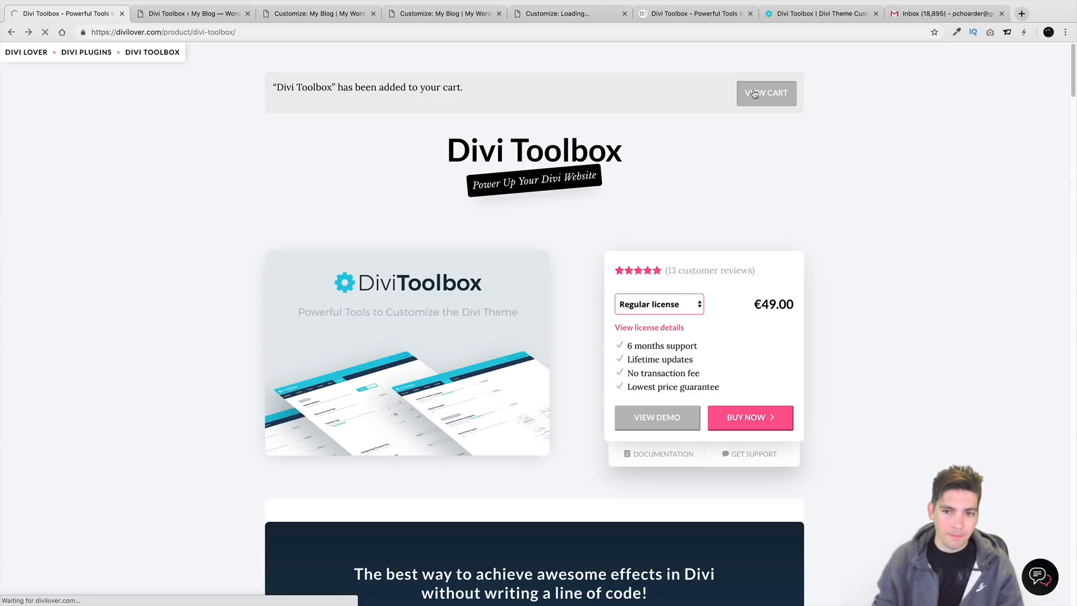
pyautogui.click(765, 93)
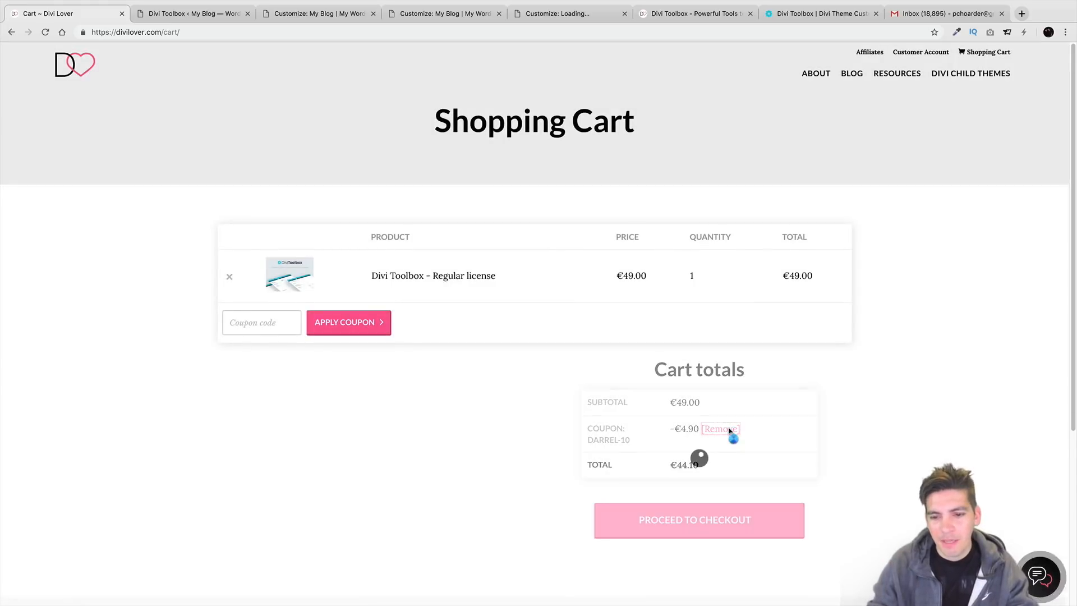
# - Remove the DARREL-10 coupon, re-enter 'darrel' and apply it for €4.90 off and a €44.10 total
pyautogui.click(720, 428)
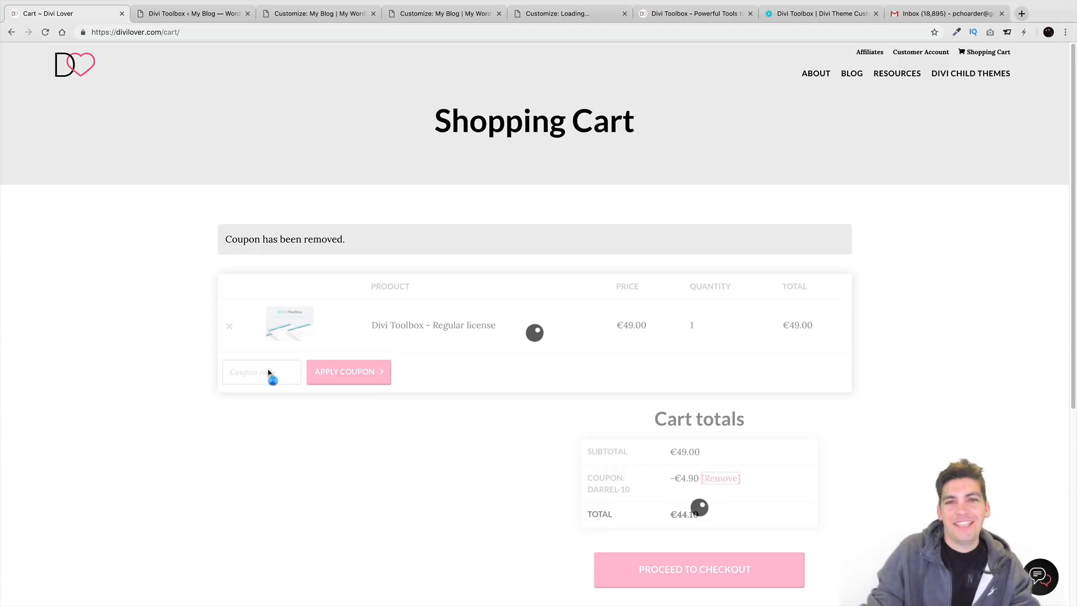
pyautogui.write('d')
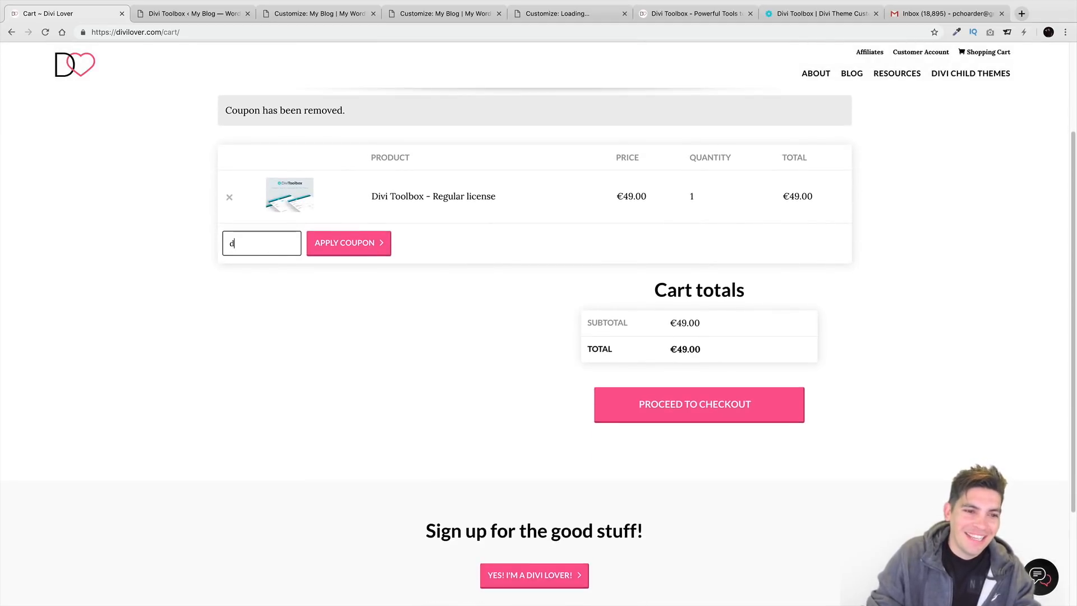
pyautogui.write('arrel-10')
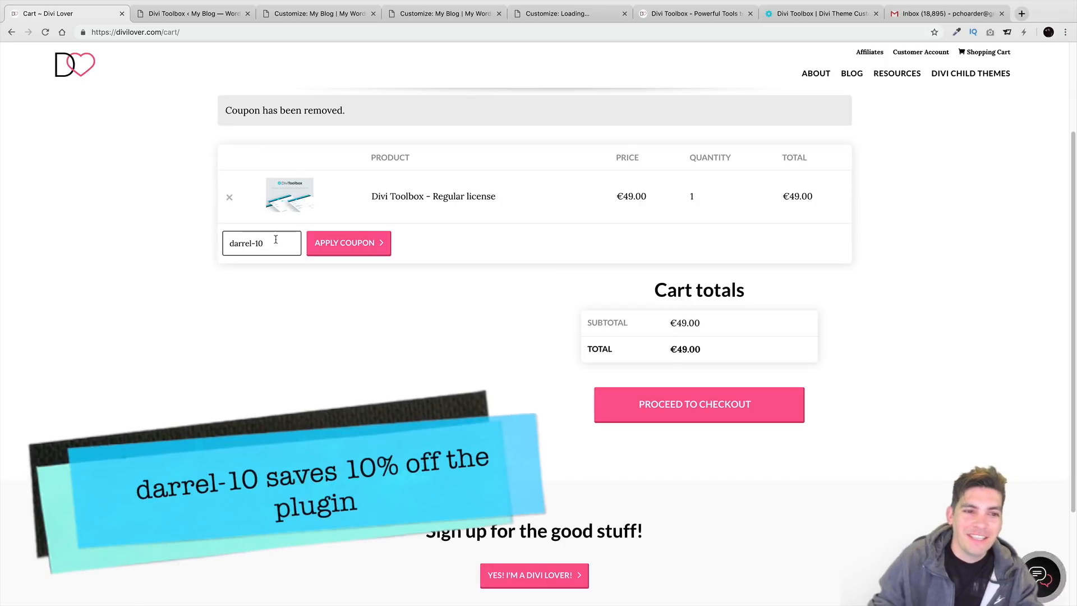
pyautogui.click(348, 242)
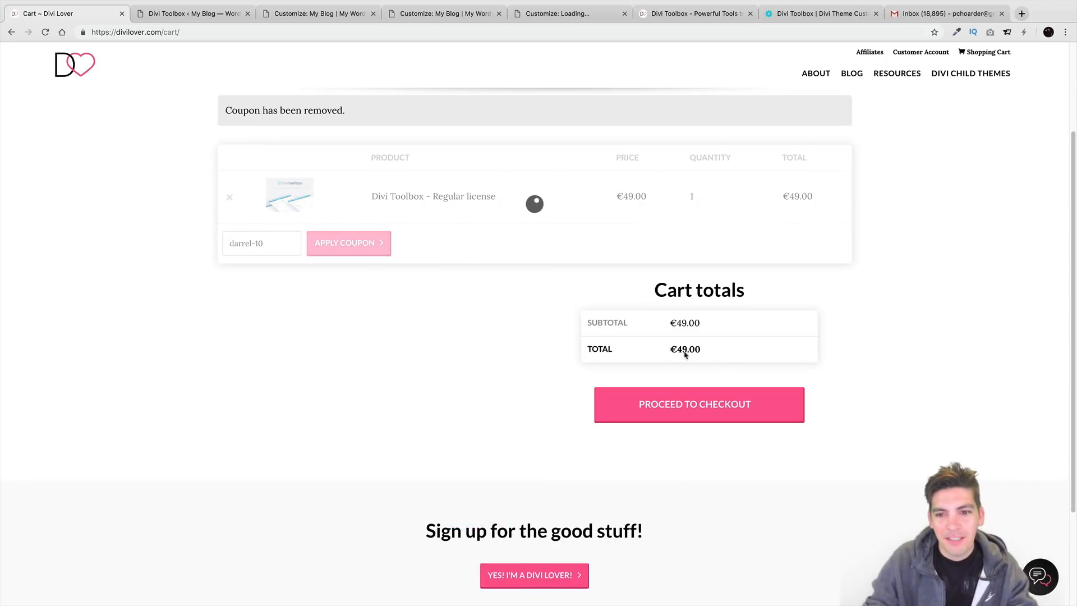
pyautogui.click(347, 242)
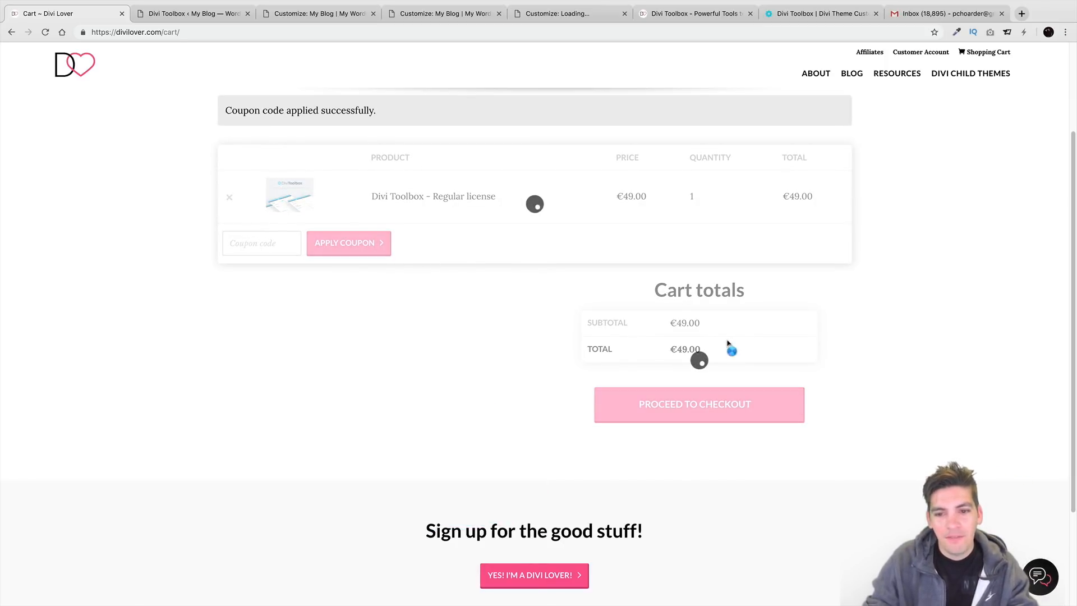
pyautogui.click(344, 242)
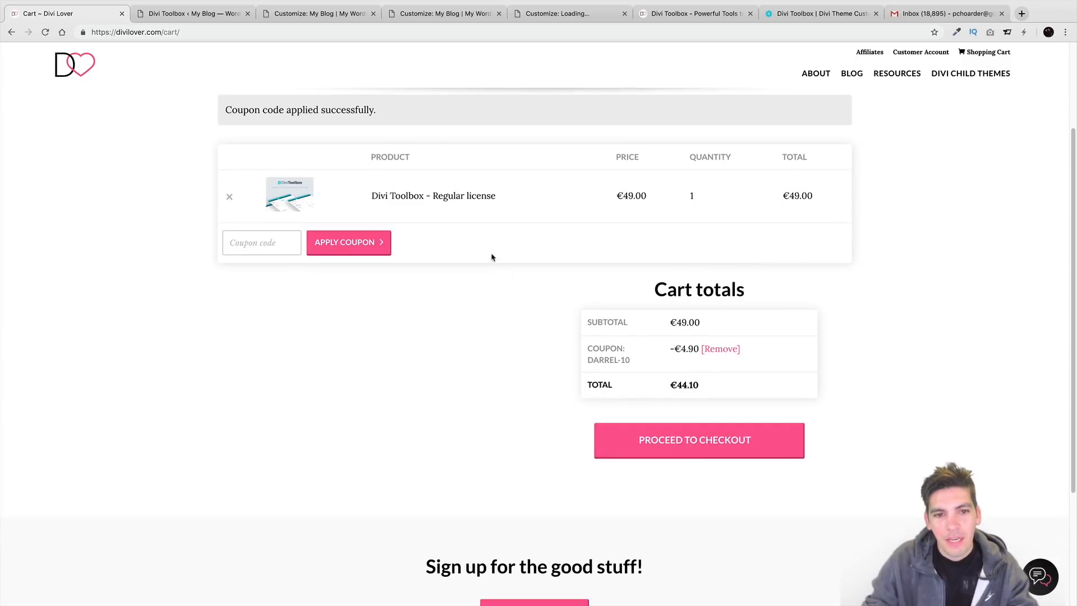
pyautogui.moveTo(412, 199)
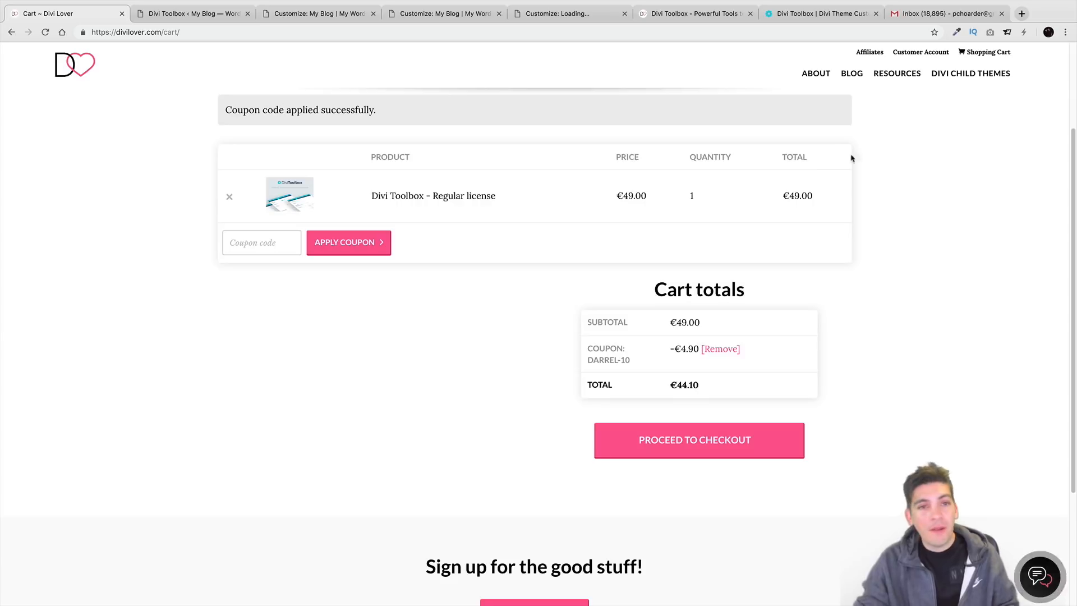
pyautogui.moveTo(433, 196)
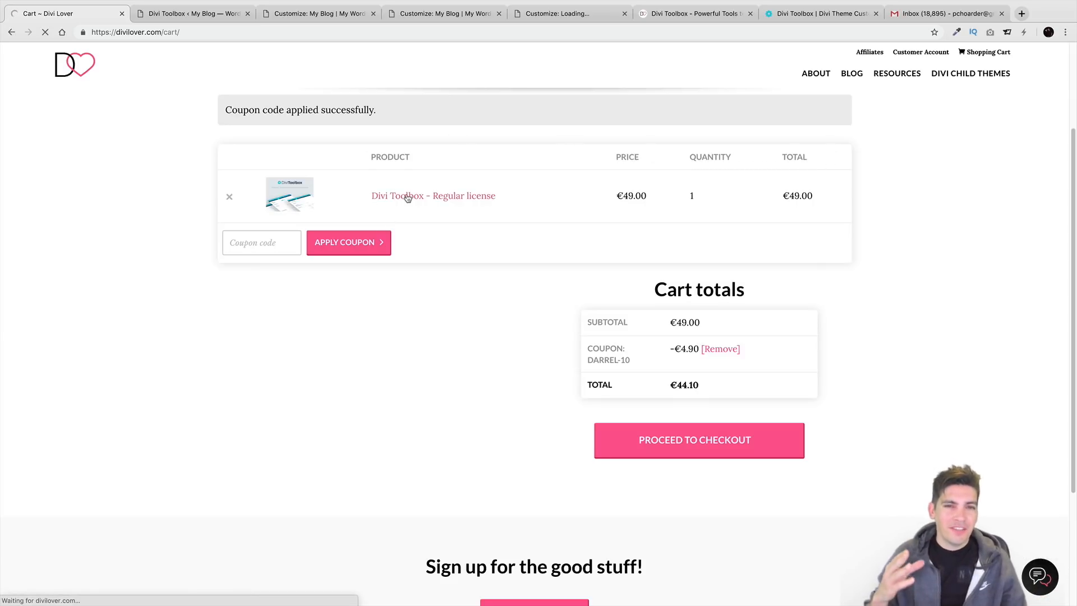
# - Return to the Divi Toolbox product page and browse its features and 13 reviews, ending back at the top
pyautogui.click(432, 196)
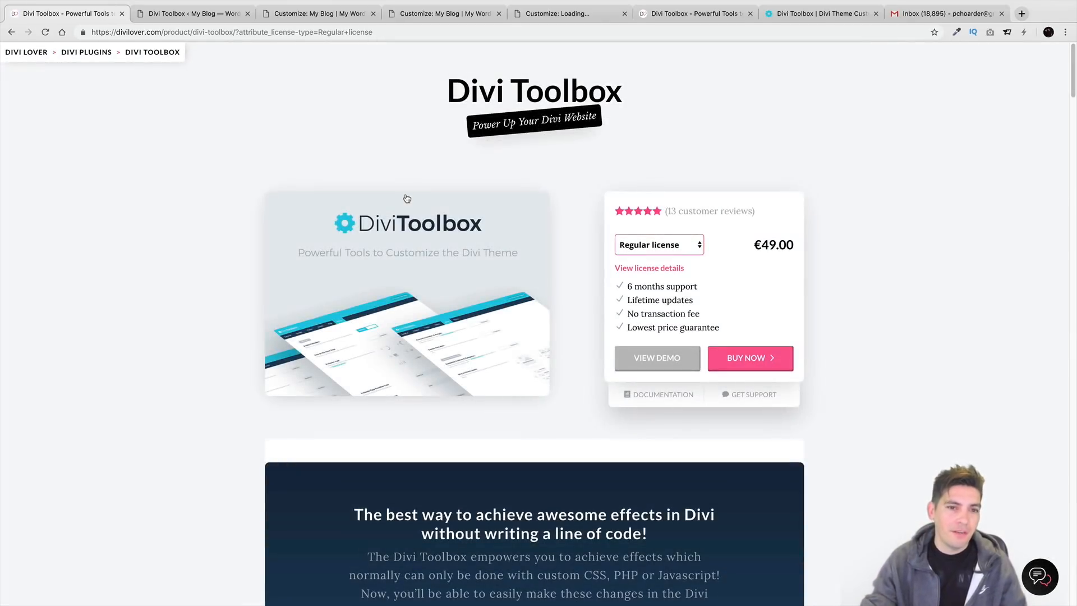
pyautogui.scroll(-3)
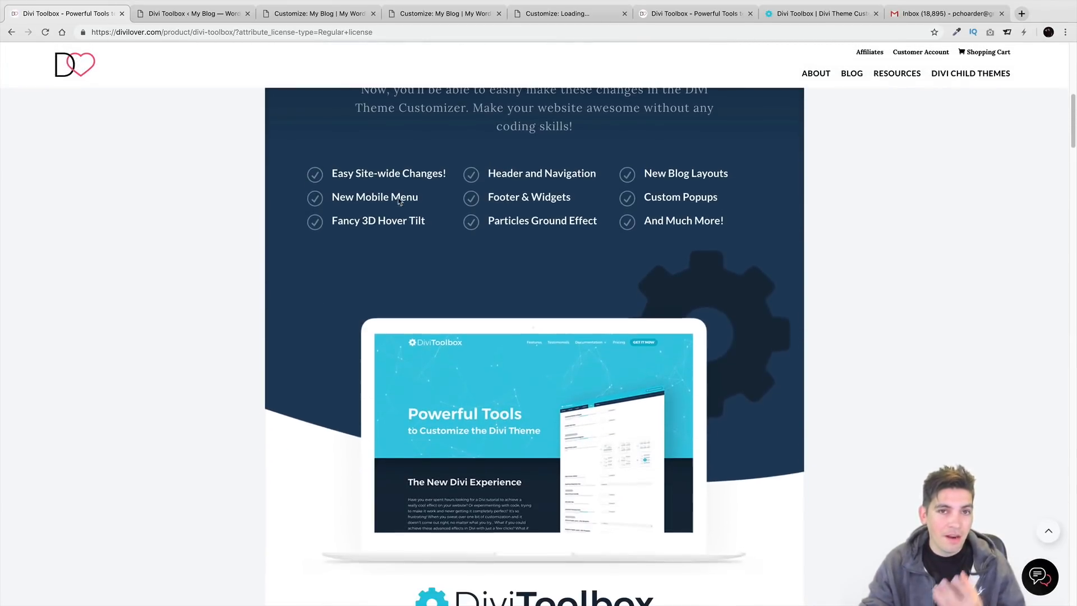
pyautogui.scroll(-3)
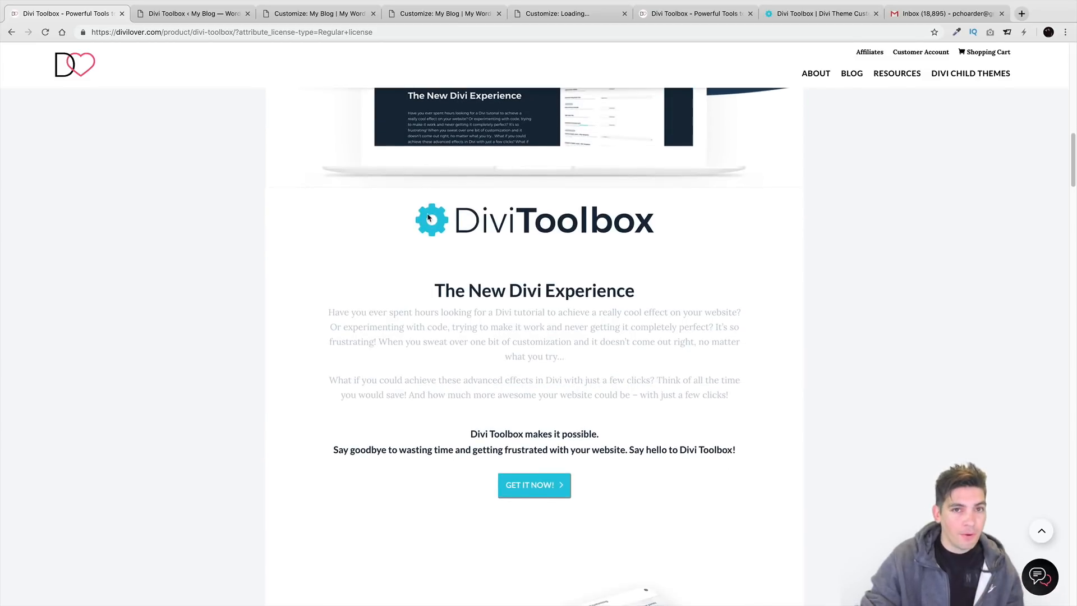
pyautogui.scroll(-3)
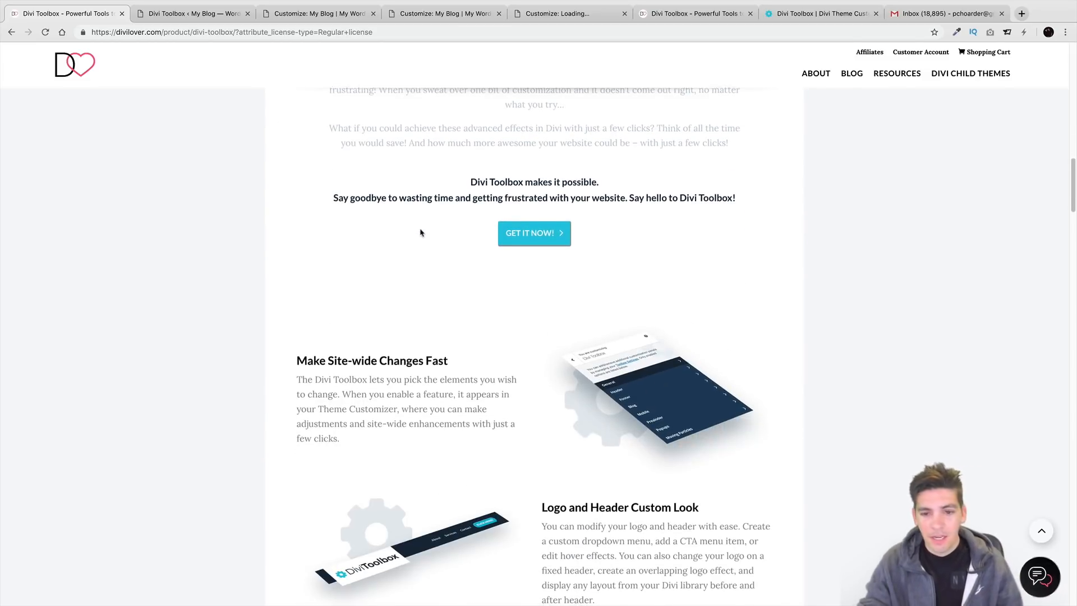
pyautogui.scroll(-3)
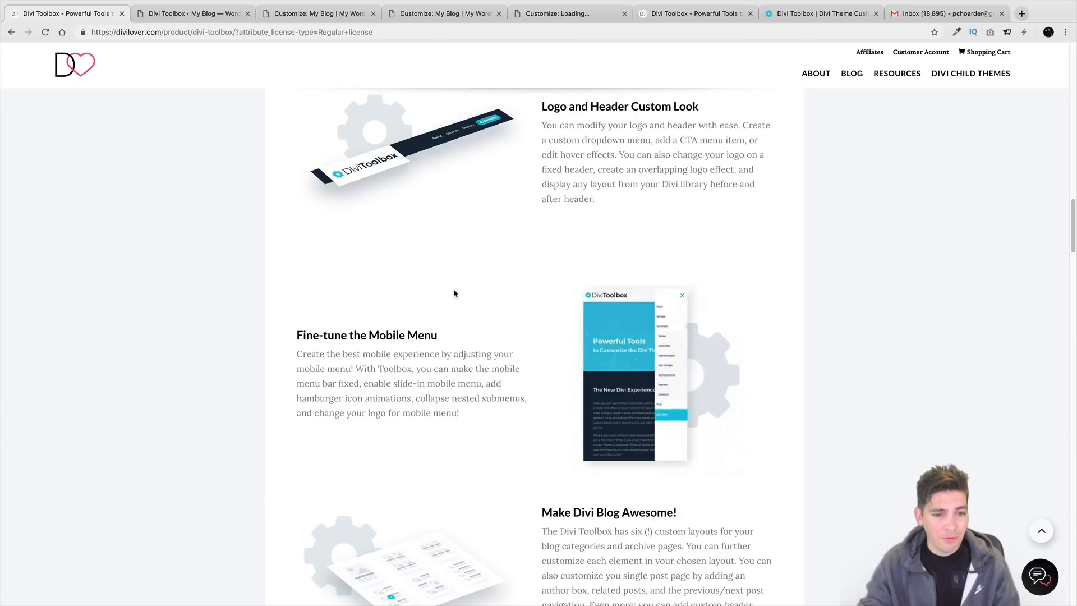
pyautogui.scroll(-3)
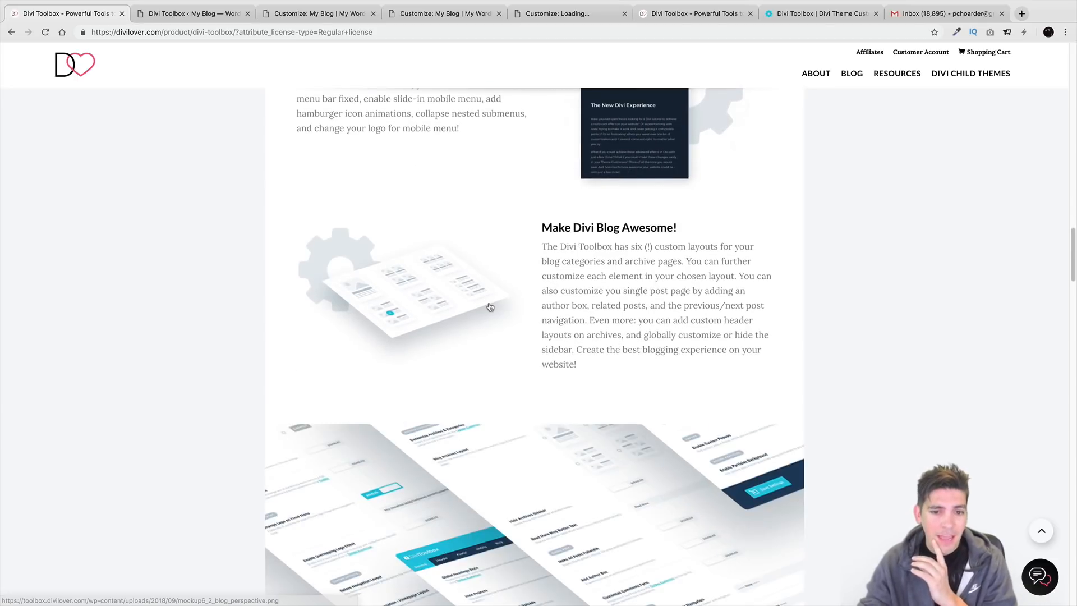
pyautogui.scroll(-3)
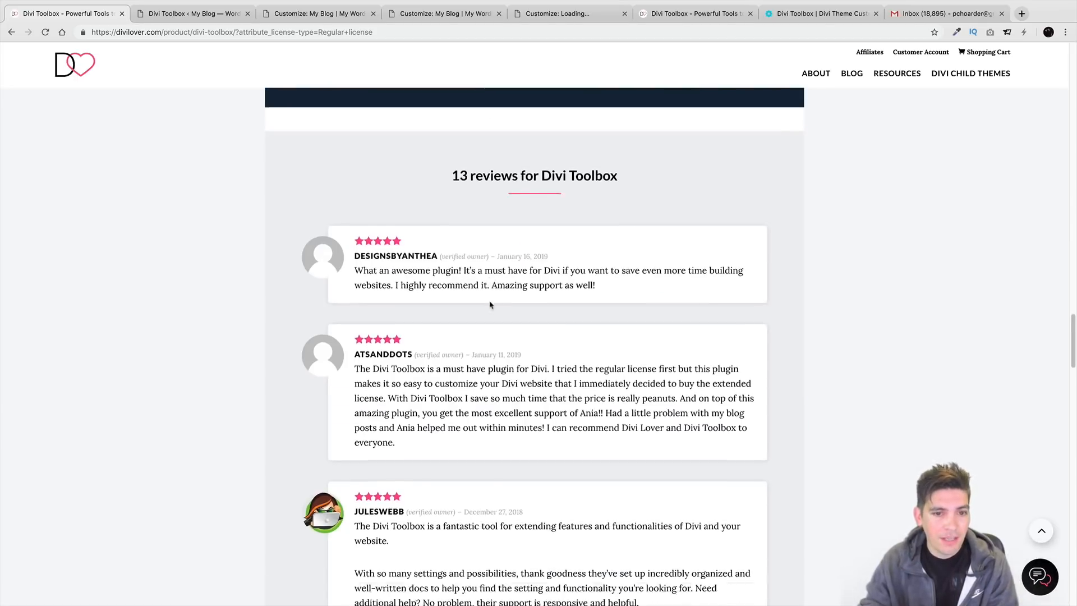
pyautogui.scroll(3)
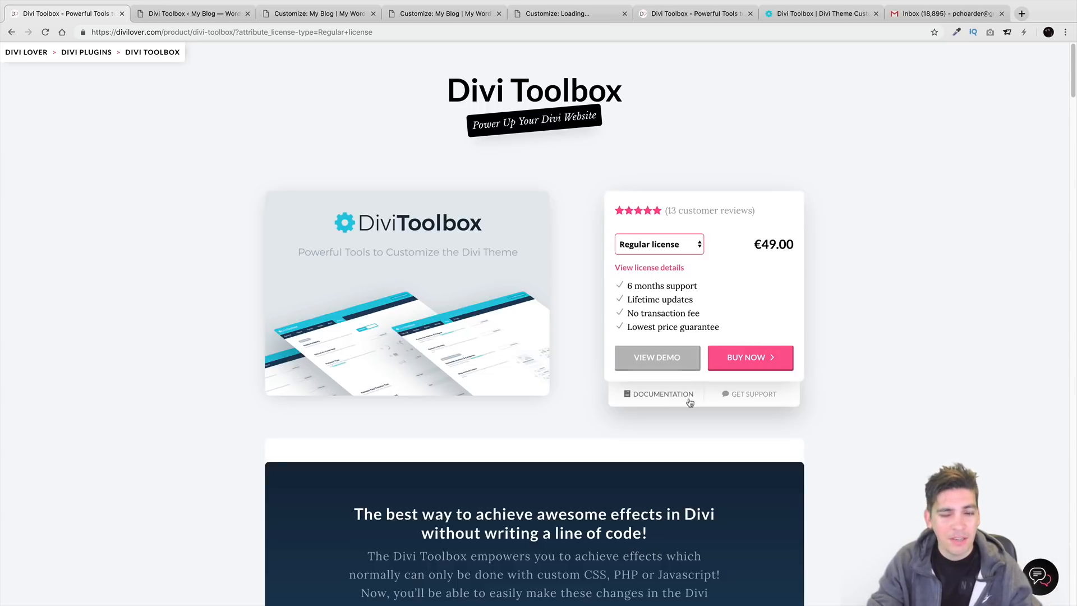
pyautogui.moveTo(662, 393)
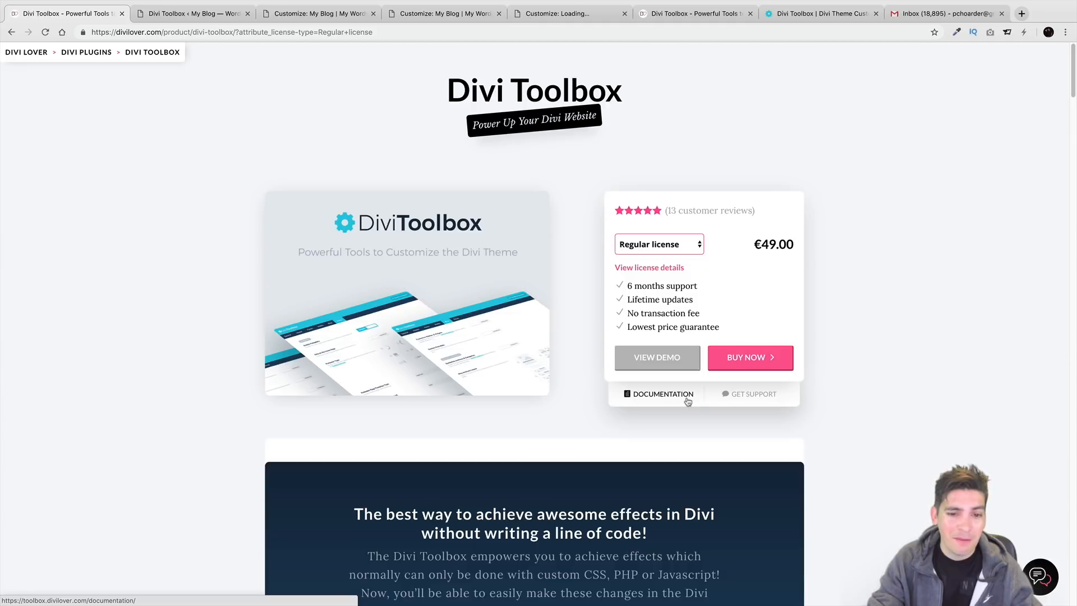